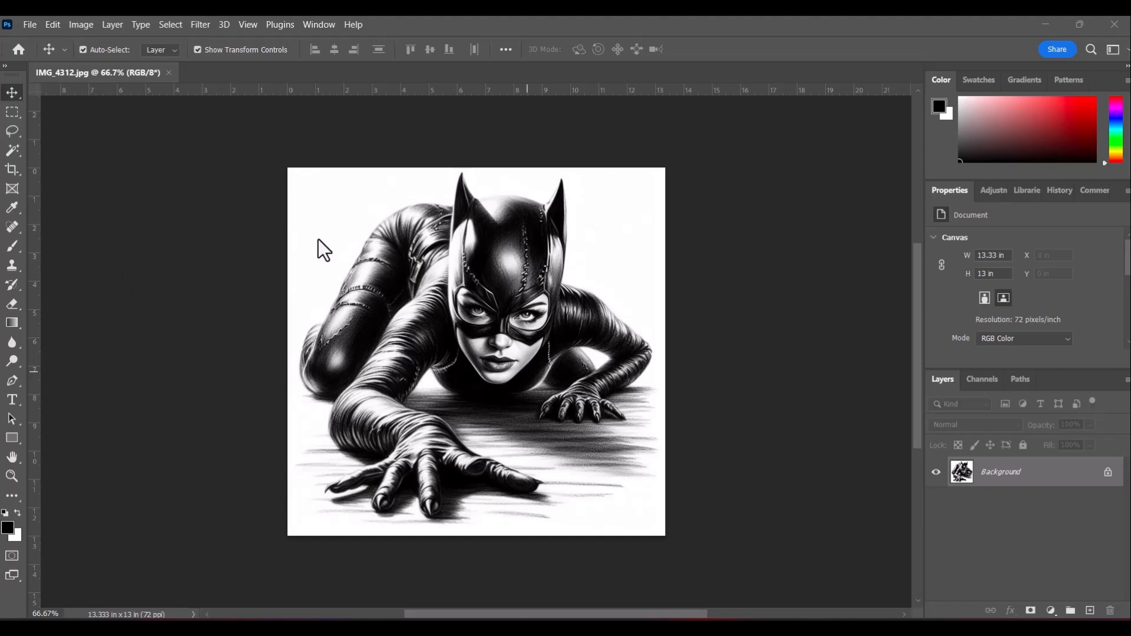
{"action": "mouse_move", "coordinate": [670, 361]}
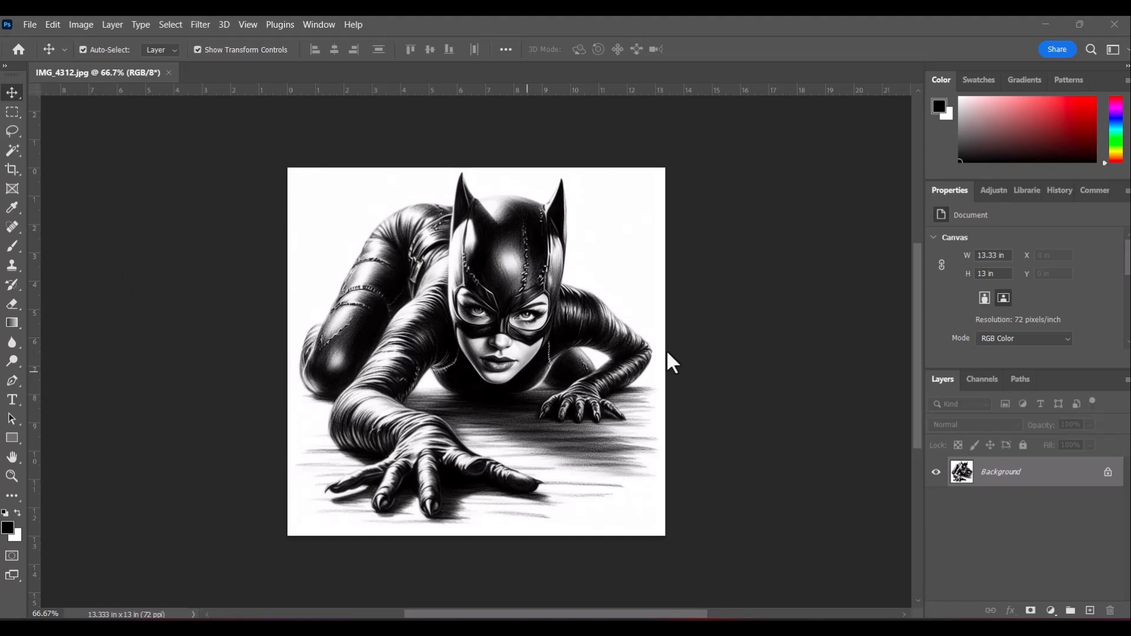
{"action": "mouse_move", "coordinate": [545, 351]}
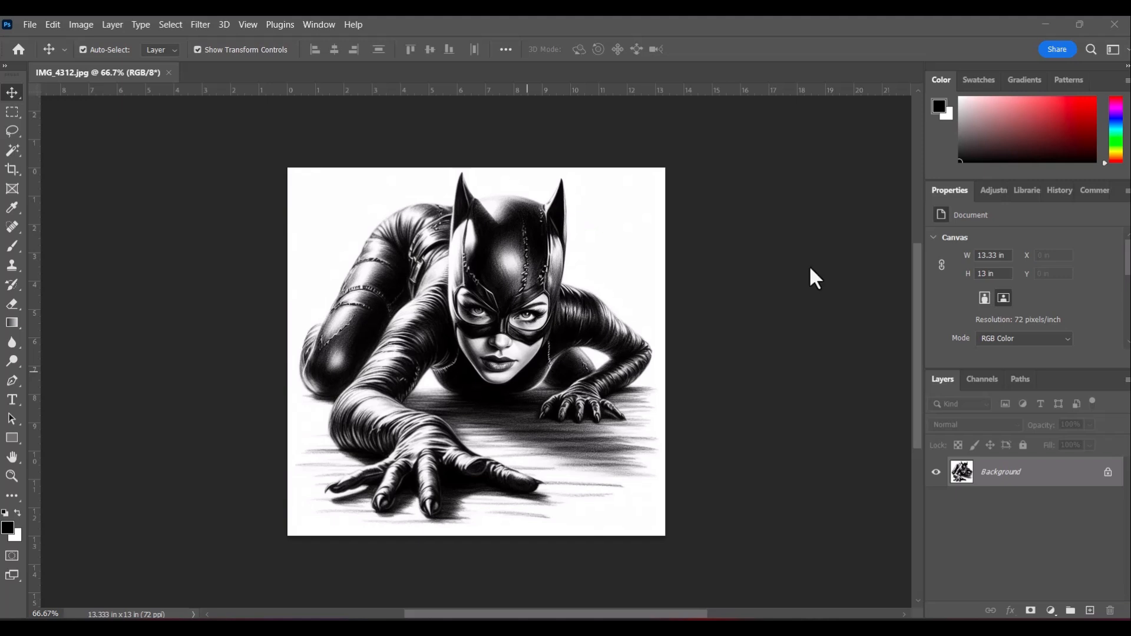
{"action": "mouse_move", "coordinate": [485, 368]}
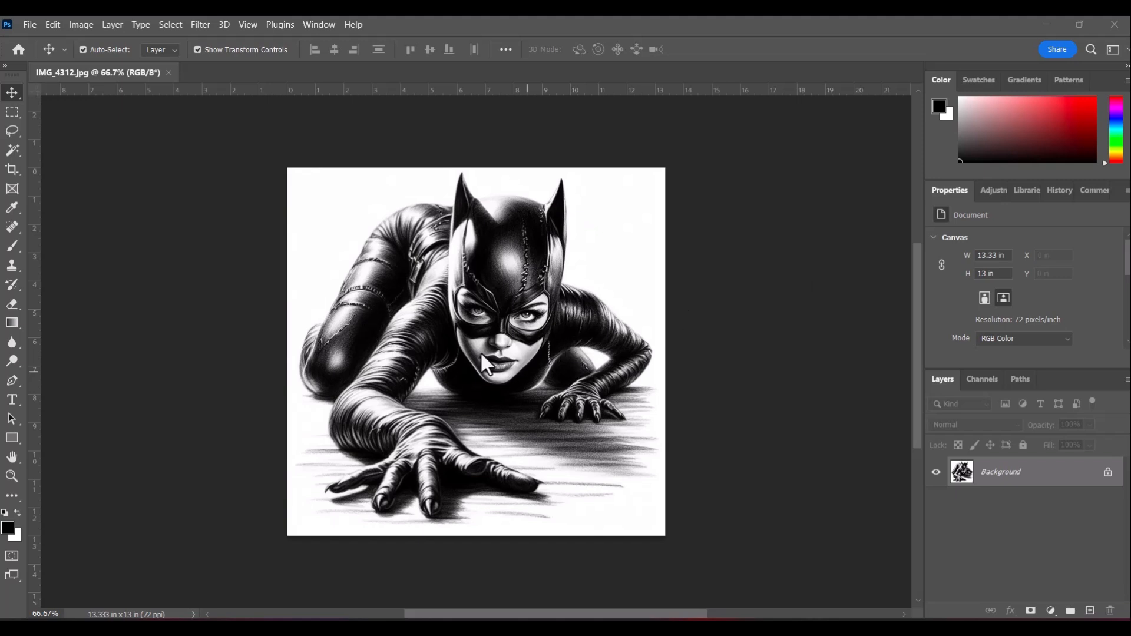
{"action": "mouse_move", "coordinate": [507, 257]}
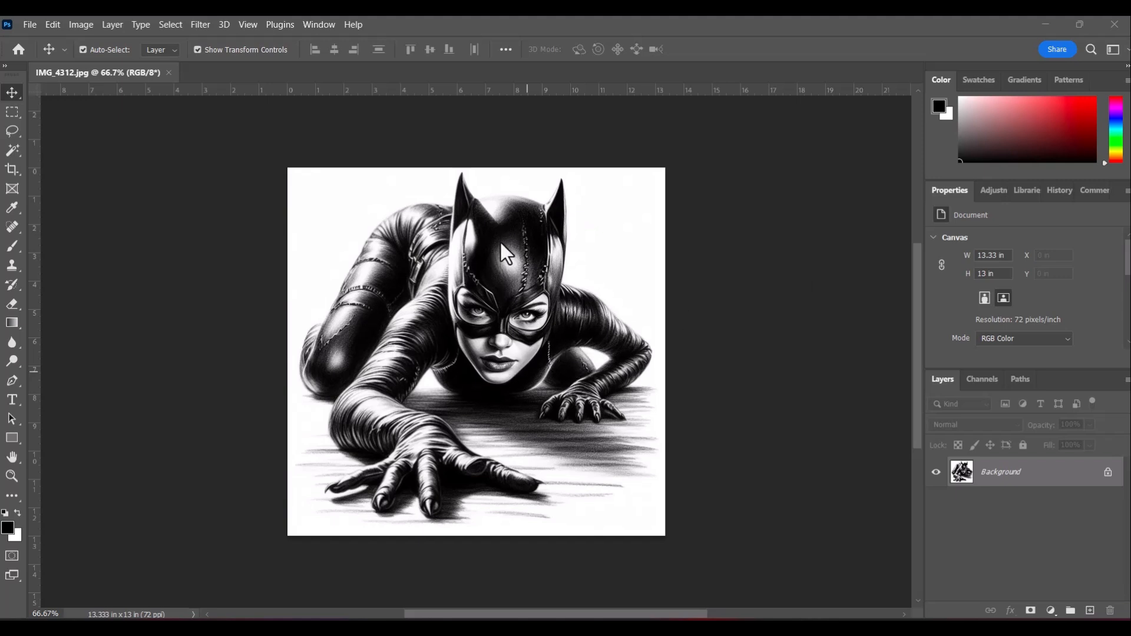
{"action": "mouse_move", "coordinate": [535, 326]}
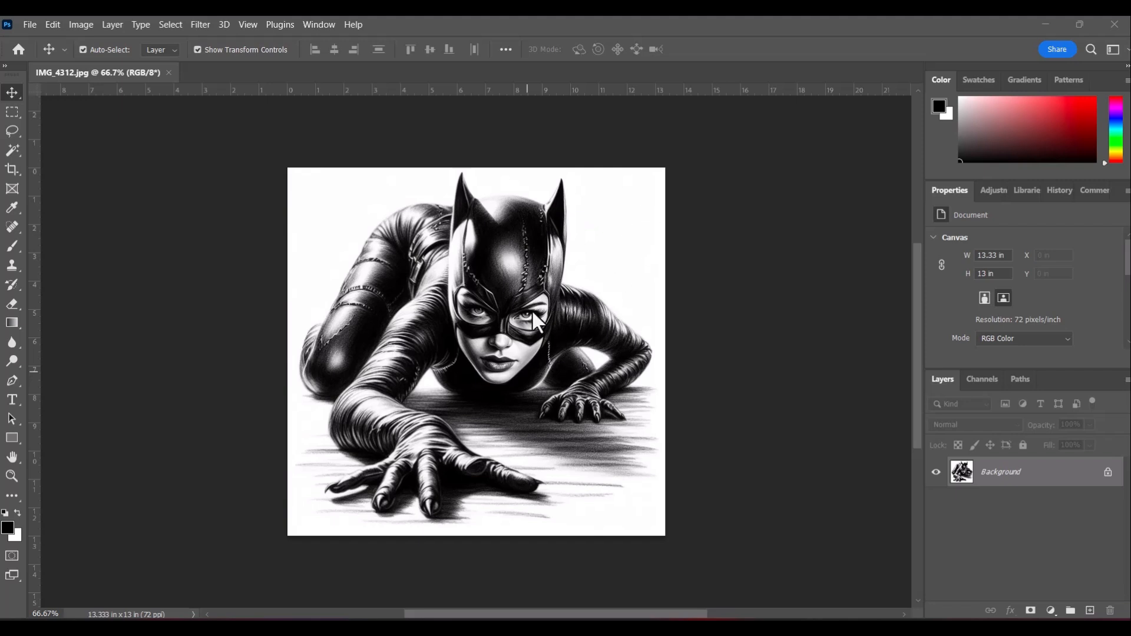
{"action": "mouse_move", "coordinate": [514, 278]}
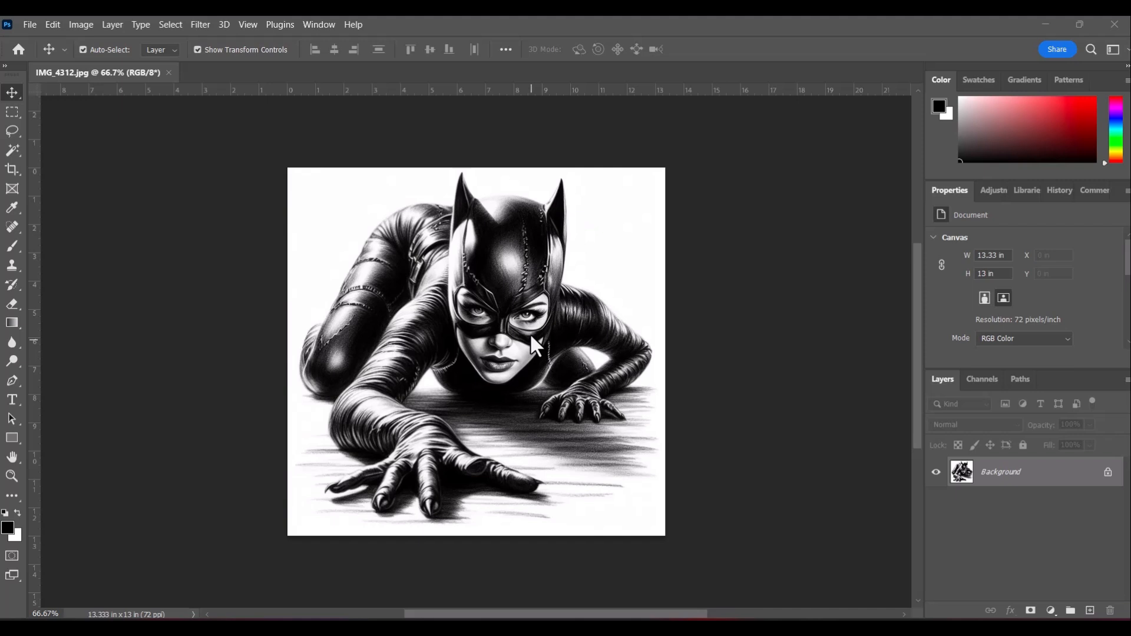
{"action": "mouse_move", "coordinate": [613, 526]}
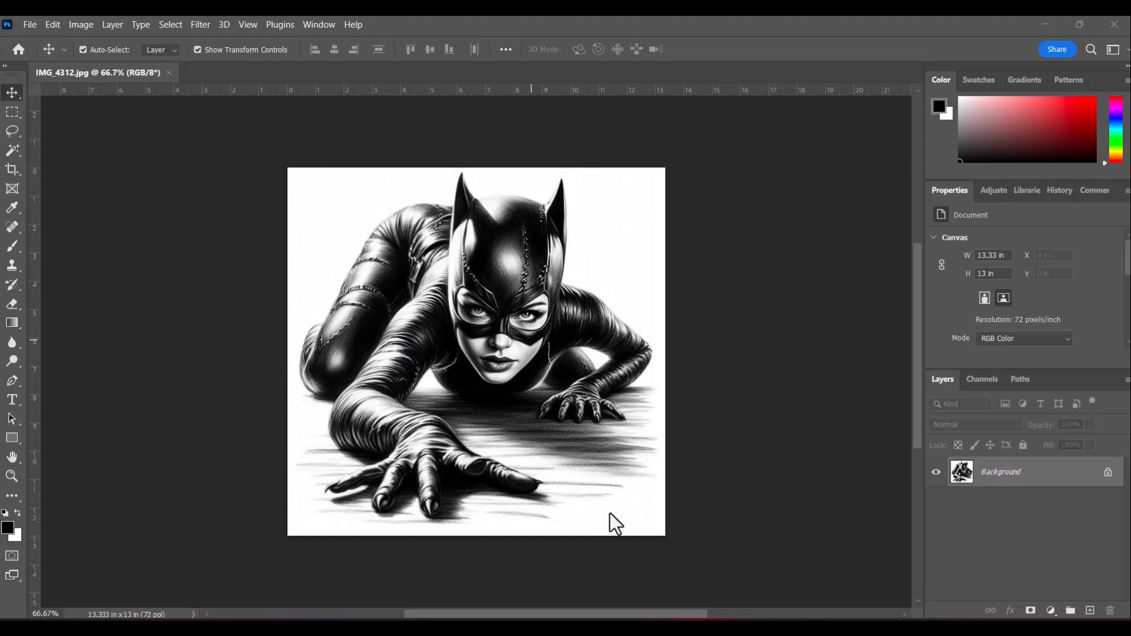
{"action": "mouse_move", "coordinate": [617, 403]}
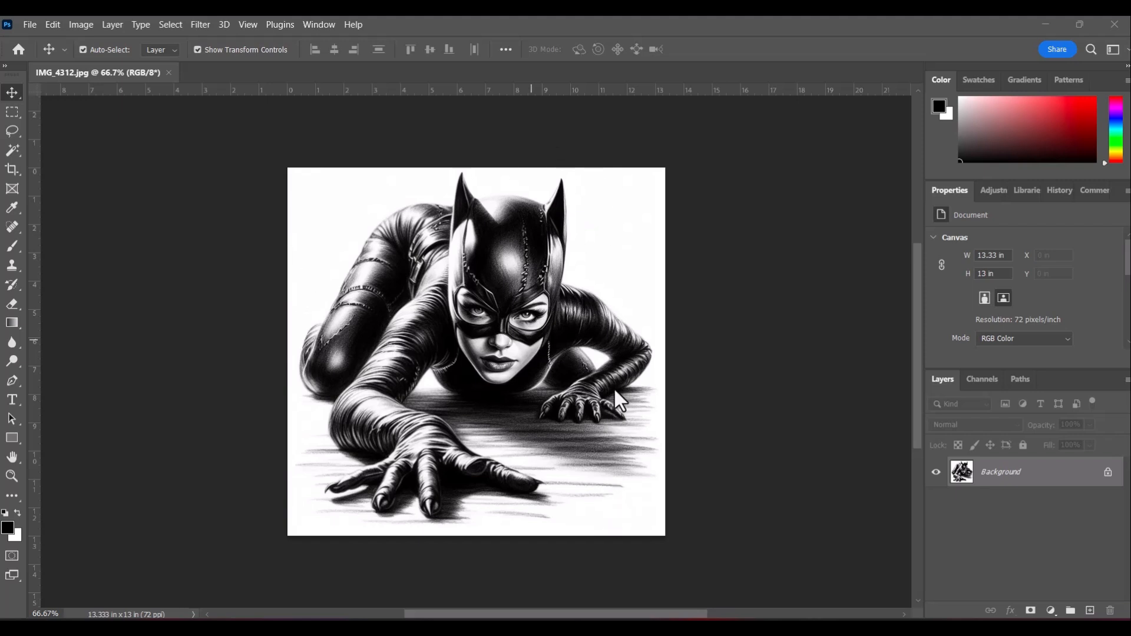
{"action": "mouse_move", "coordinate": [619, 388]}
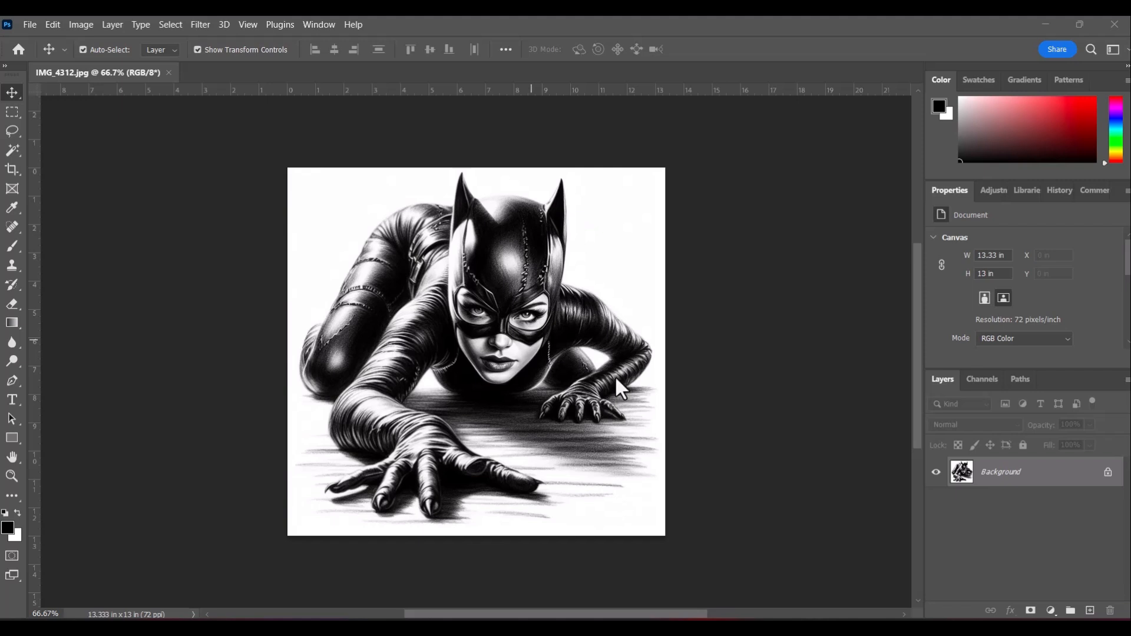
{"action": "mouse_move", "coordinate": [514, 279]}
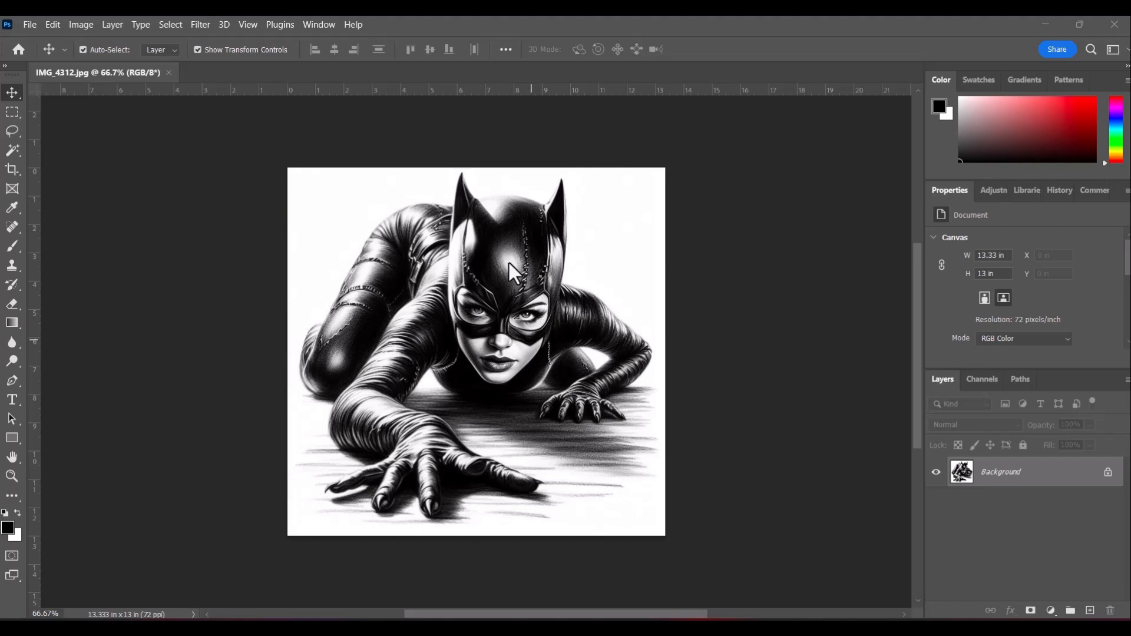
{"action": "mouse_move", "coordinate": [82, 25]}
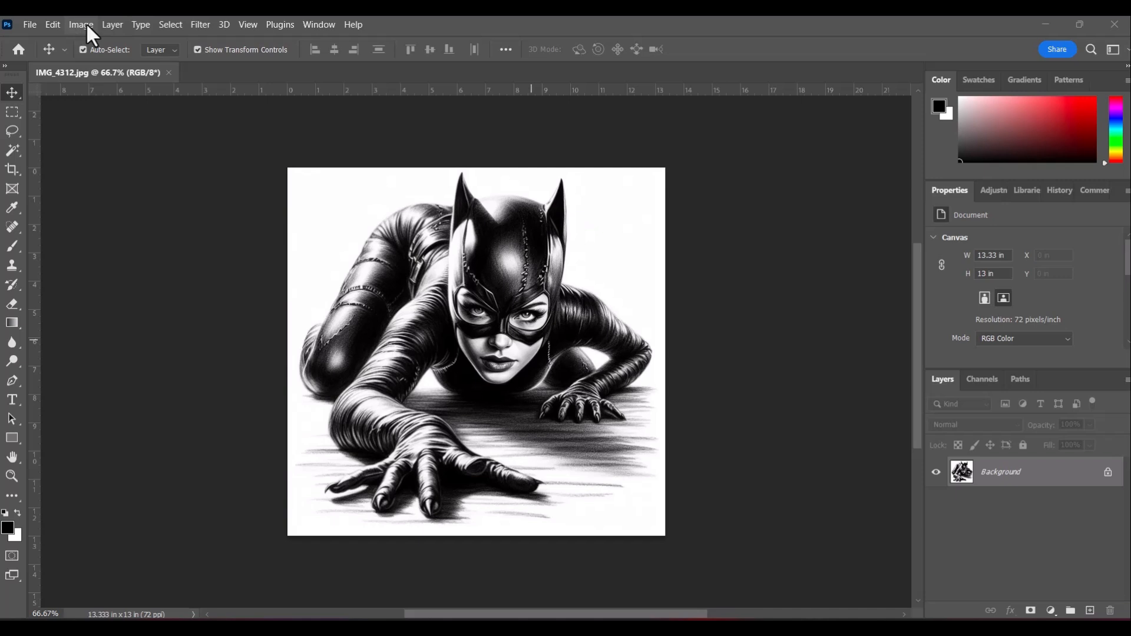
Set the image width to 11 inches in Image Size, height following proportionally.
{"action": "left_click", "coordinate": [80, 24]}
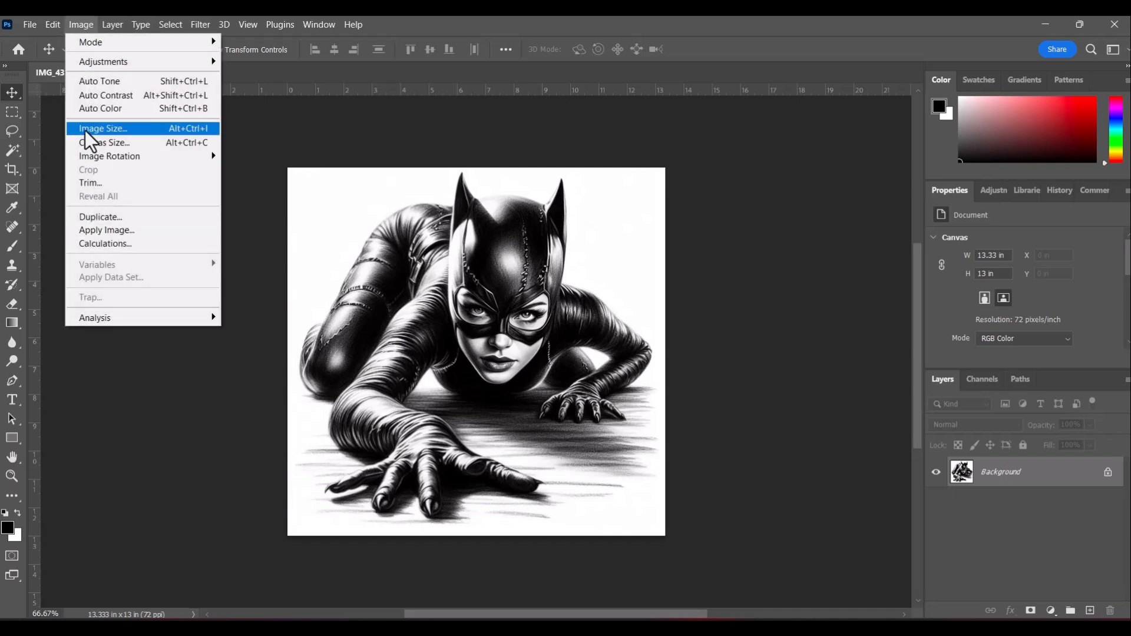
{"action": "left_click", "coordinate": [102, 128]}
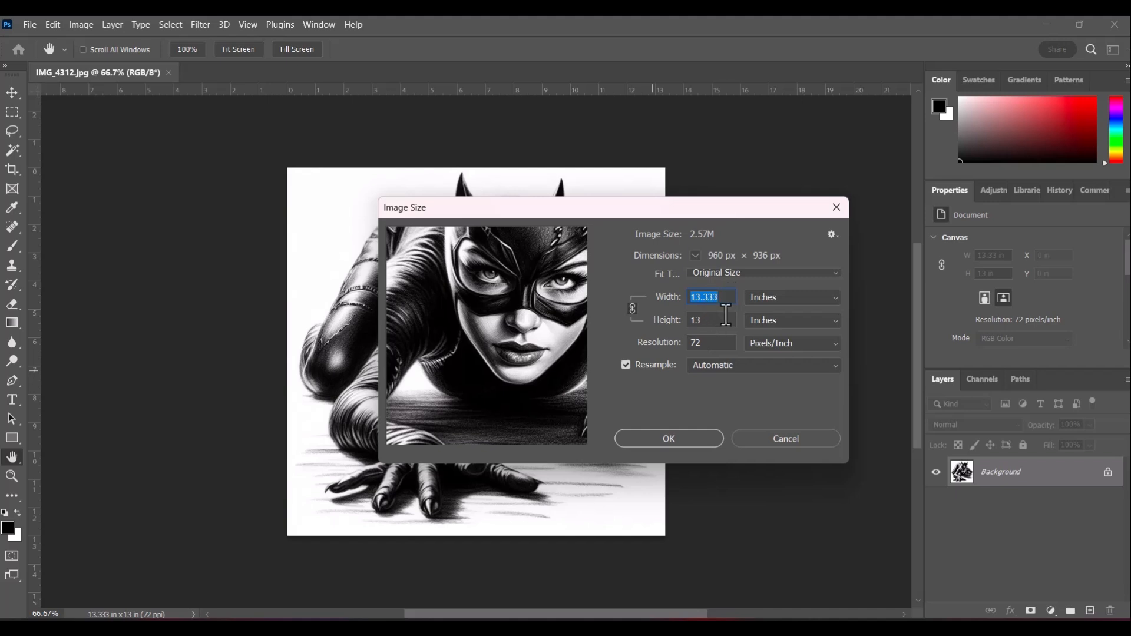
{"action": "mouse_move", "coordinate": [726, 320]}
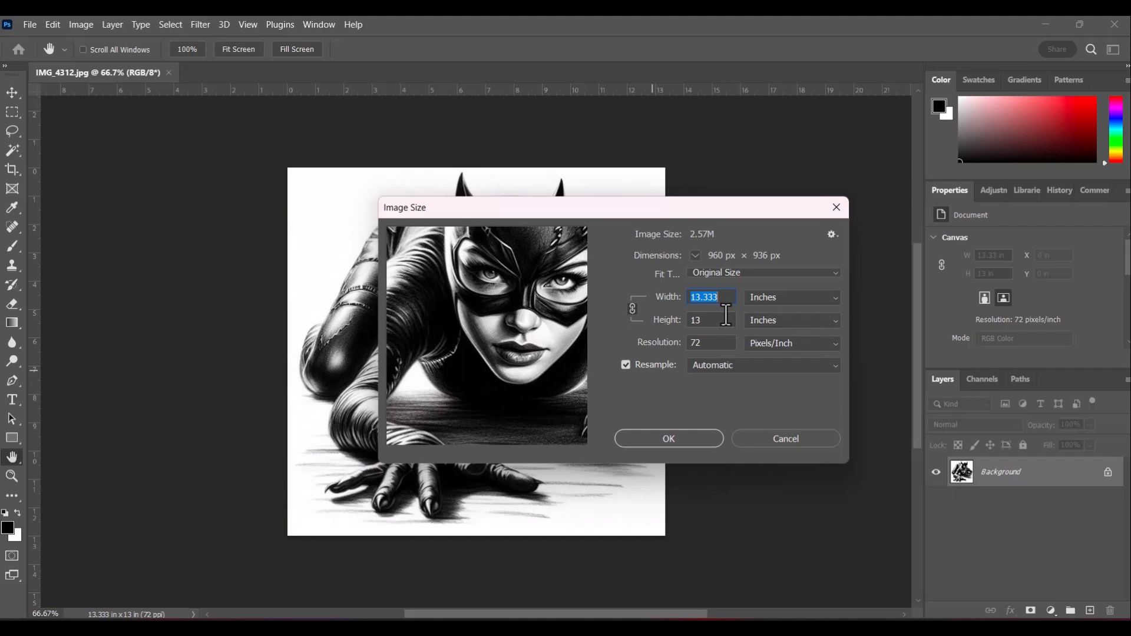
{"action": "type", "text": "1"}
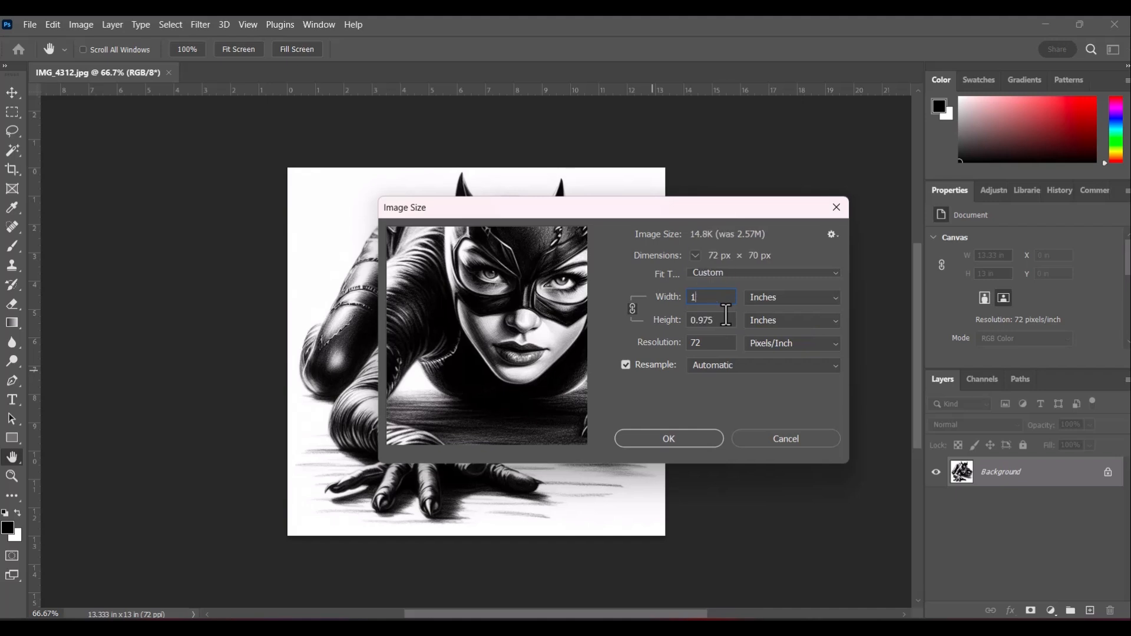
{"action": "type", "text": "2"}
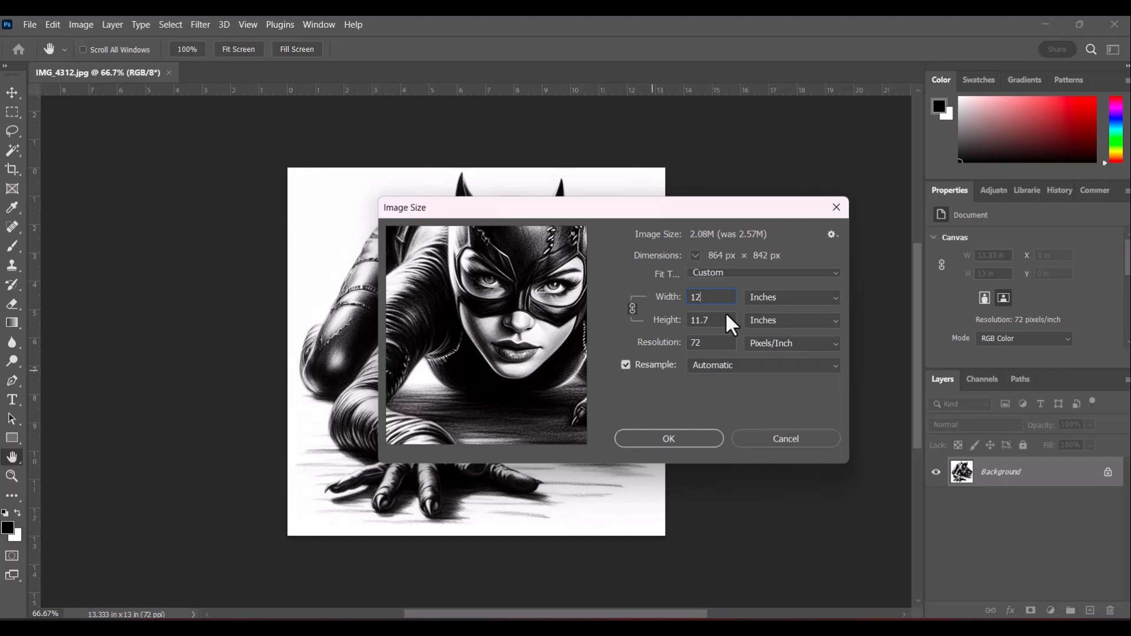
{"action": "type", "text": "11"}
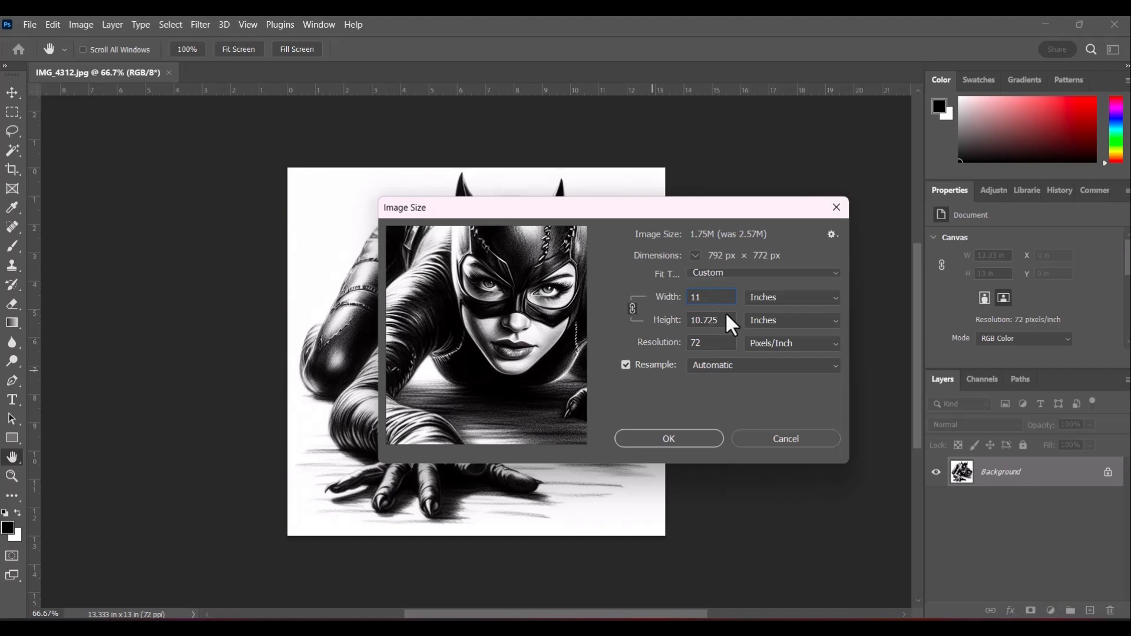
{"action": "left_click", "coordinate": [710, 321]}
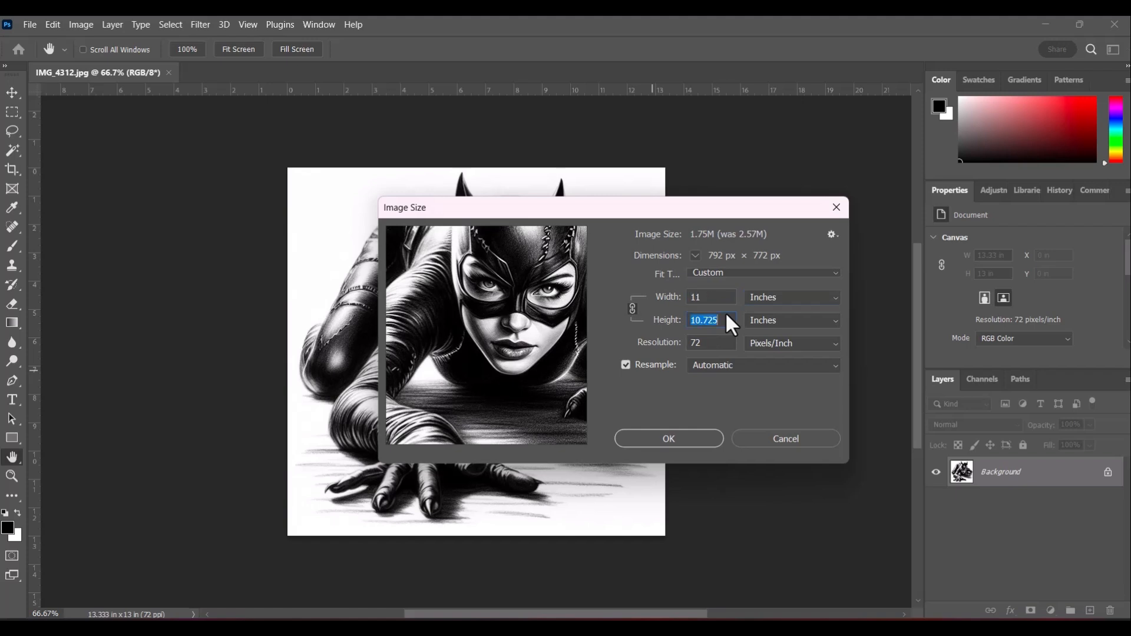
Set the resolution to 300 pixels per inch and apply the new size.
{"action": "left_click", "coordinate": [710, 343]}
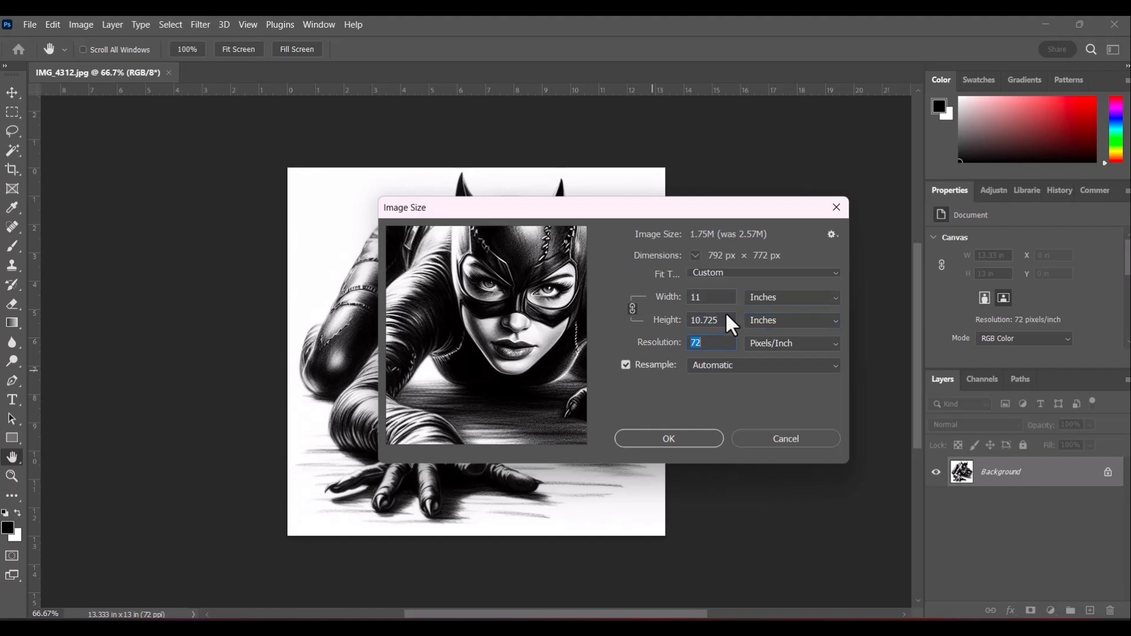
{"action": "type", "text": "30"}
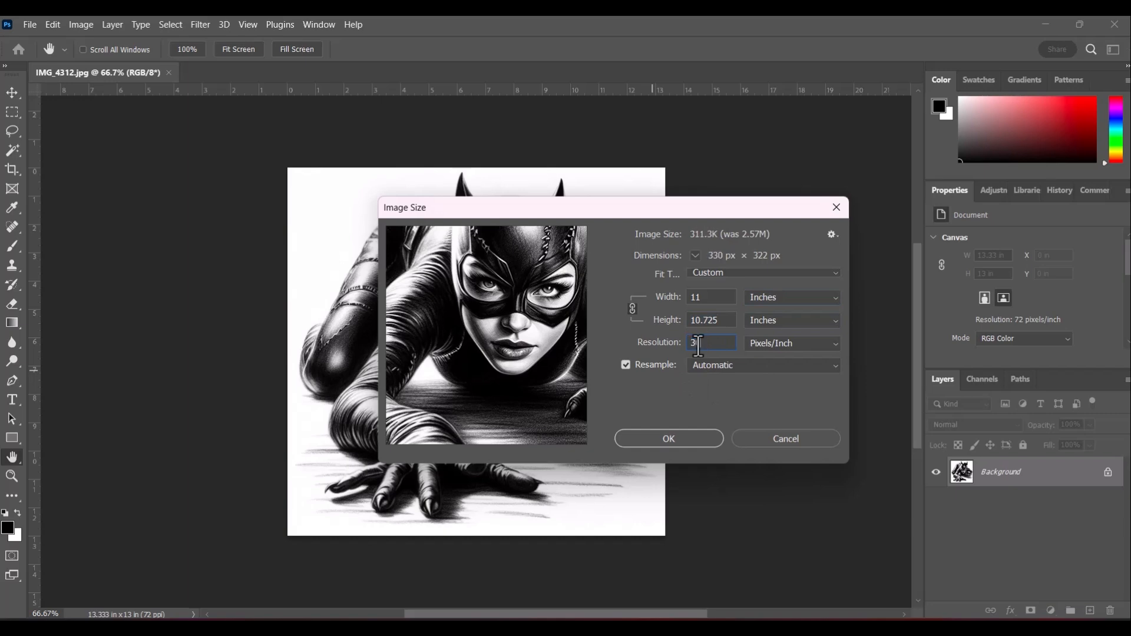
{"action": "type", "text": "300"}
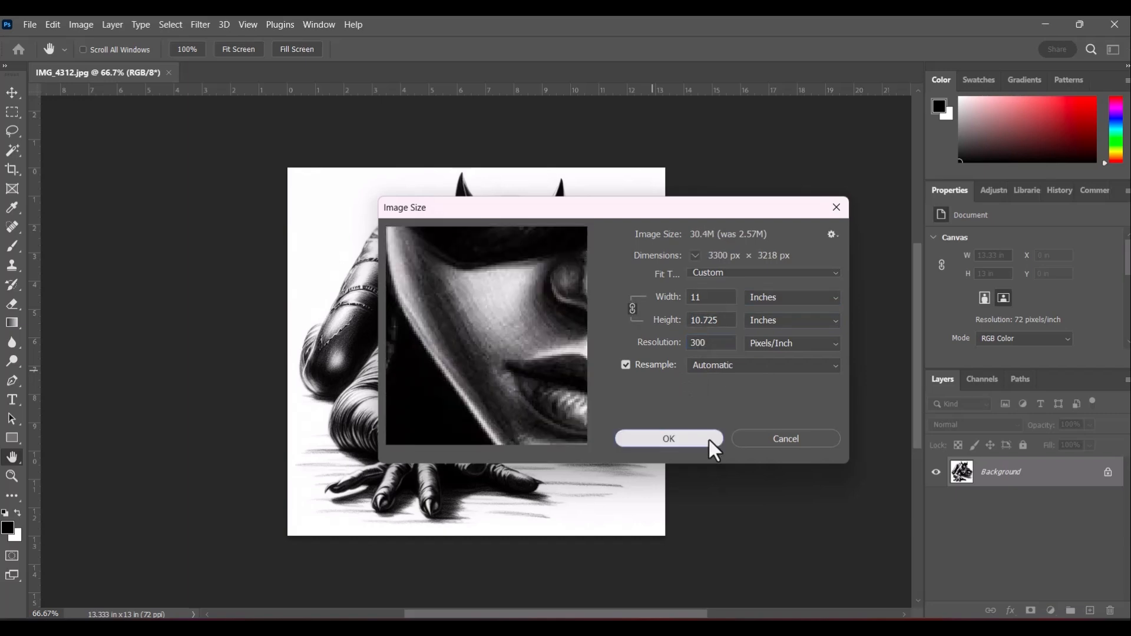
{"action": "left_click", "coordinate": [668, 439]}
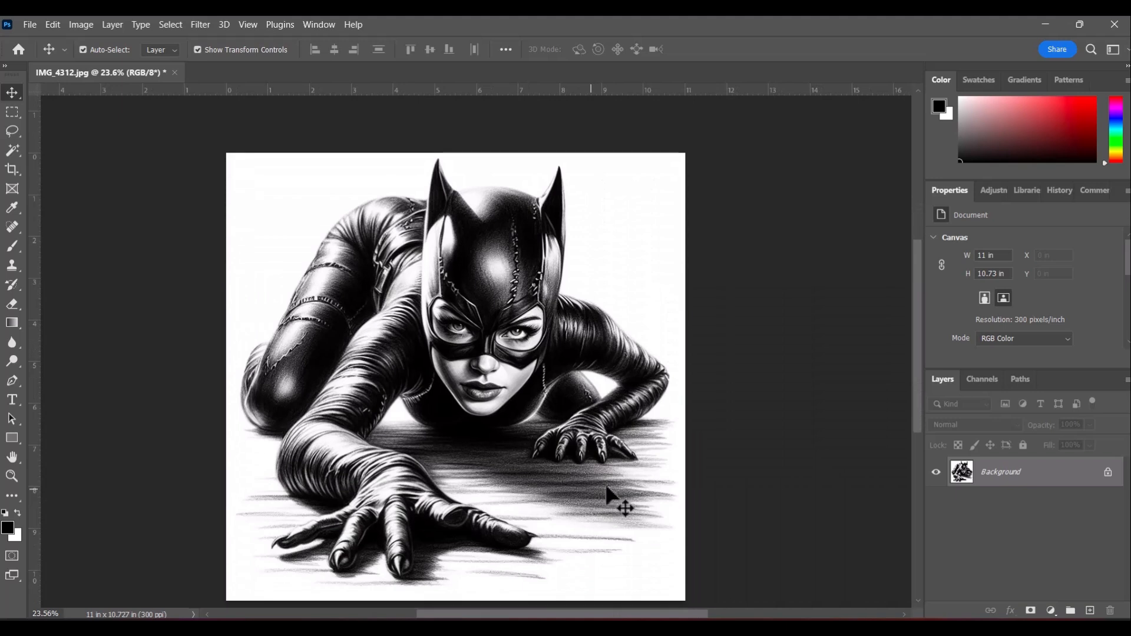
{"action": "mouse_move", "coordinate": [643, 382]}
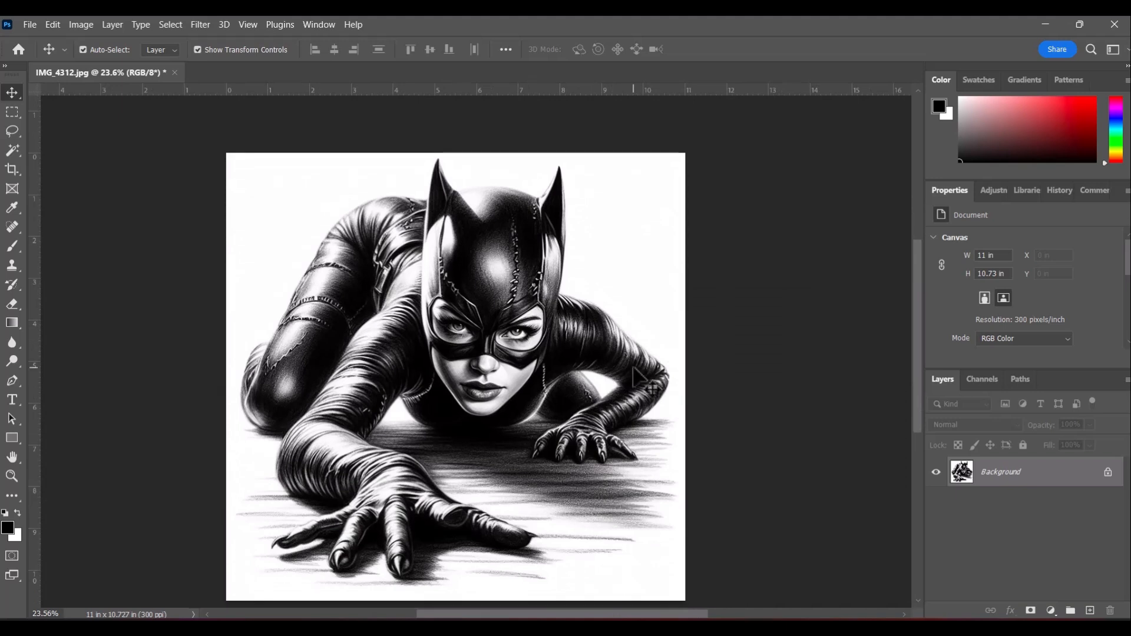
{"action": "mouse_move", "coordinate": [483, 283]}
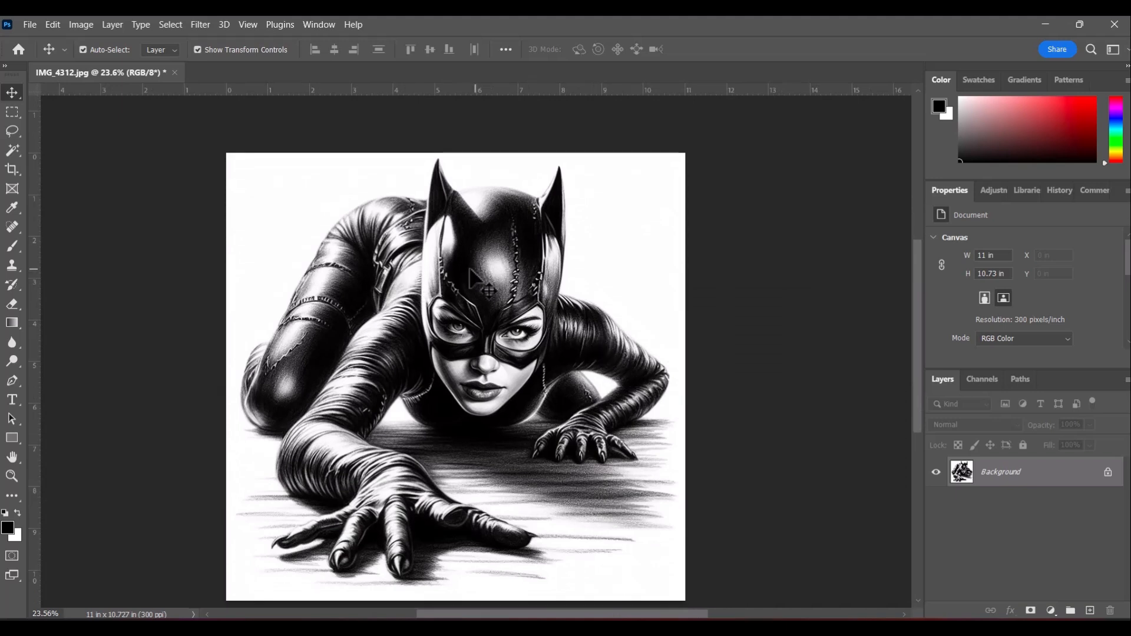
{"action": "mouse_move", "coordinate": [592, 248]}
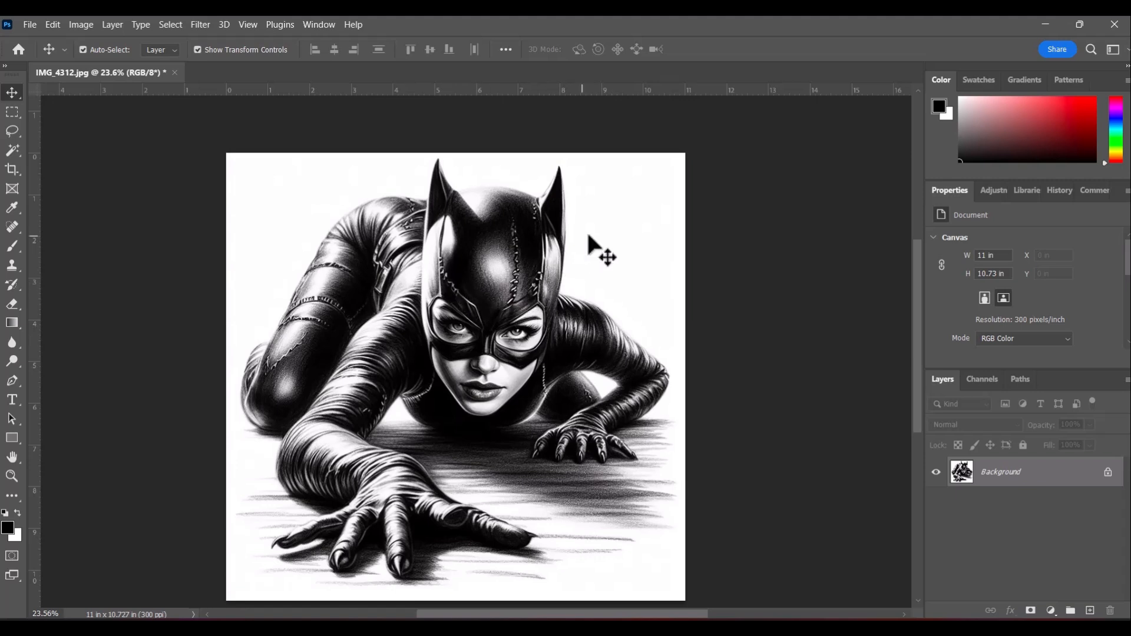
{"action": "mouse_move", "coordinate": [610, 310]}
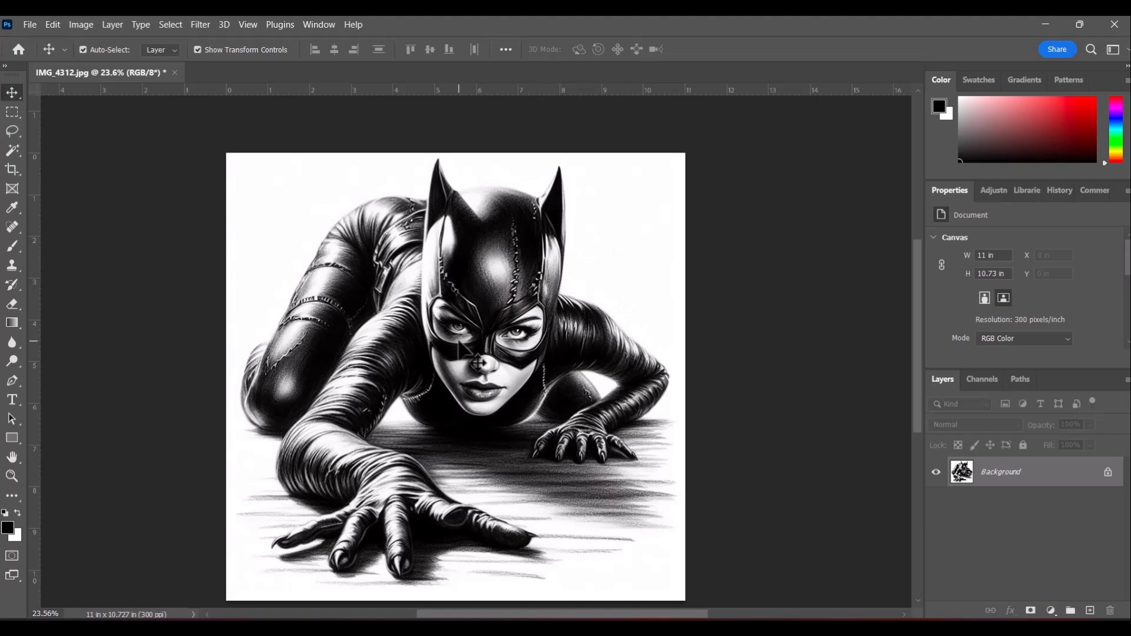
{"action": "mouse_move", "coordinate": [523, 238]}
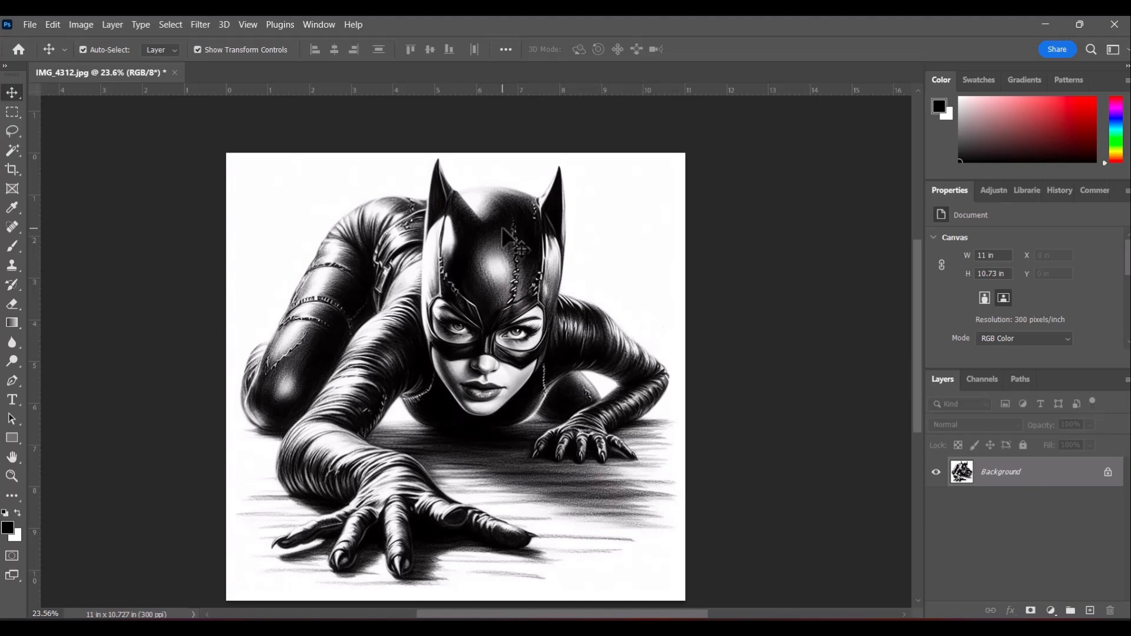
{"action": "mouse_move", "coordinate": [684, 258]}
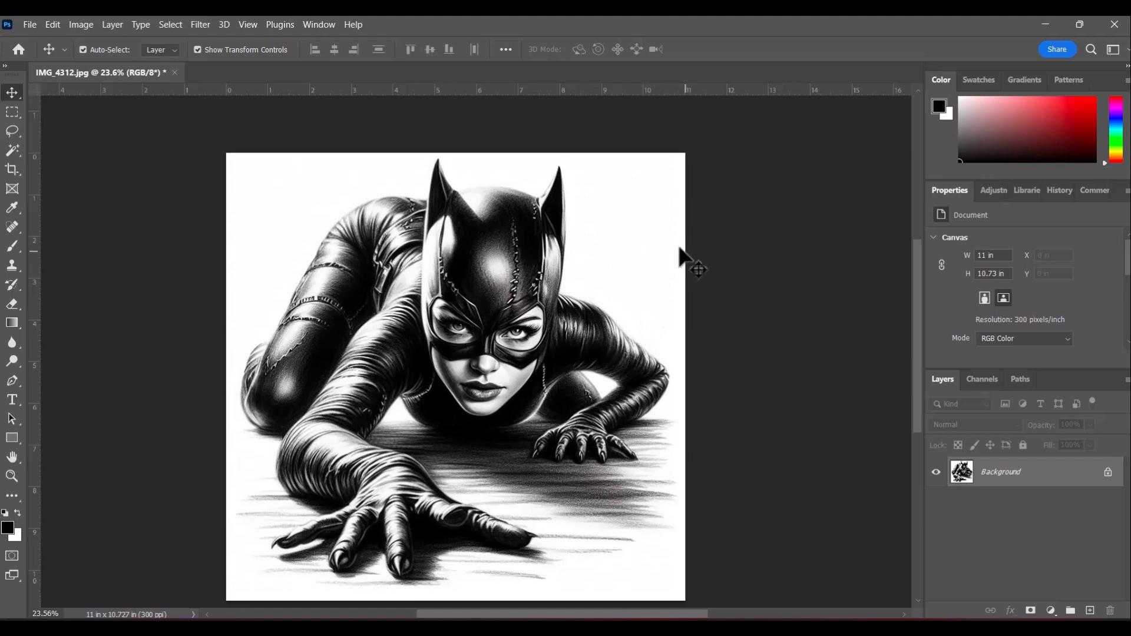
{"action": "mouse_move", "coordinate": [721, 245]}
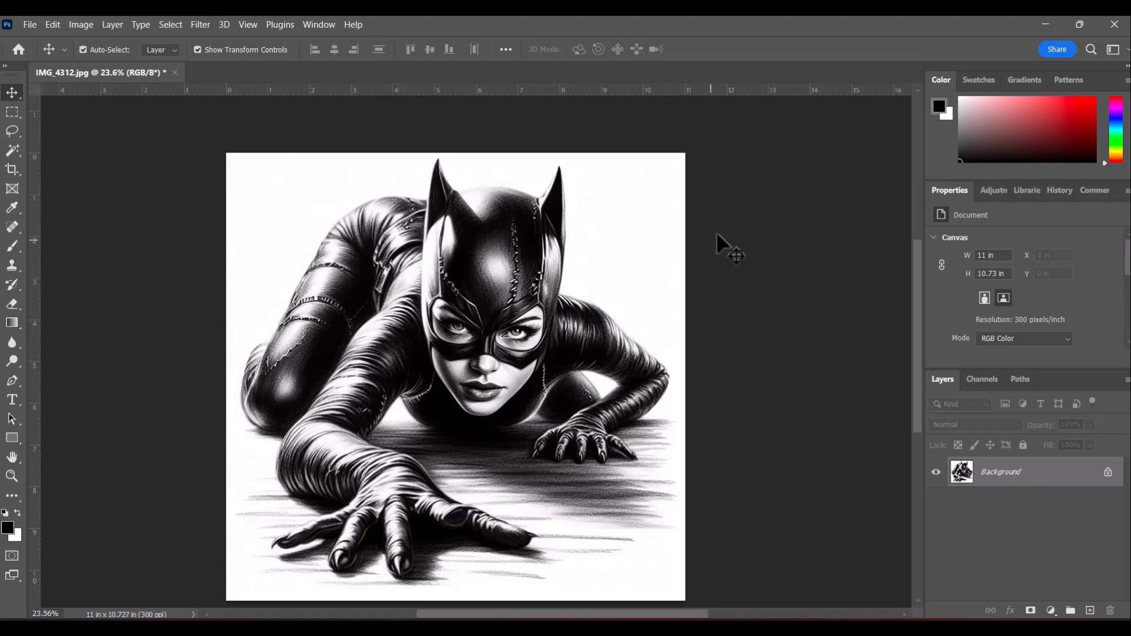
{"action": "mouse_move", "coordinate": [361, 290]}
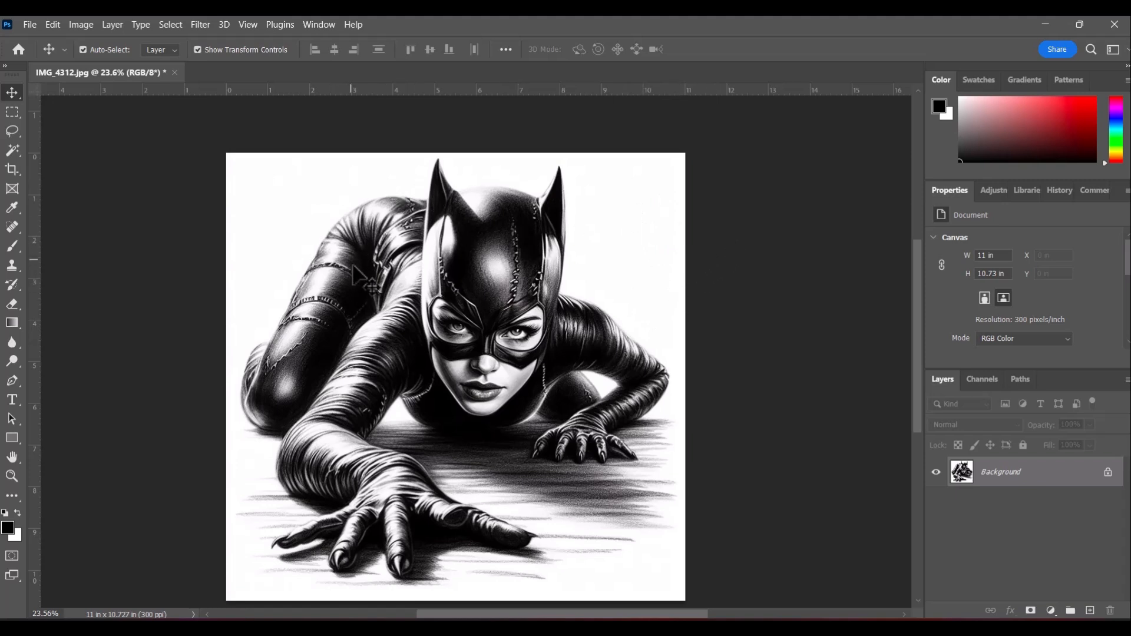
{"action": "mouse_move", "coordinate": [12, 152]}
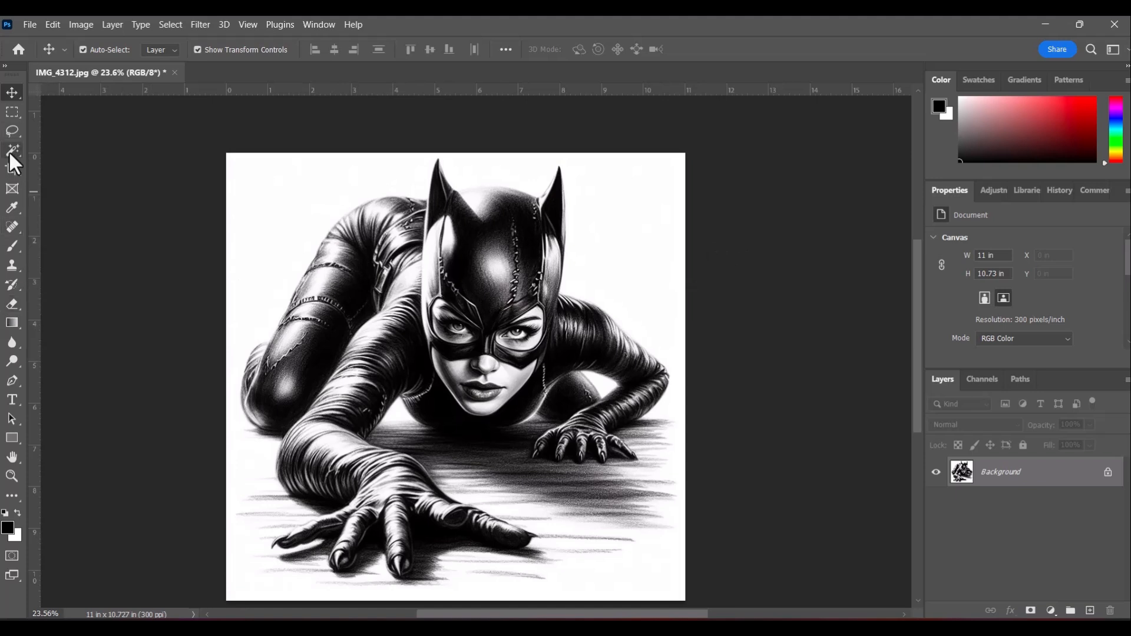
Select the white background around the figure with the Magic Wand (tolerance 10, Contiguous).
{"action": "left_click", "coordinate": [12, 152]}
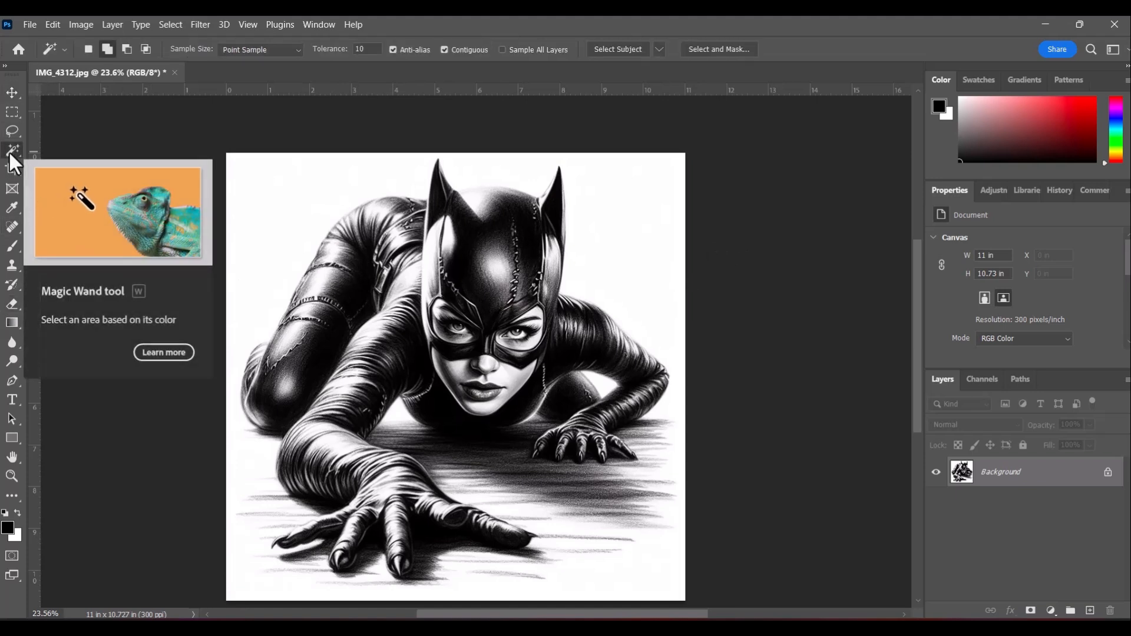
{"action": "mouse_move", "coordinate": [88, 337]}
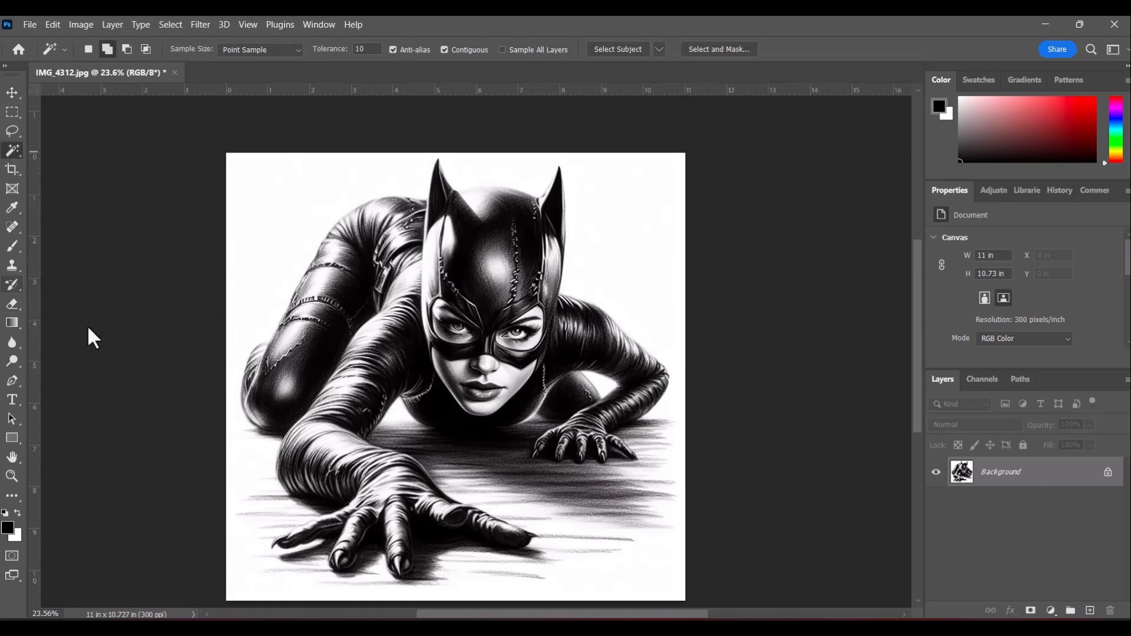
{"action": "mouse_move", "coordinate": [171, 61]}
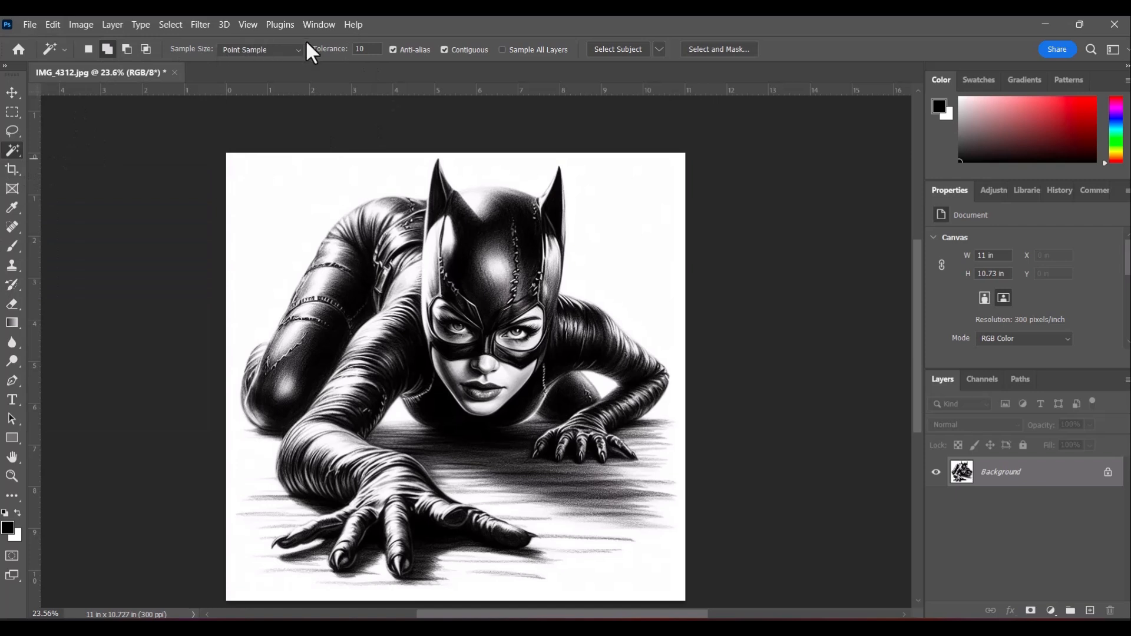
{"action": "mouse_move", "coordinate": [394, 71]}
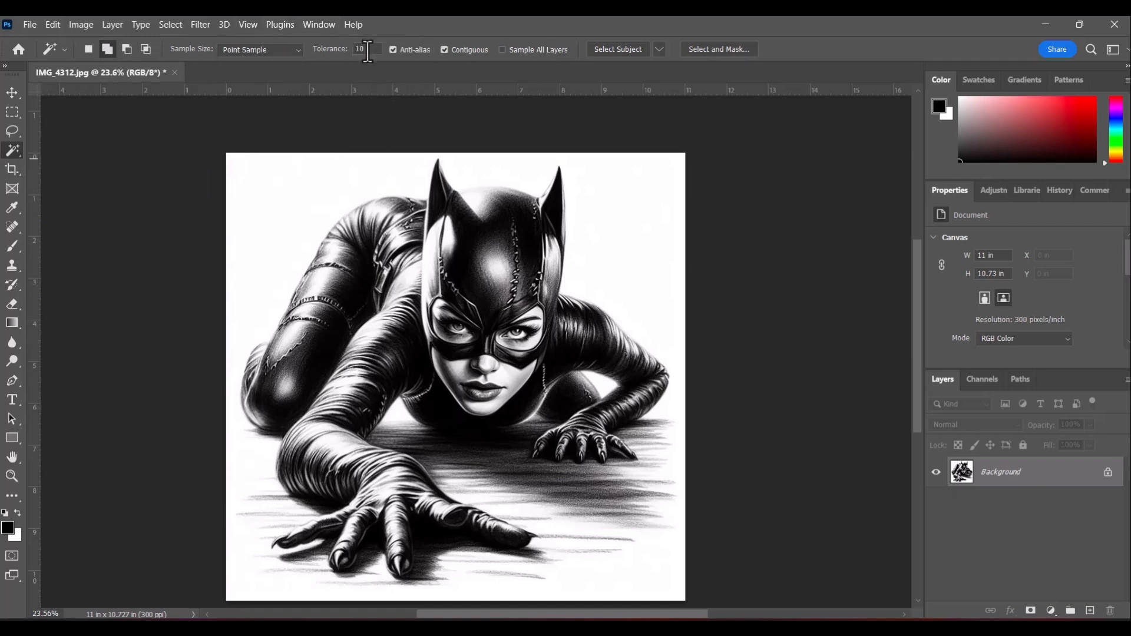
{"action": "mouse_move", "coordinate": [365, 51]}
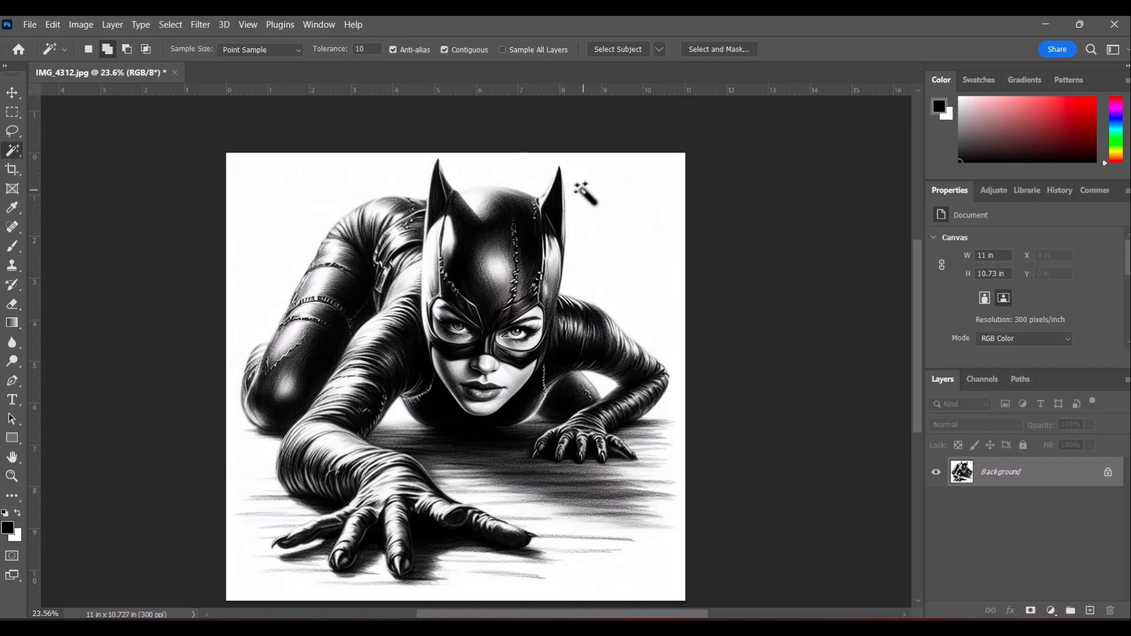
{"action": "mouse_move", "coordinate": [629, 198]}
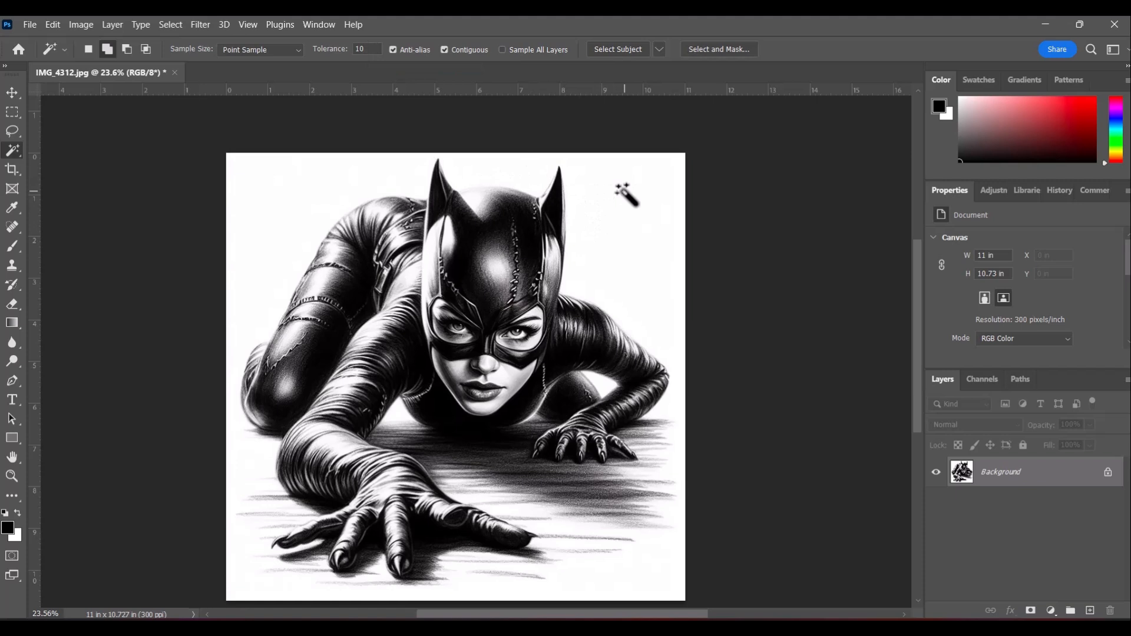
{"action": "mouse_move", "coordinate": [642, 212]}
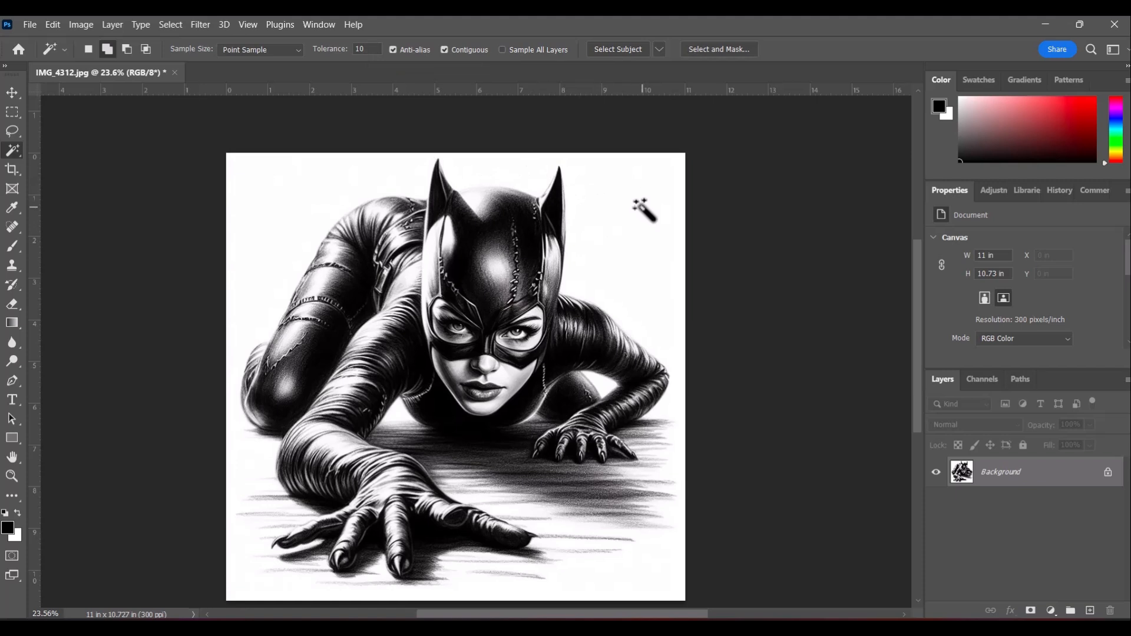
{"action": "mouse_move", "coordinate": [641, 203]}
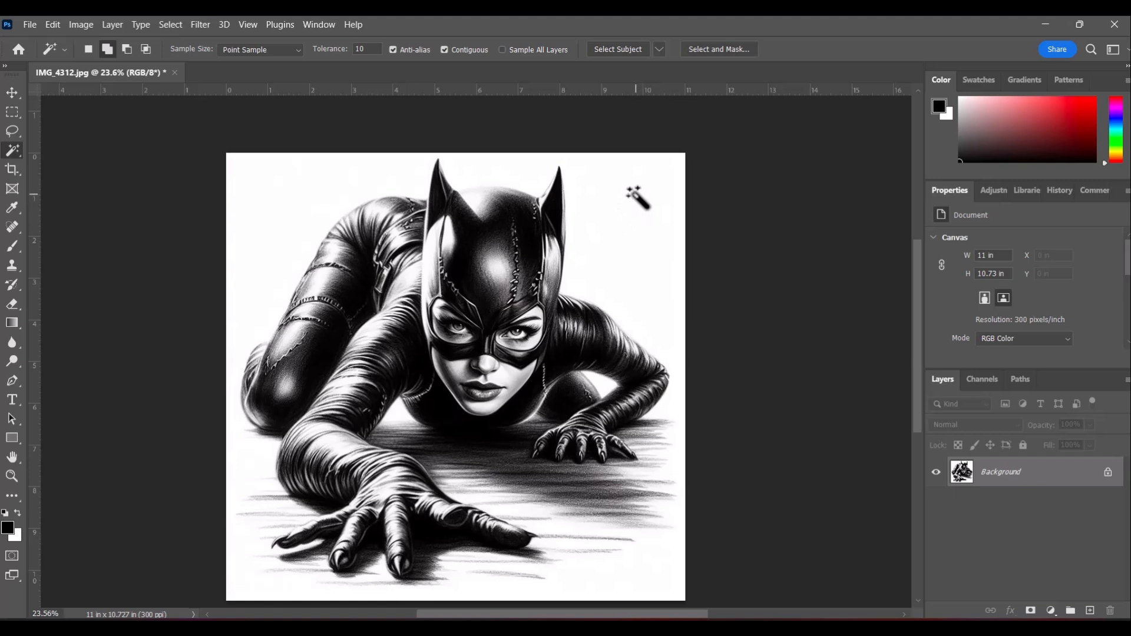
{"action": "mouse_move", "coordinate": [622, 206]}
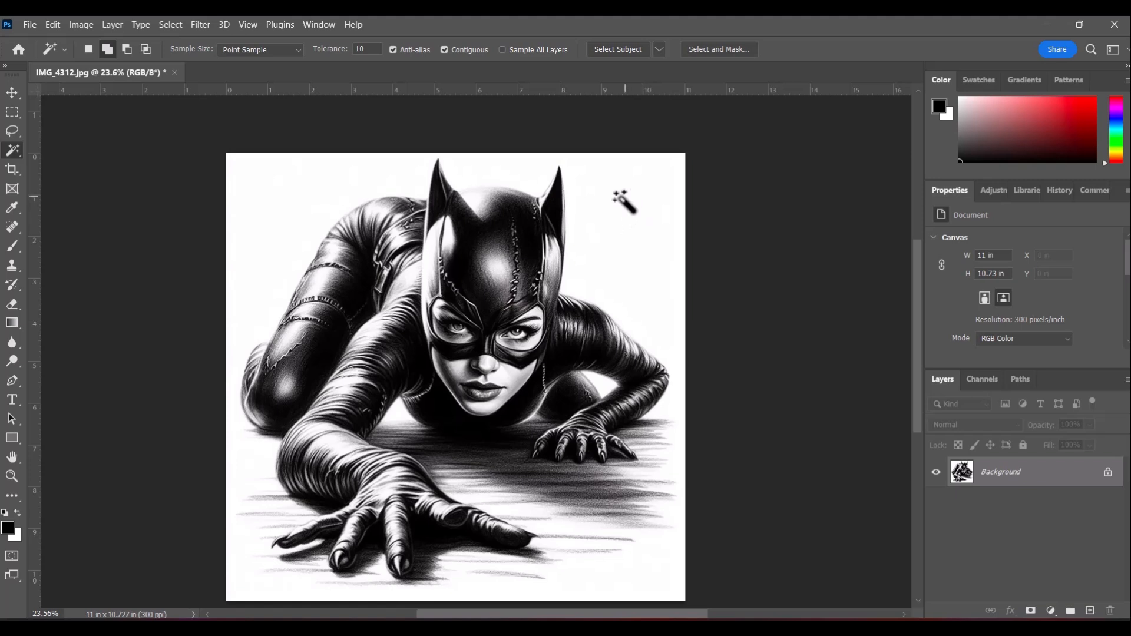
{"action": "mouse_move", "coordinate": [646, 206]}
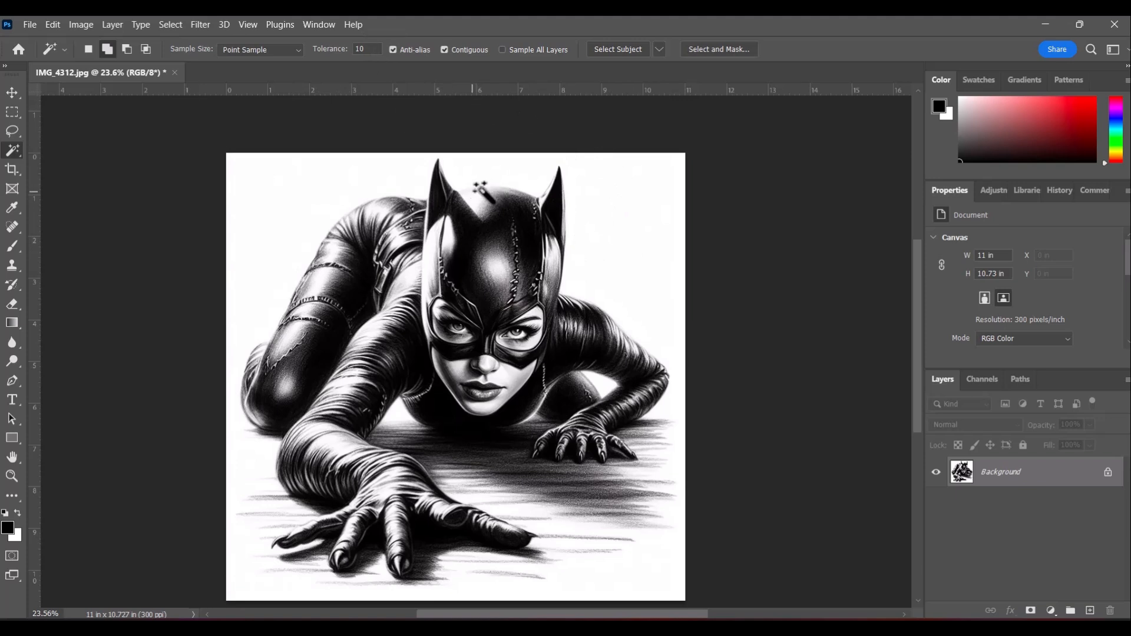
{"action": "mouse_move", "coordinate": [630, 238]}
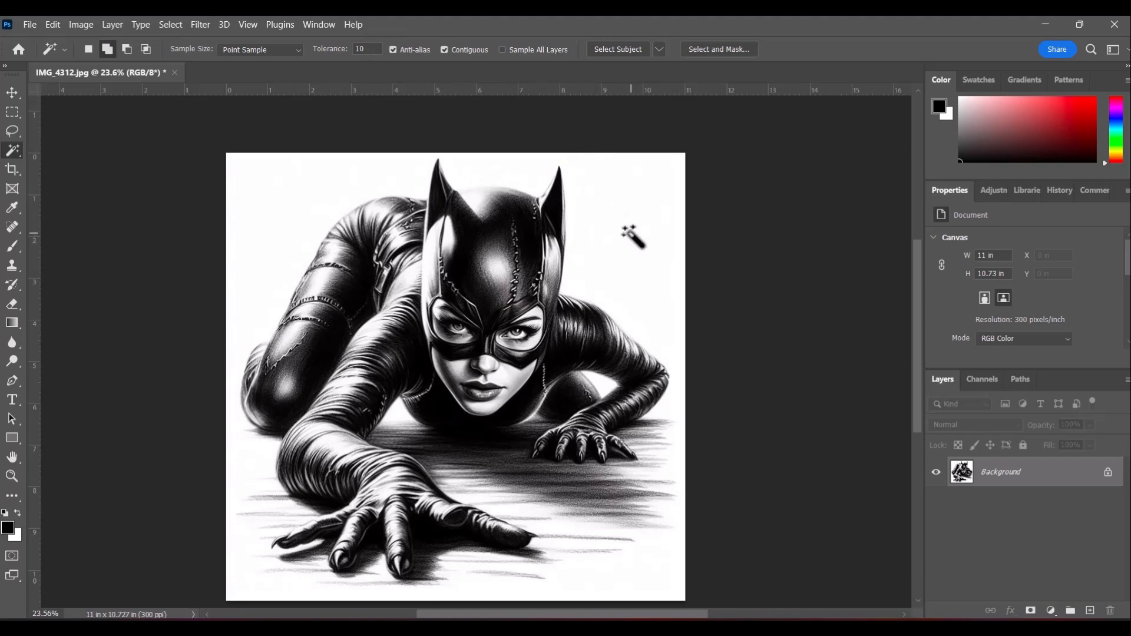
{"action": "left_click", "coordinate": [629, 244]}
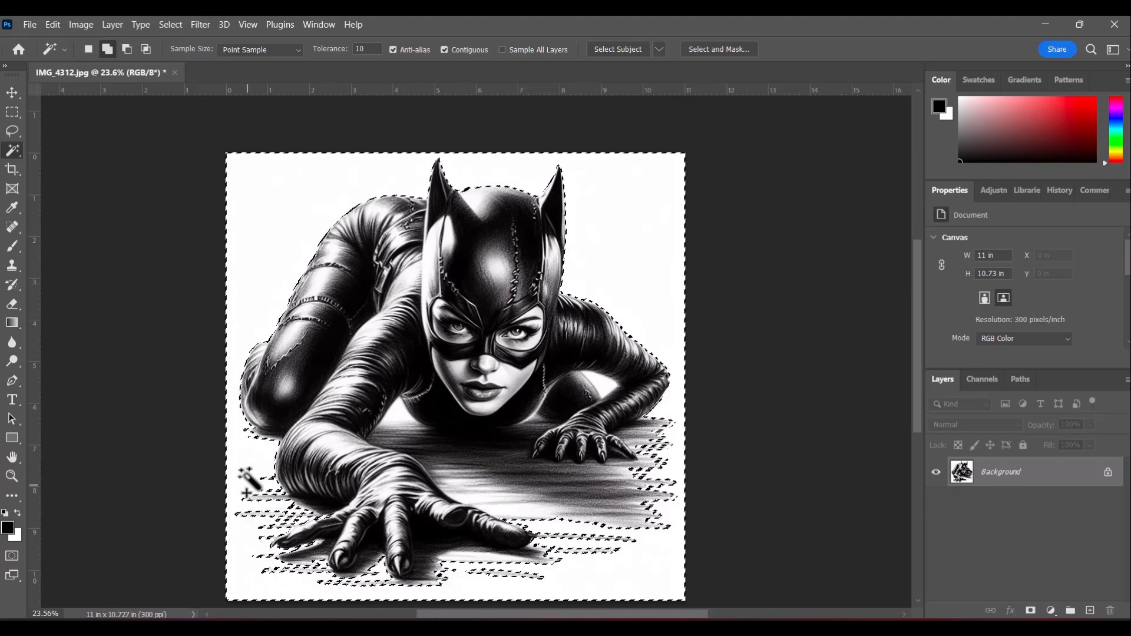
{"action": "mouse_move", "coordinate": [473, 245]}
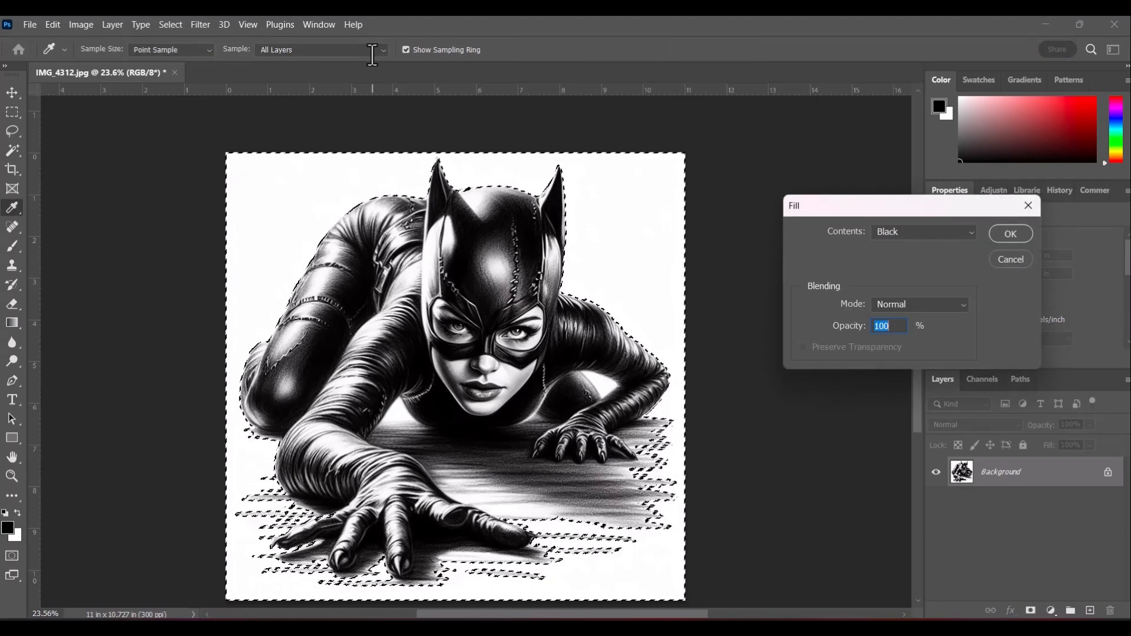
{"action": "left_click_drag", "start_coordinate": [911, 205], "coordinate": [837, 204]}
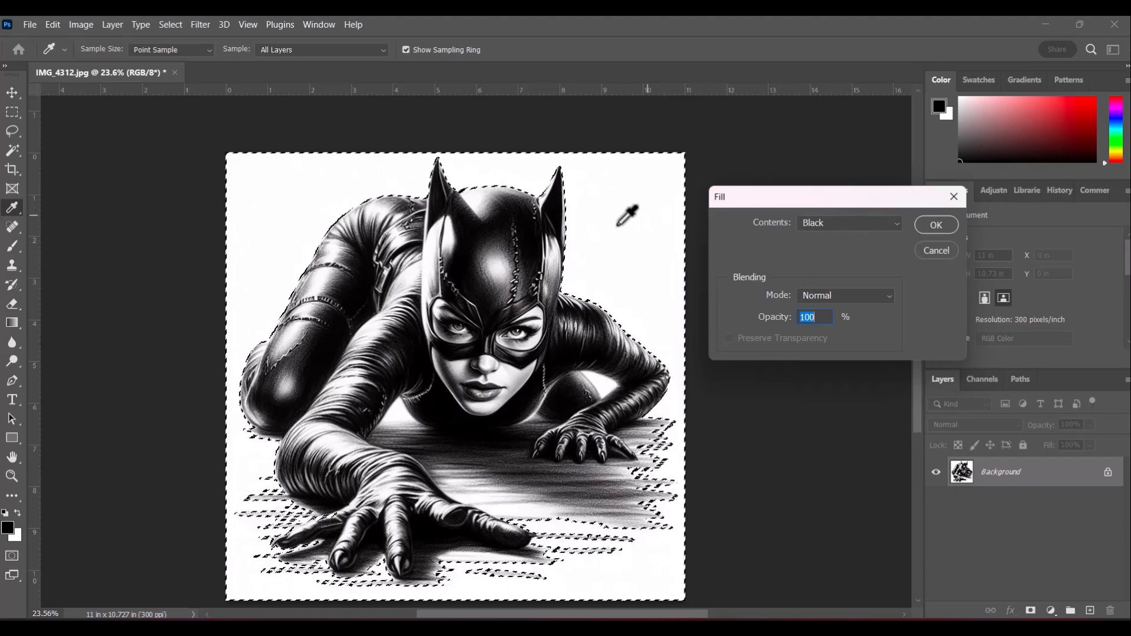
{"action": "mouse_move", "coordinate": [866, 242]}
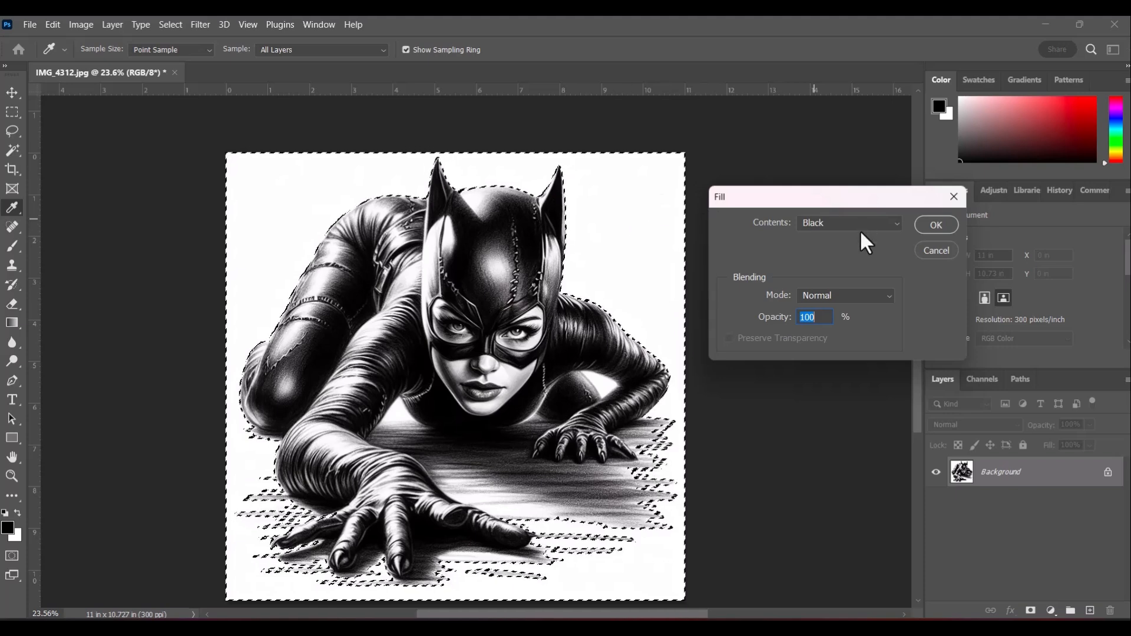
{"action": "mouse_move", "coordinate": [1088, 518]}
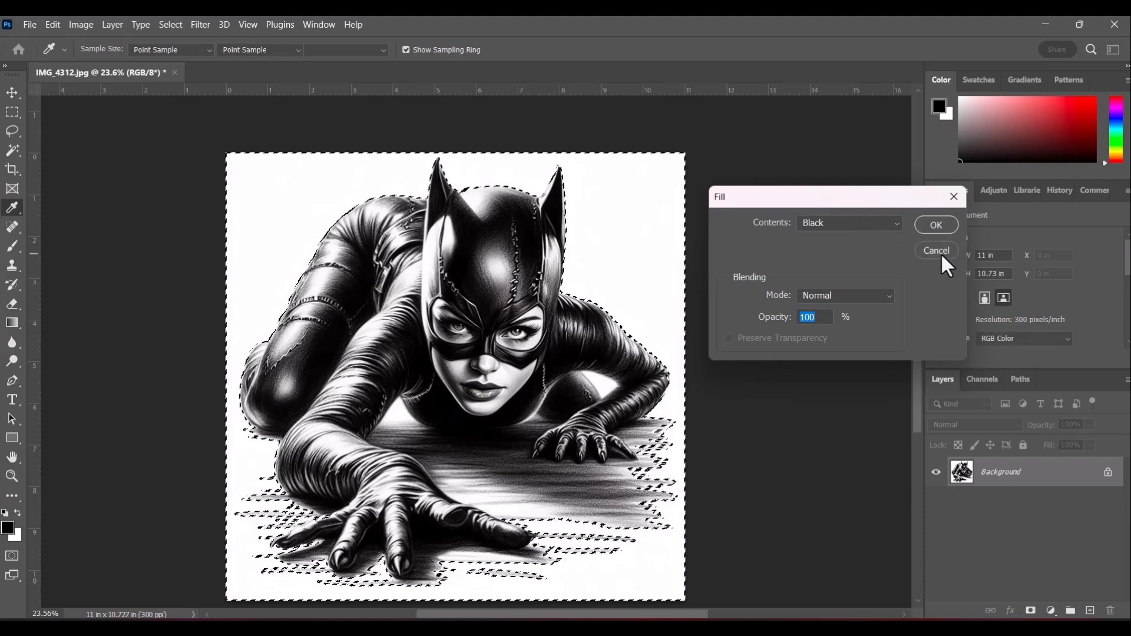
{"action": "left_click", "coordinate": [935, 250]}
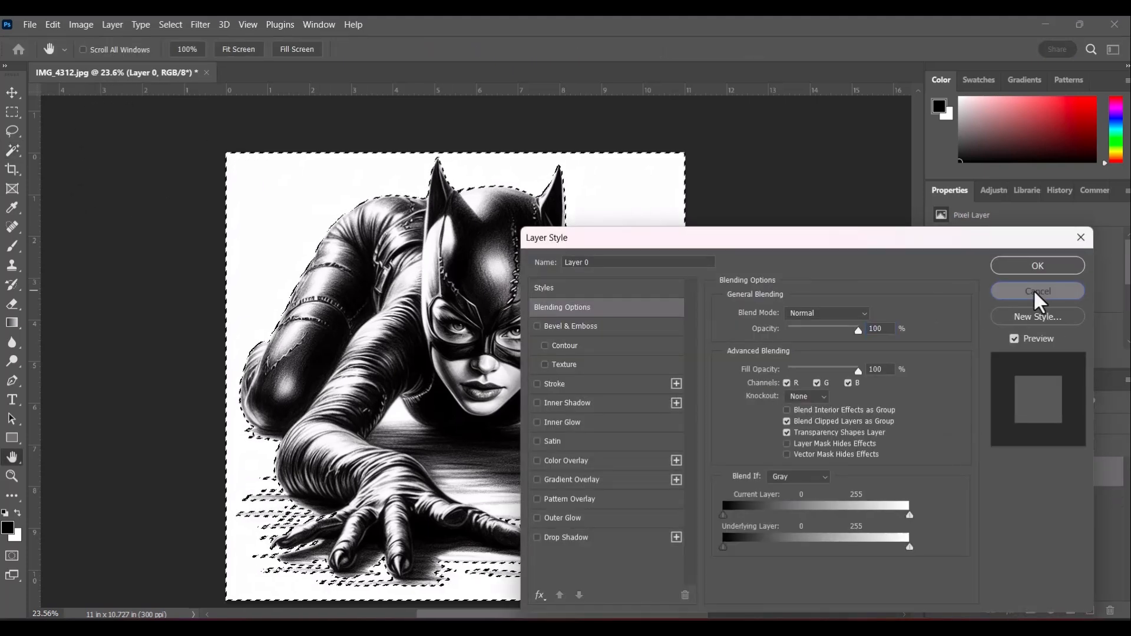
Cancel the Layer Style dialog and delete the selected white background to transparency.
{"action": "left_click", "coordinate": [1037, 291]}
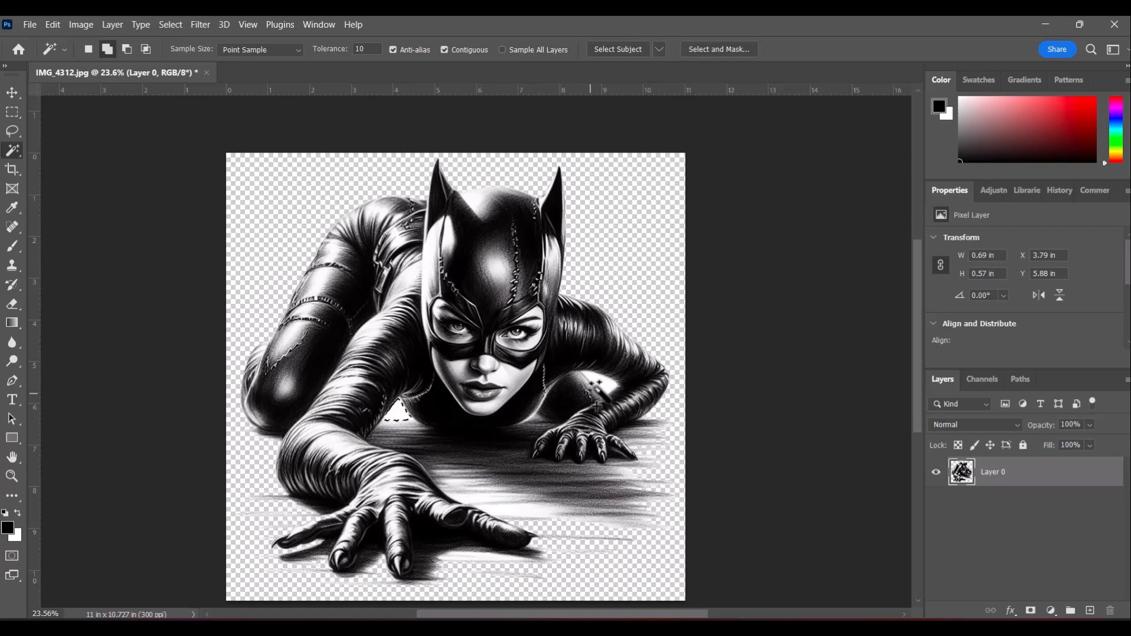
{"action": "left_click", "coordinate": [597, 392]}
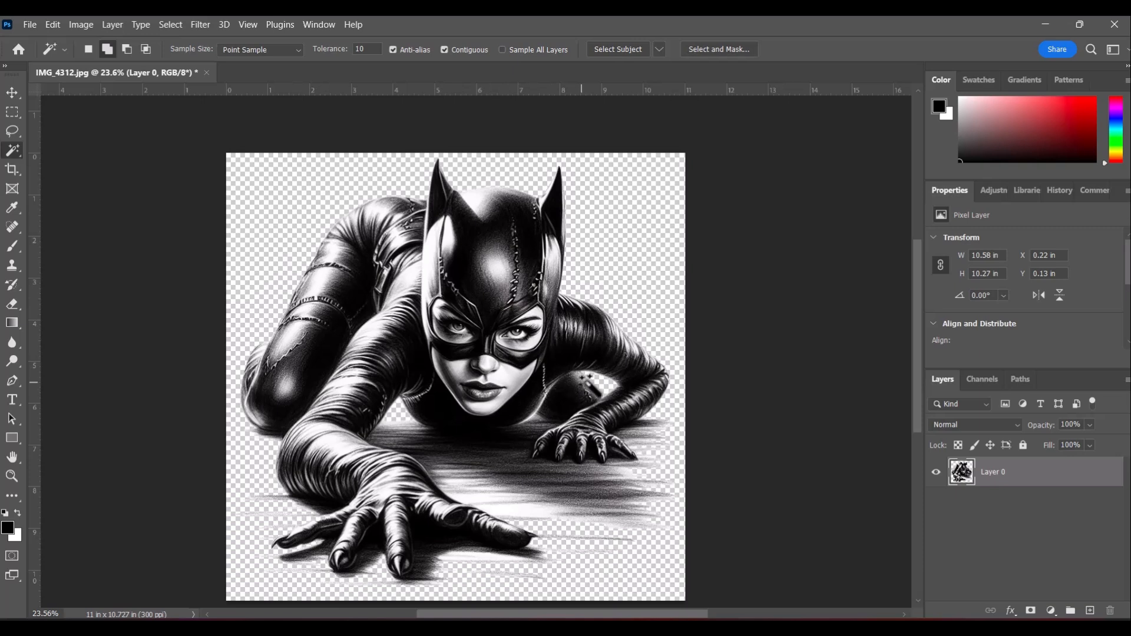
{"action": "mouse_move", "coordinate": [540, 122]}
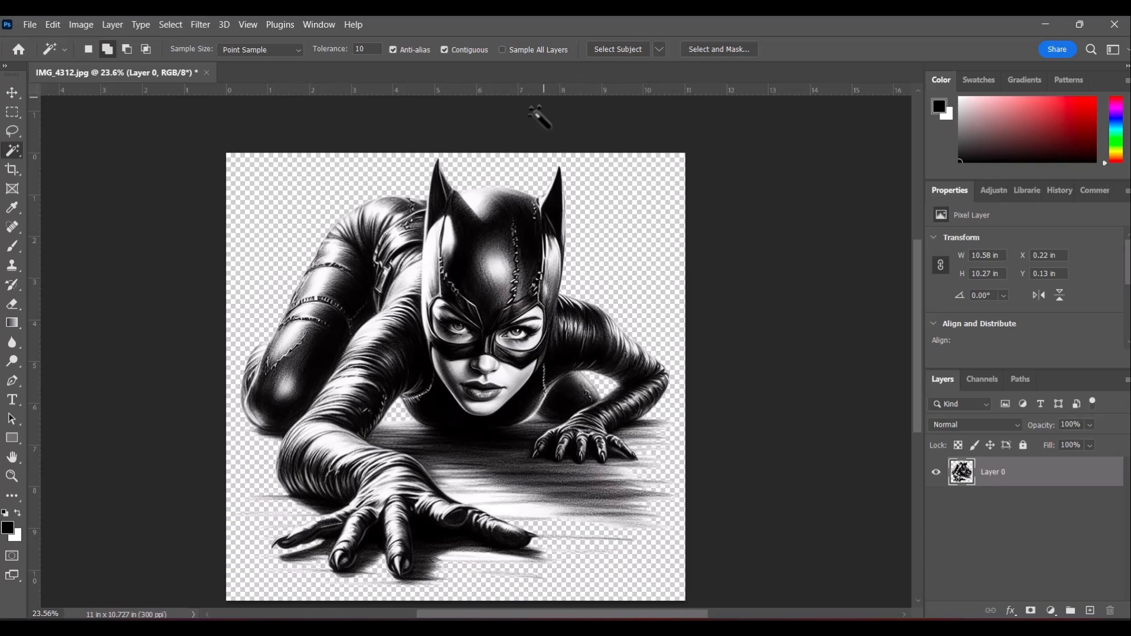
{"action": "mouse_move", "coordinate": [584, 268]}
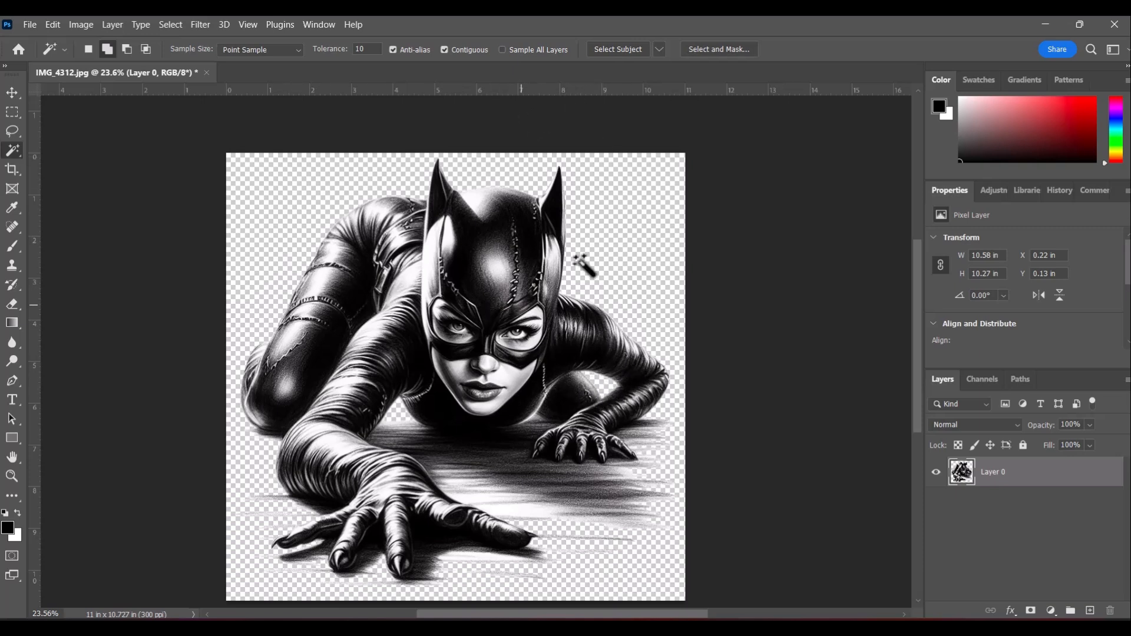
{"action": "mouse_move", "coordinate": [42, 115]}
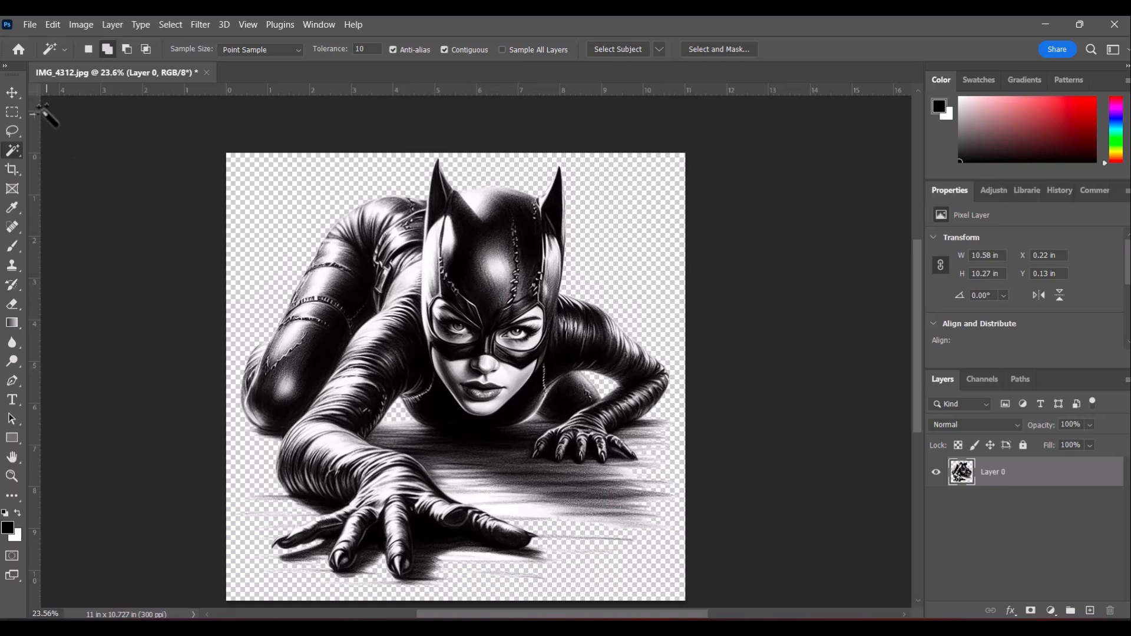
{"action": "left_click", "coordinate": [8, 92]}
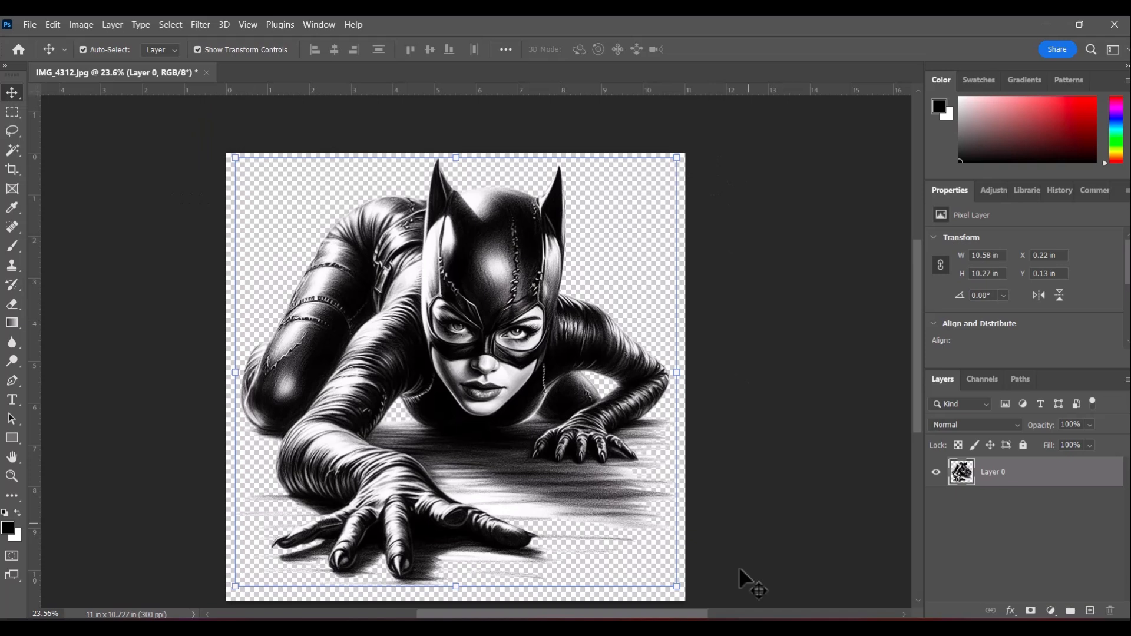
{"action": "mouse_move", "coordinate": [950, 194]}
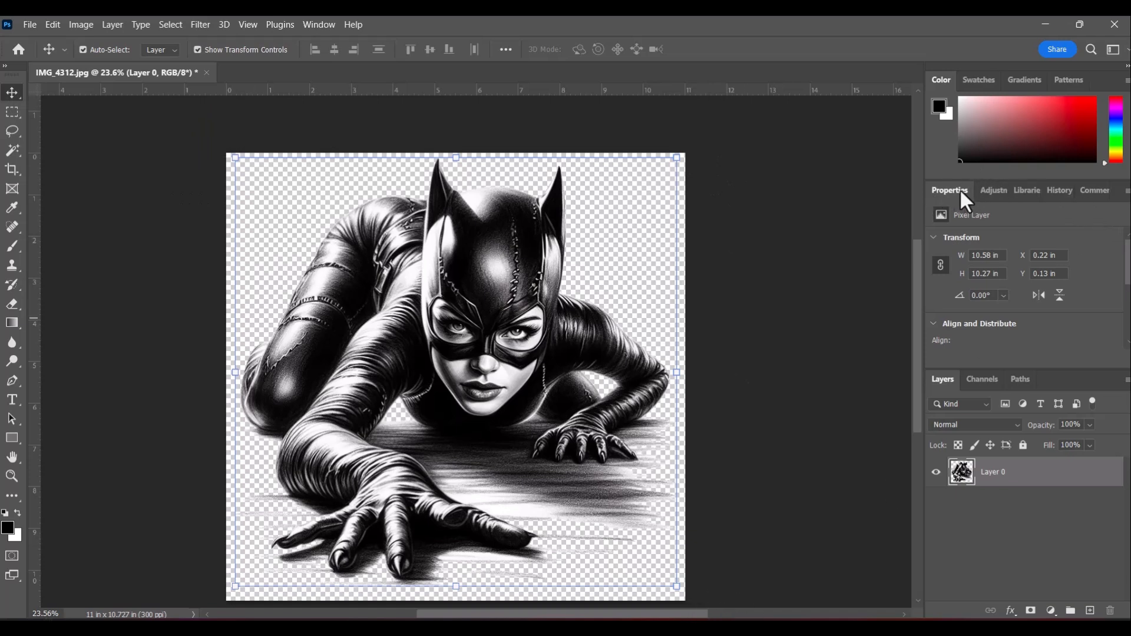
{"action": "left_click", "coordinate": [986, 255]}
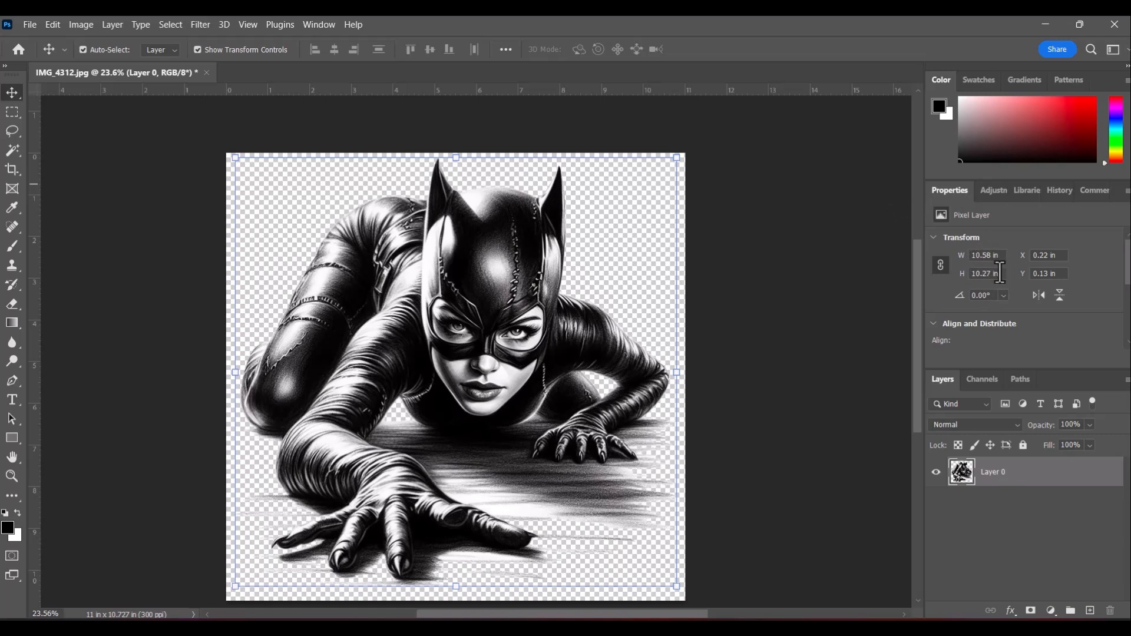
{"action": "mouse_move", "coordinate": [999, 274]}
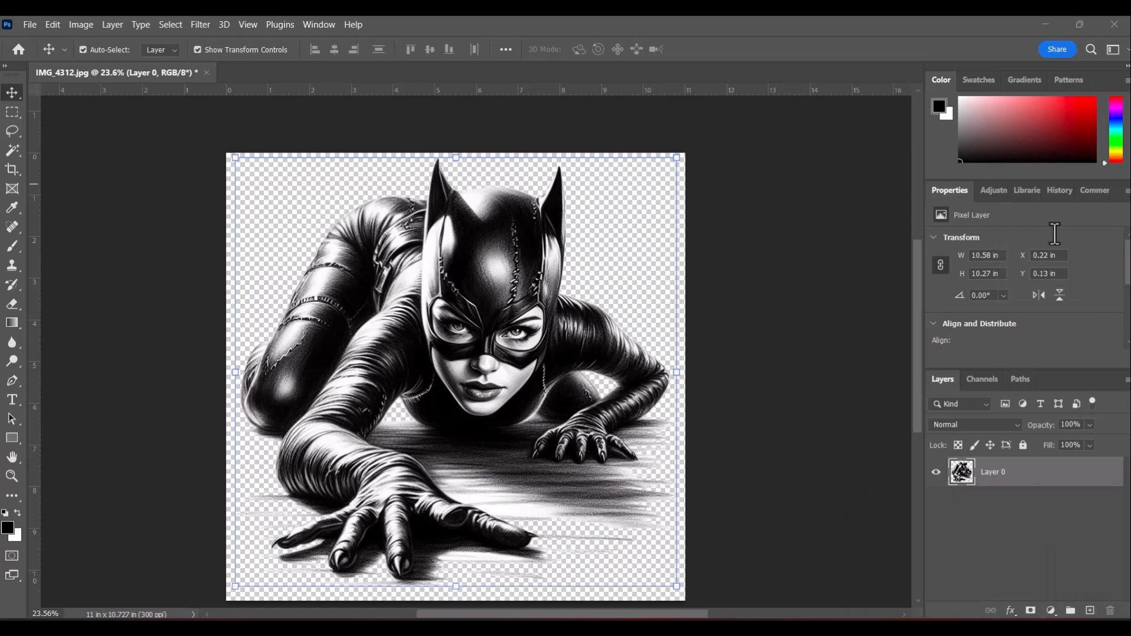
{"action": "mouse_move", "coordinate": [905, 284]}
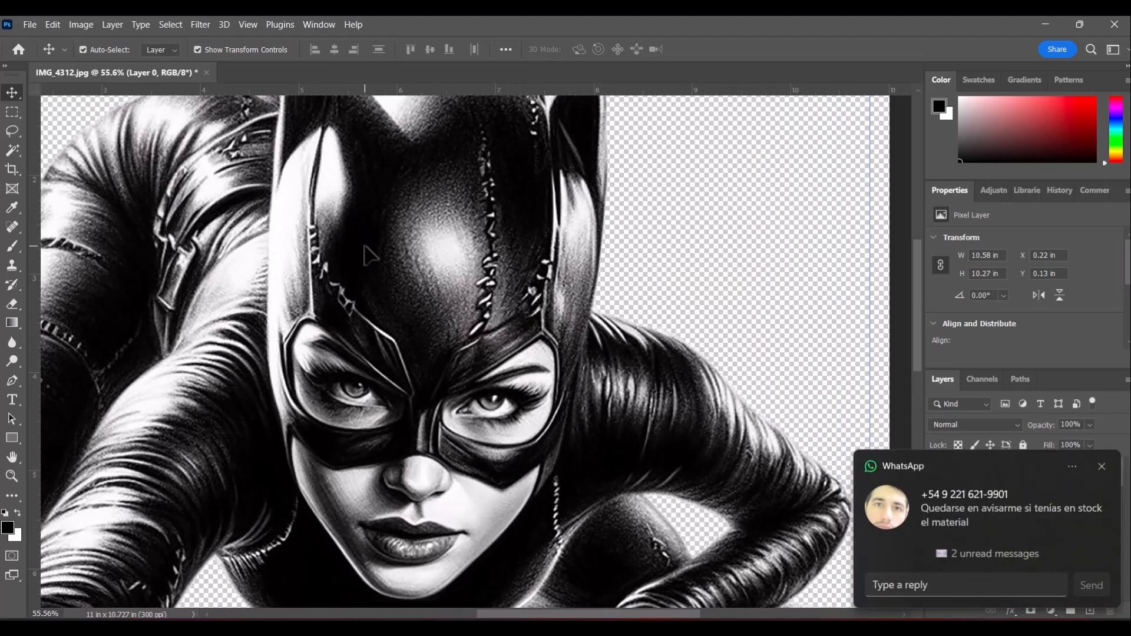
{"action": "left_click", "coordinate": [1100, 467]}
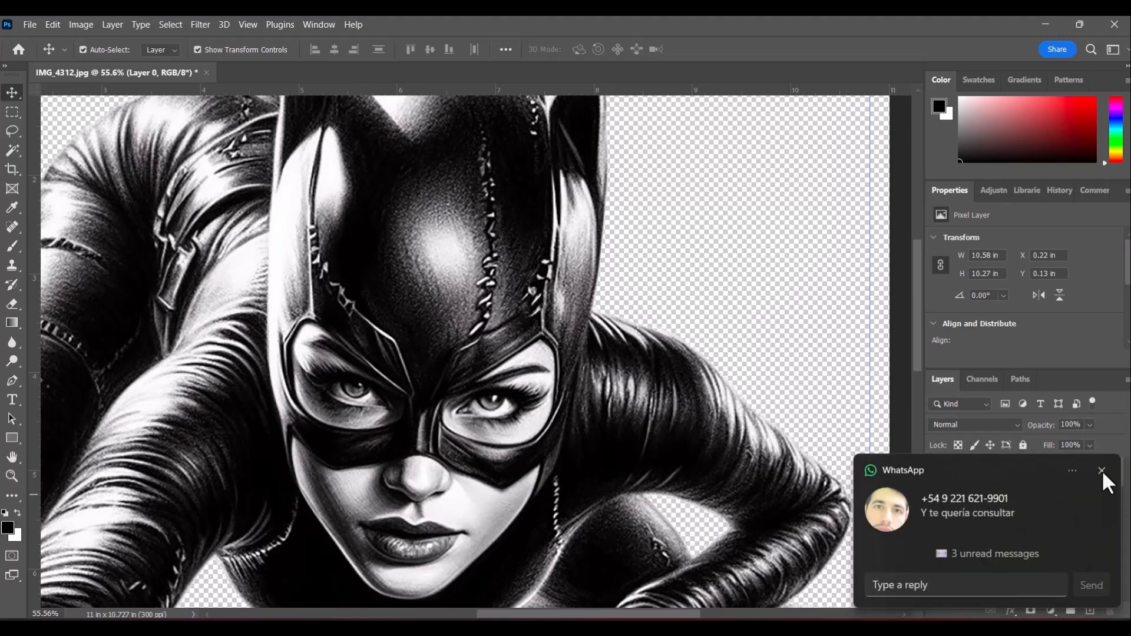
{"action": "left_click", "coordinate": [1100, 469]}
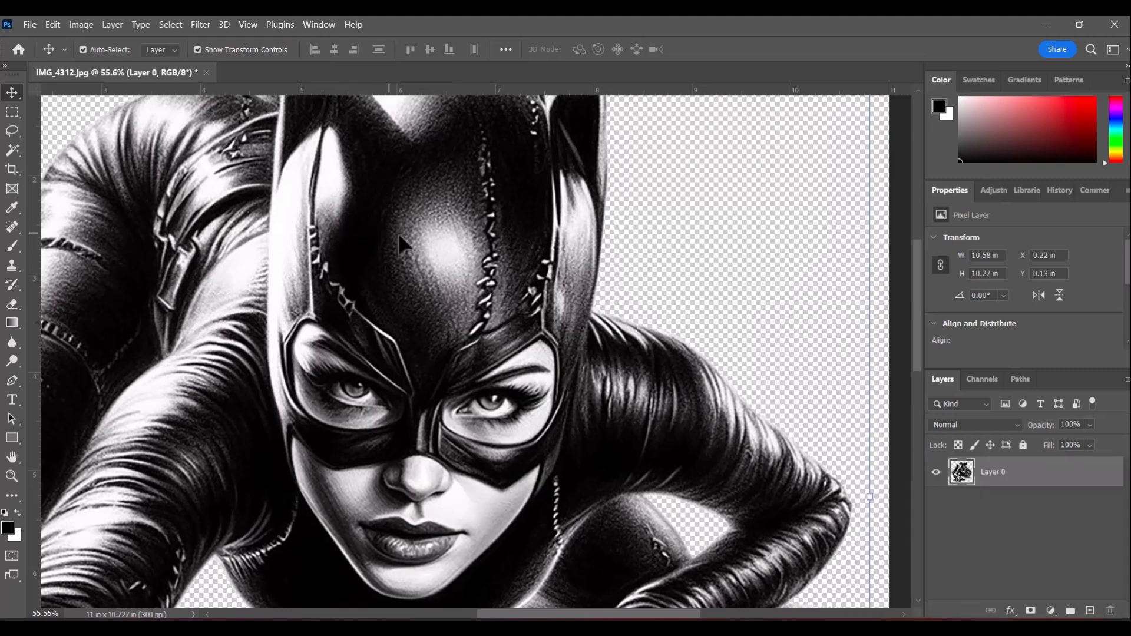
{"action": "mouse_move", "coordinate": [414, 285]}
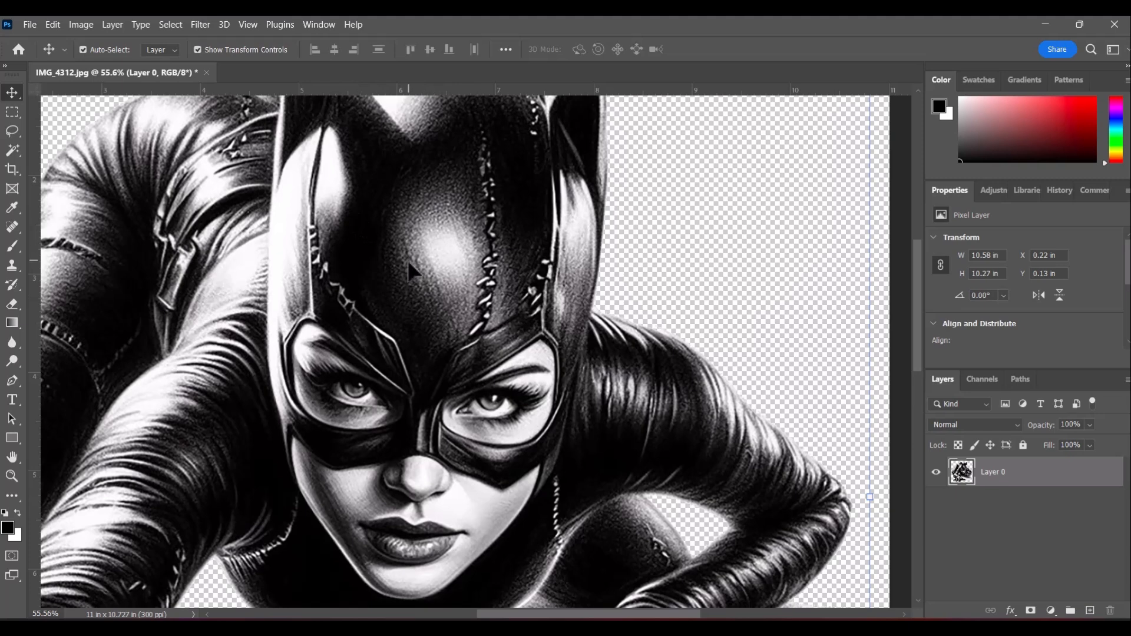
{"action": "mouse_move", "coordinate": [457, 254]}
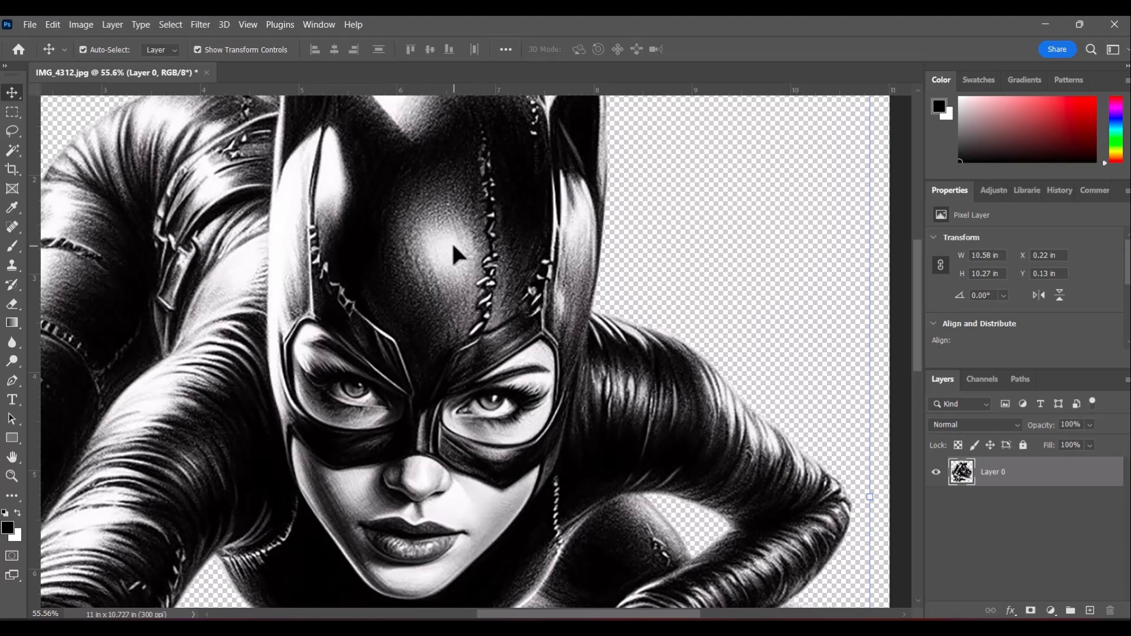
{"action": "mouse_move", "coordinate": [363, 213]}
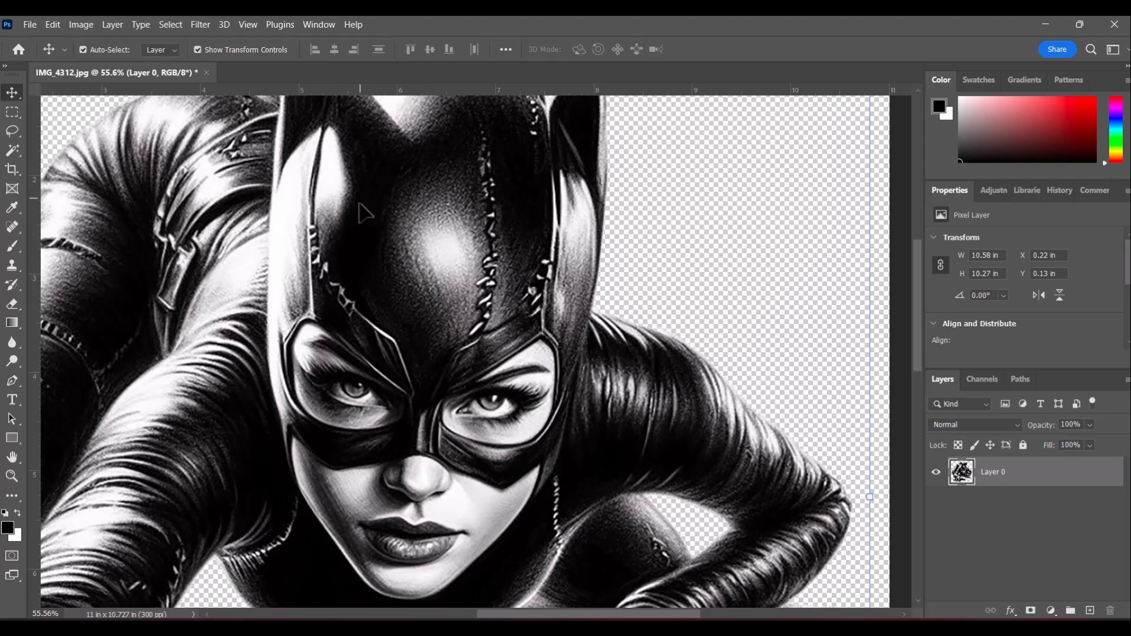
{"action": "mouse_move", "coordinate": [300, 277]}
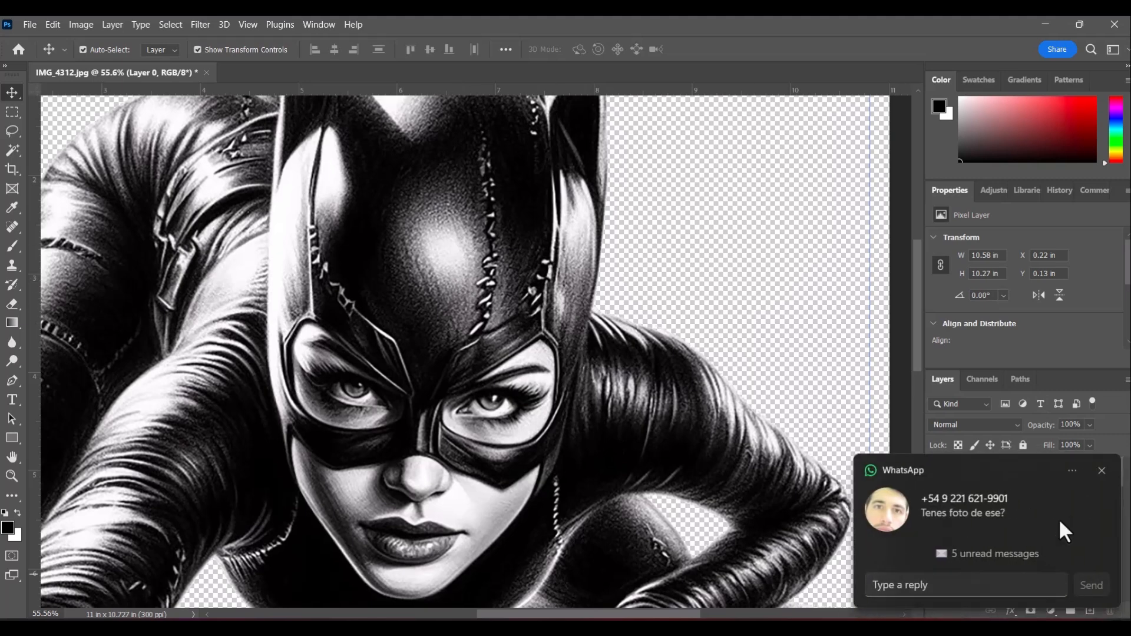
{"action": "left_click", "coordinate": [1072, 471]}
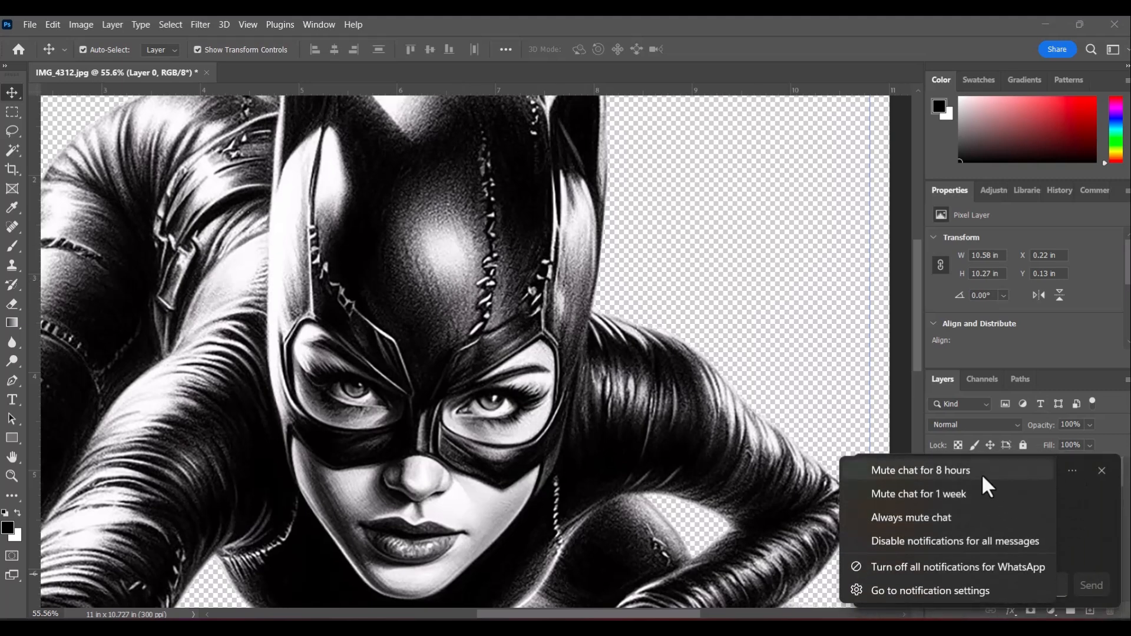
{"action": "left_click", "coordinate": [1100, 471]}
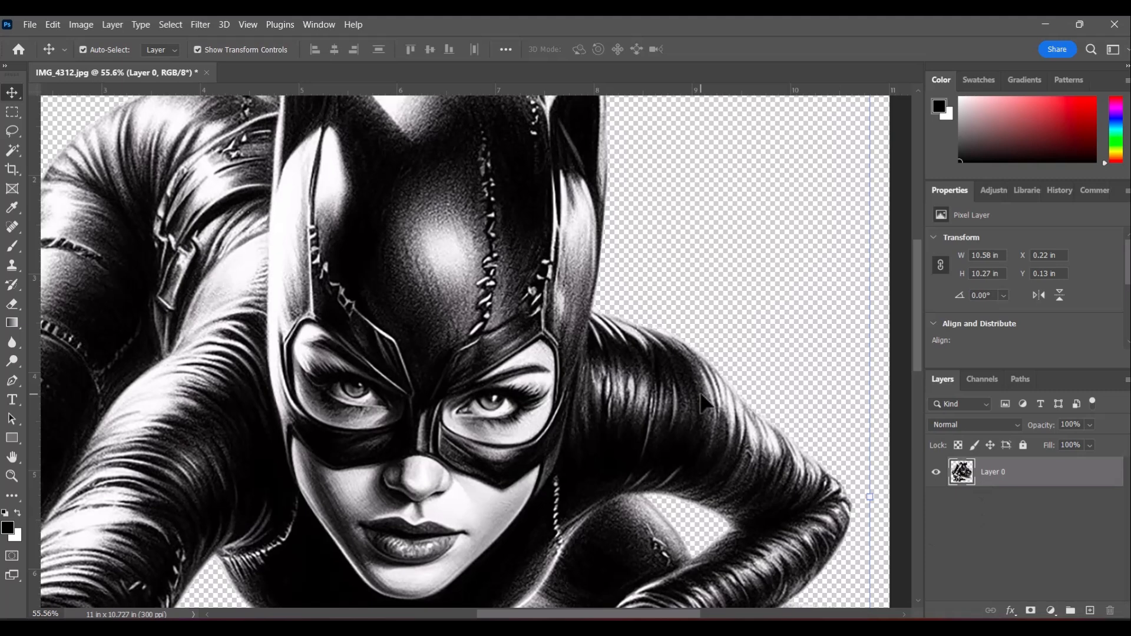
{"action": "mouse_move", "coordinate": [664, 365]}
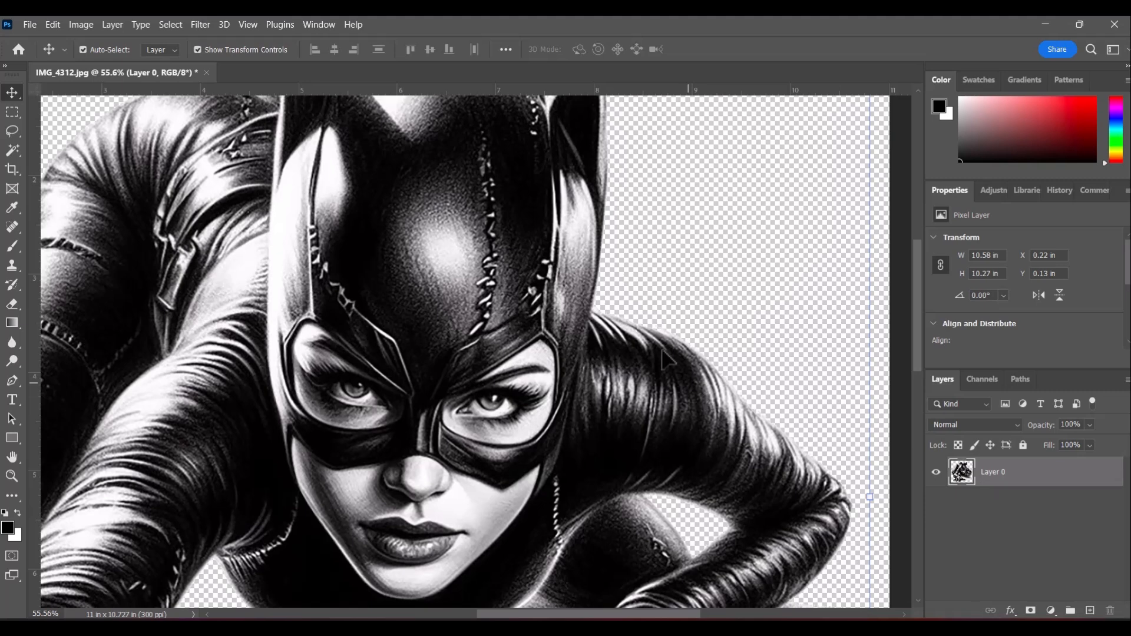
{"action": "left_click", "coordinate": [80, 23]}
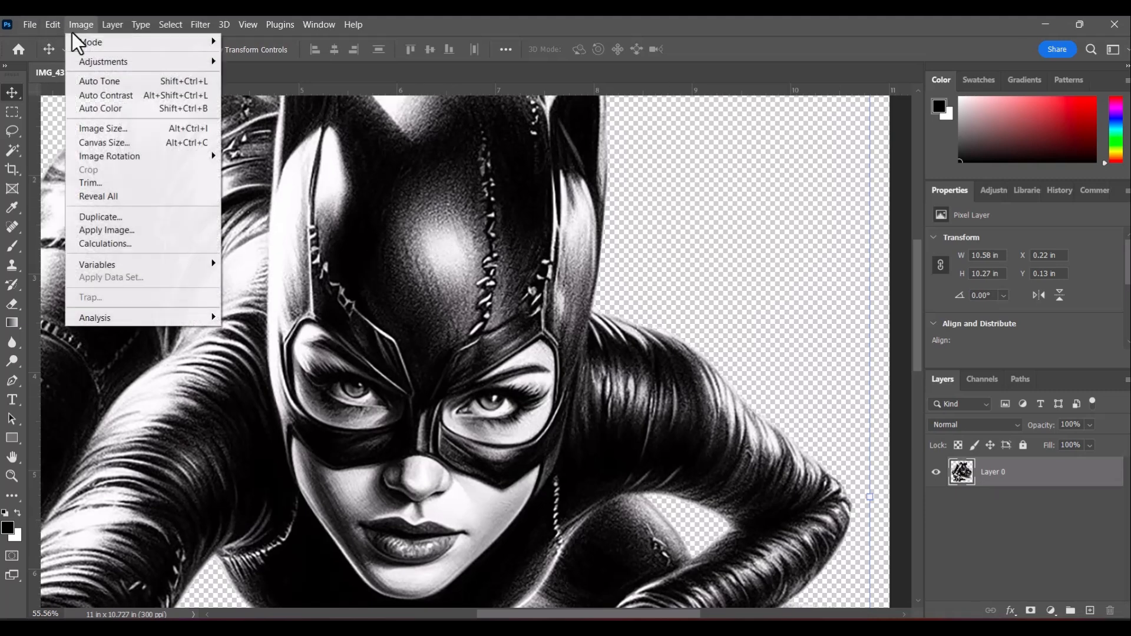
{"action": "left_click", "coordinate": [103, 129]}
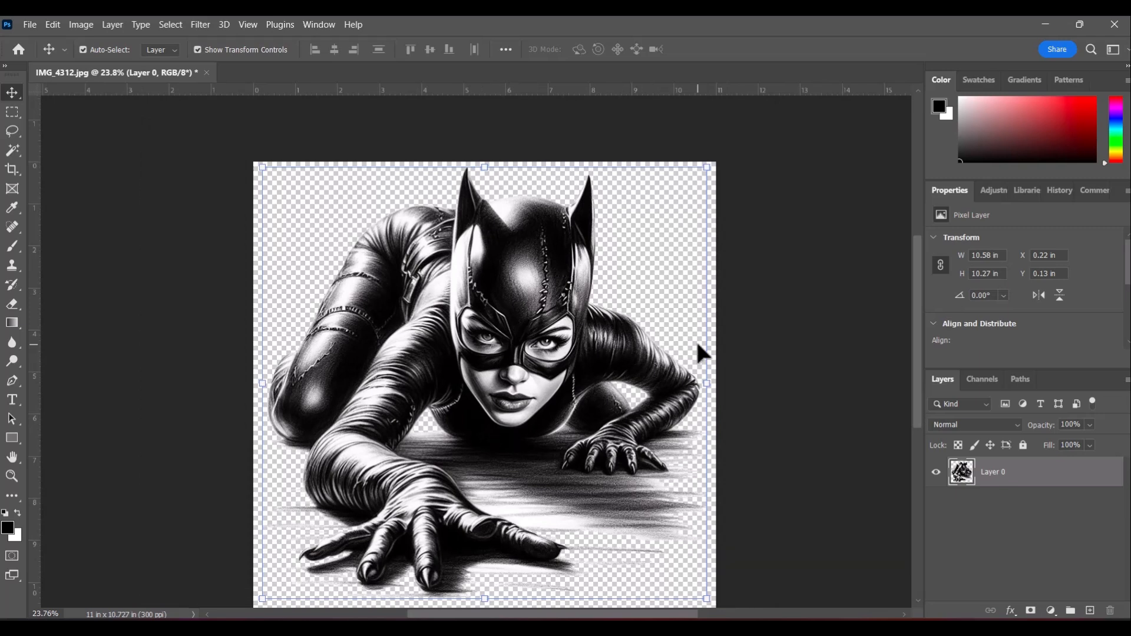
{"action": "mouse_move", "coordinate": [409, 311]}
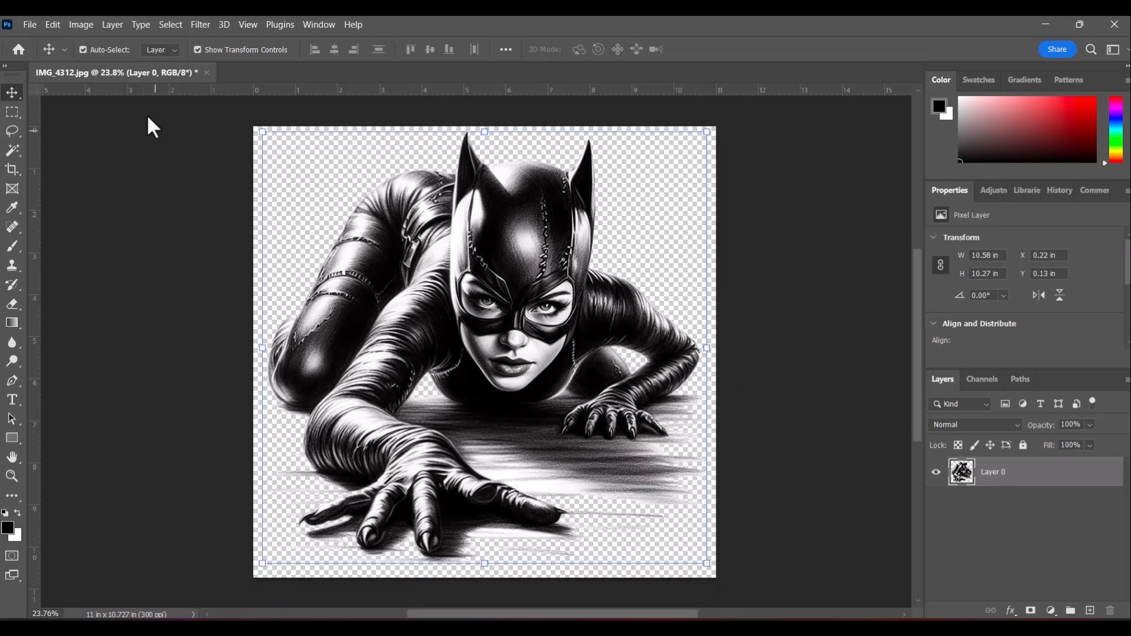
{"action": "mouse_move", "coordinate": [205, 27]}
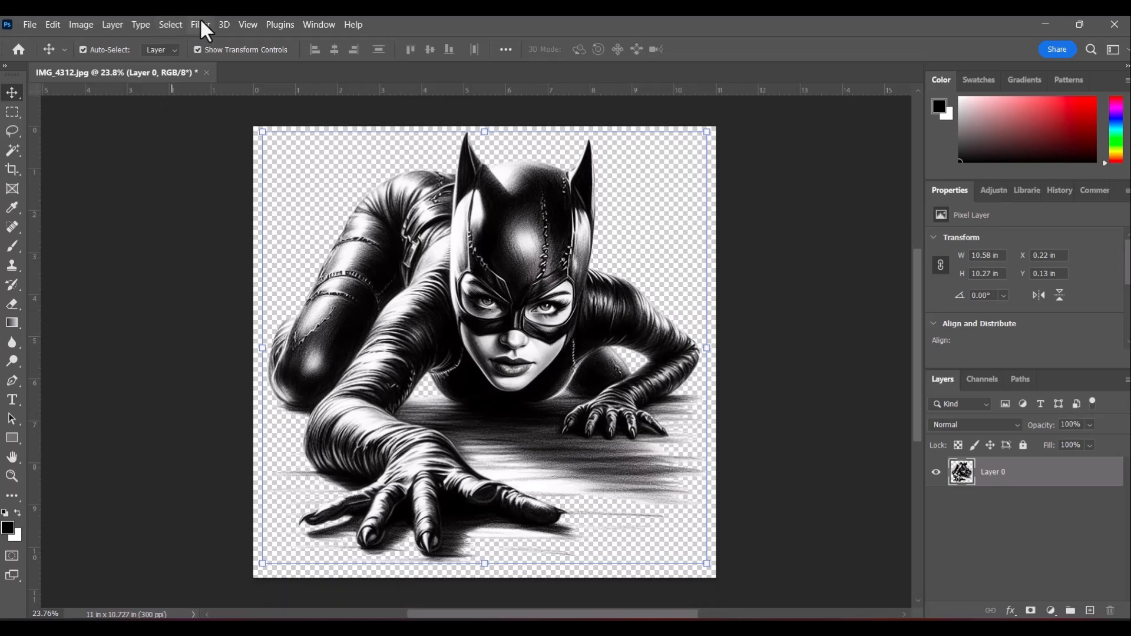
{"action": "left_click", "coordinate": [199, 24]}
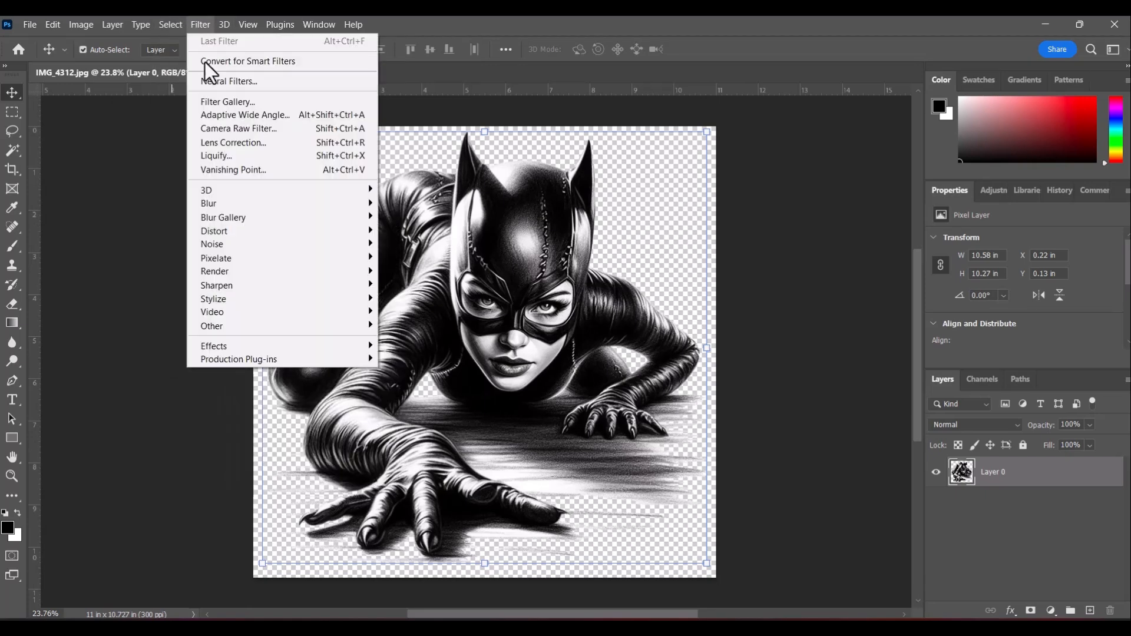
{"action": "mouse_move", "coordinate": [216, 258]}
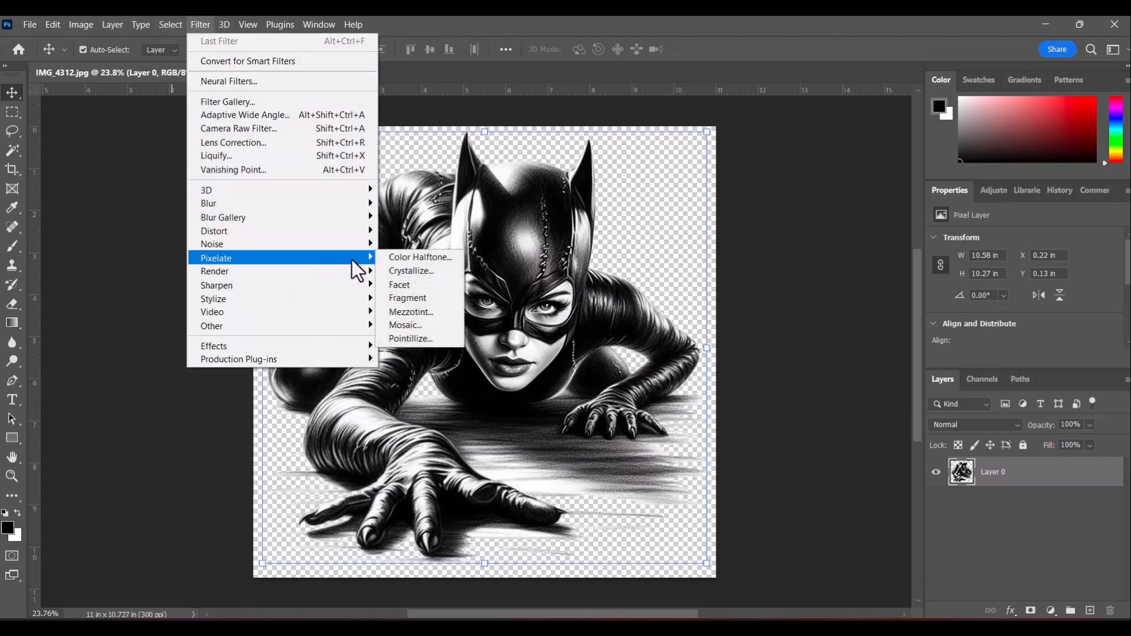
{"action": "mouse_move", "coordinate": [413, 265]}
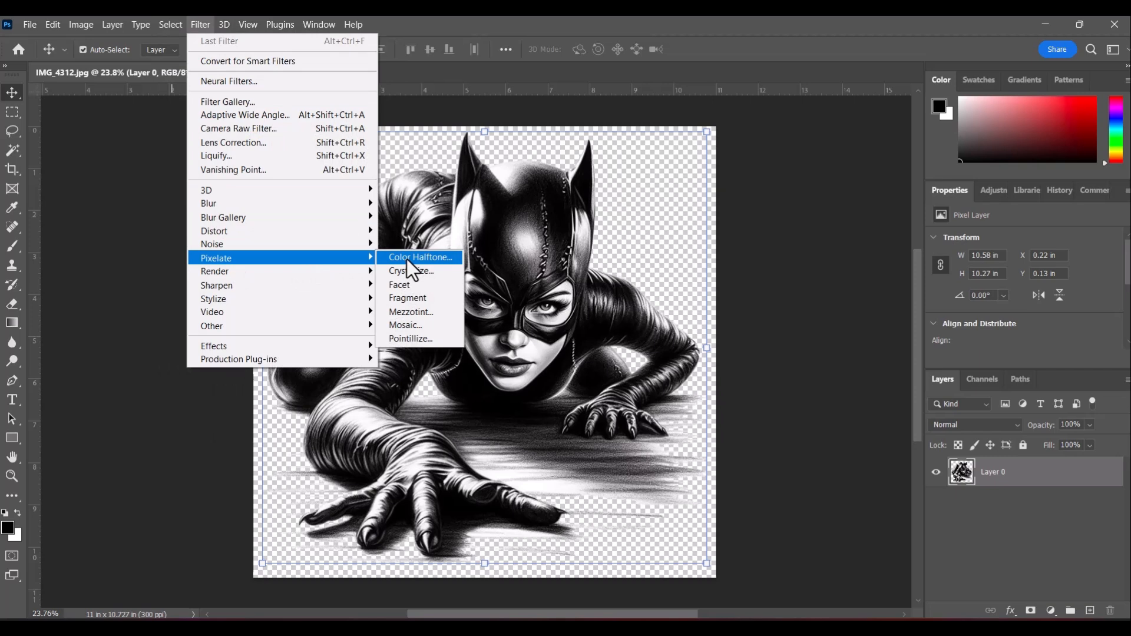
{"action": "left_click", "coordinate": [420, 257]}
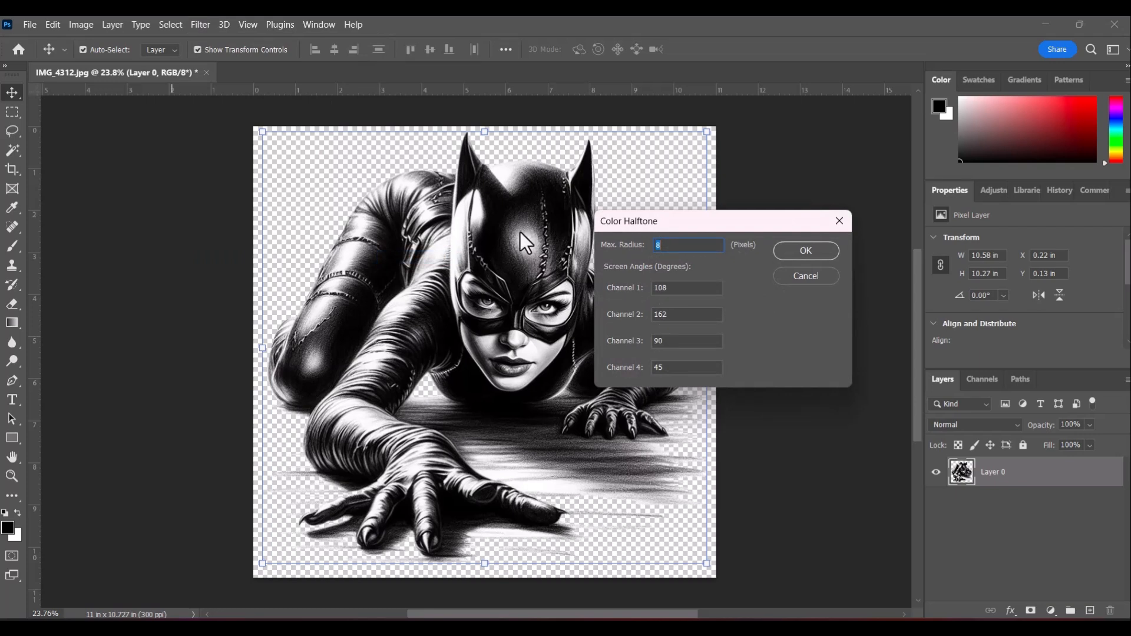
{"action": "mouse_move", "coordinate": [837, 295]}
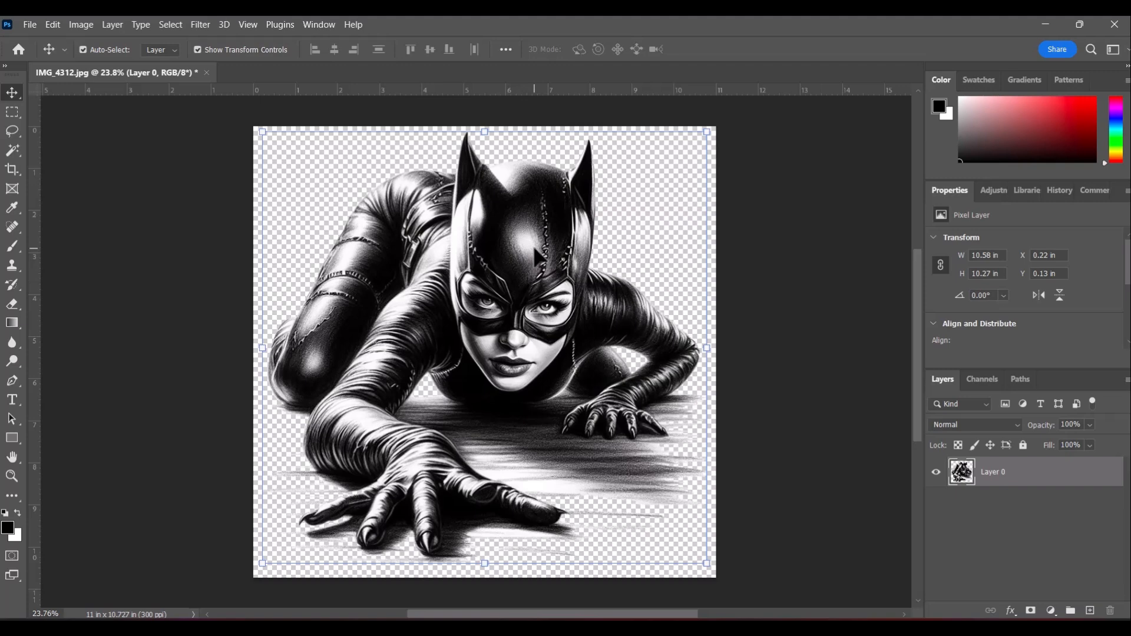
{"action": "left_click", "coordinate": [80, 24]}
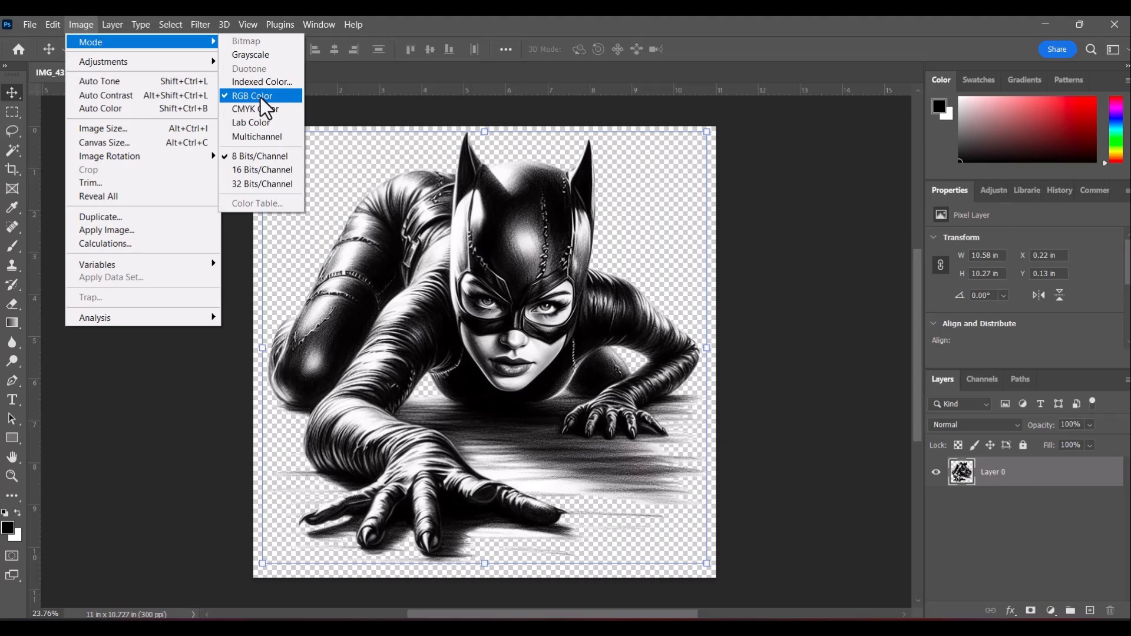
{"action": "mouse_move", "coordinate": [250, 54]}
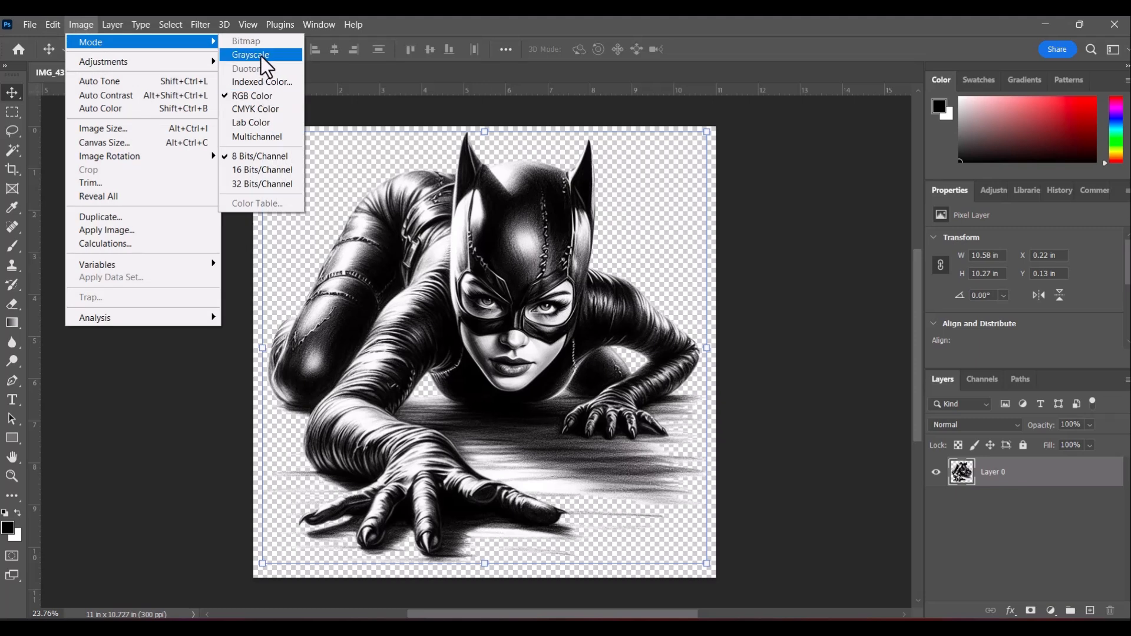
Convert the image to Grayscale mode, discarding the colour information.
{"action": "left_click", "coordinate": [249, 54]}
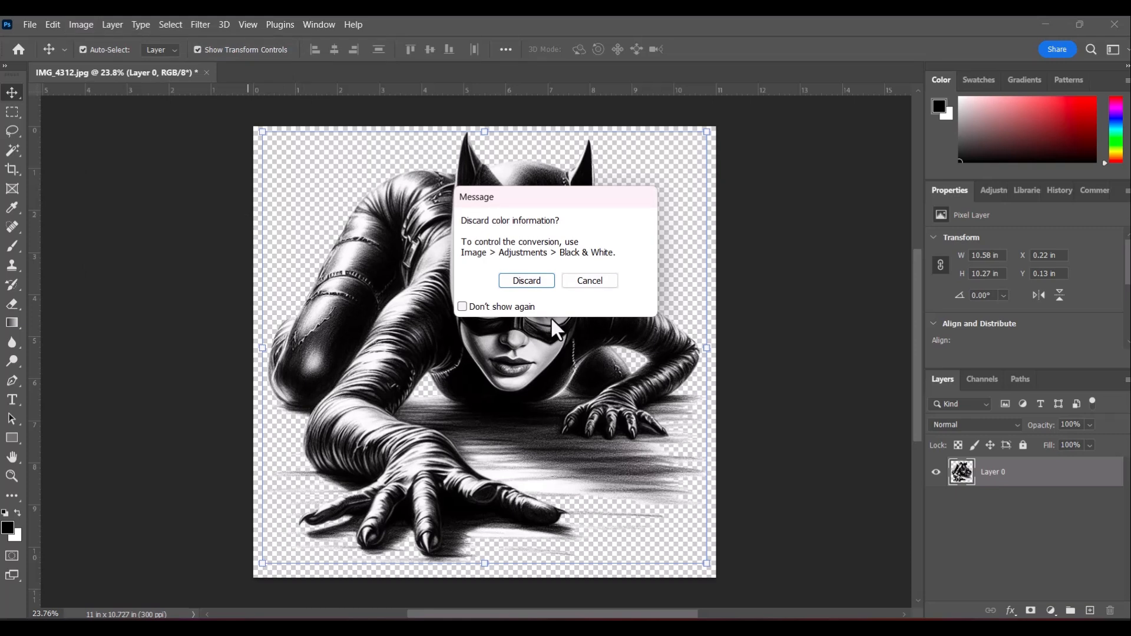
{"action": "mouse_move", "coordinate": [526, 281]}
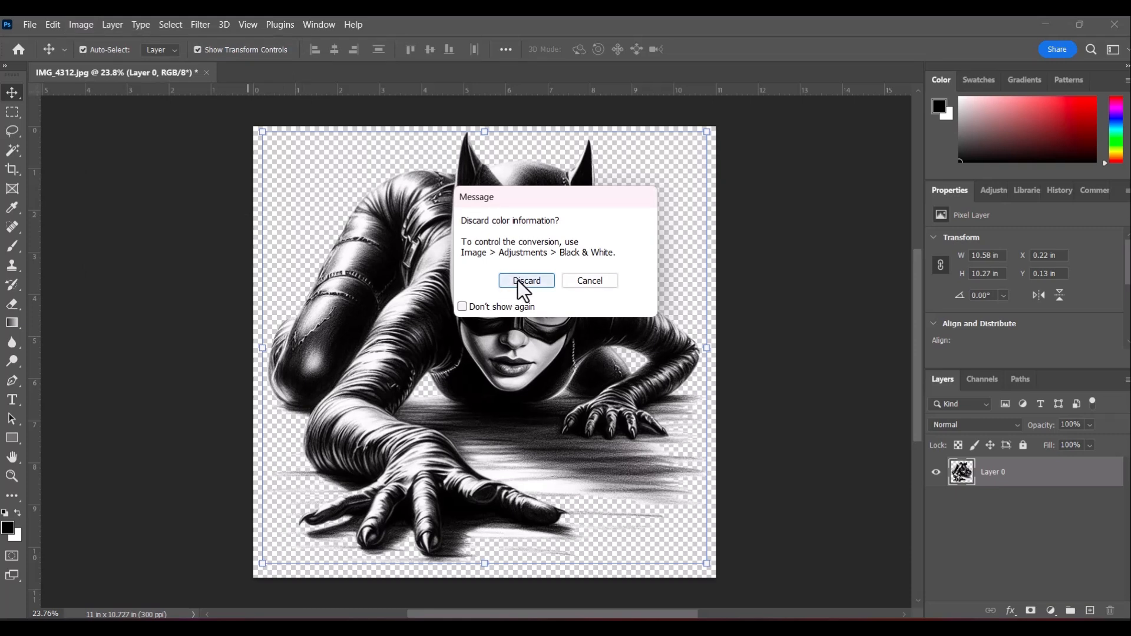
{"action": "mouse_move", "coordinate": [531, 271]}
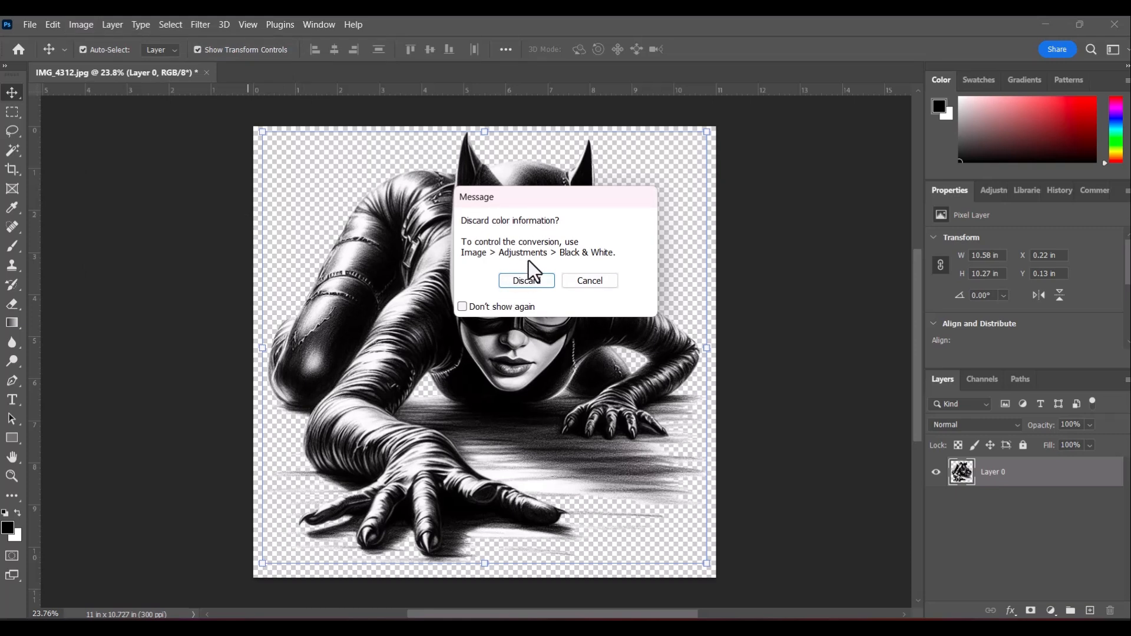
{"action": "left_click", "coordinate": [525, 280]}
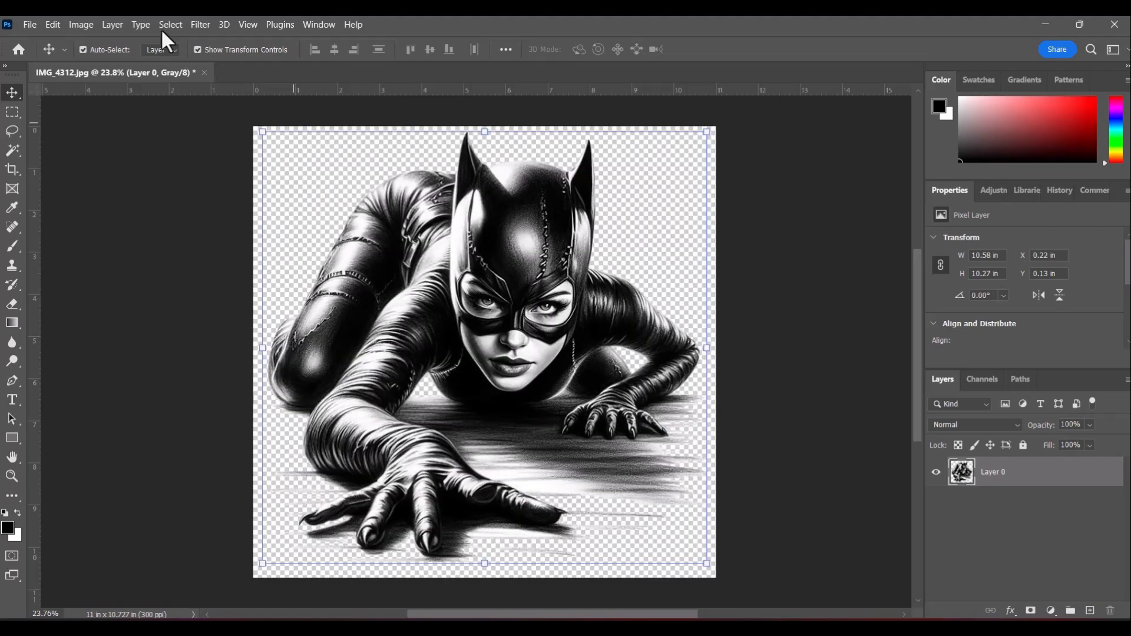
{"action": "mouse_move", "coordinate": [181, 28]}
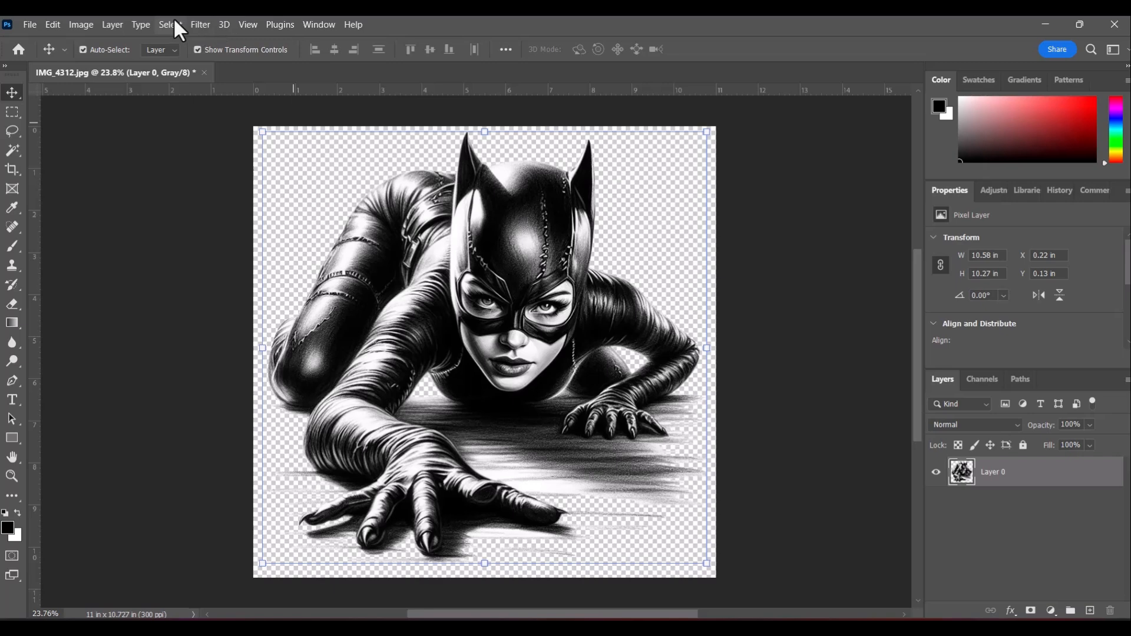
Browse the Image menu, then show the Filter menu's Pixelate submenu.
{"action": "left_click", "coordinate": [81, 25]}
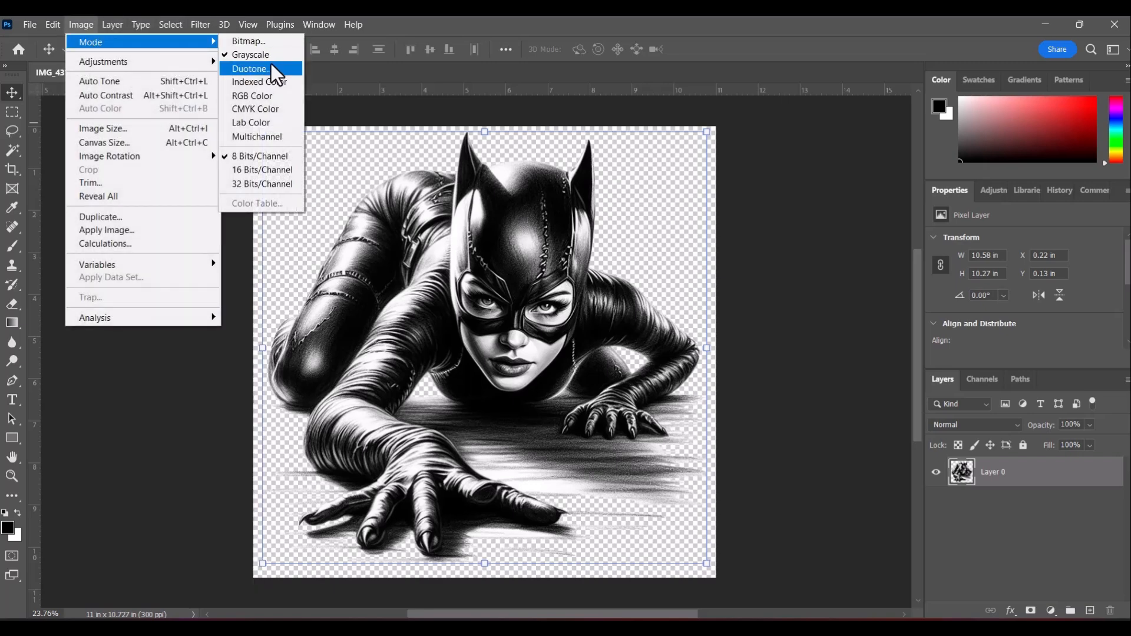
{"action": "left_click", "coordinate": [200, 23]}
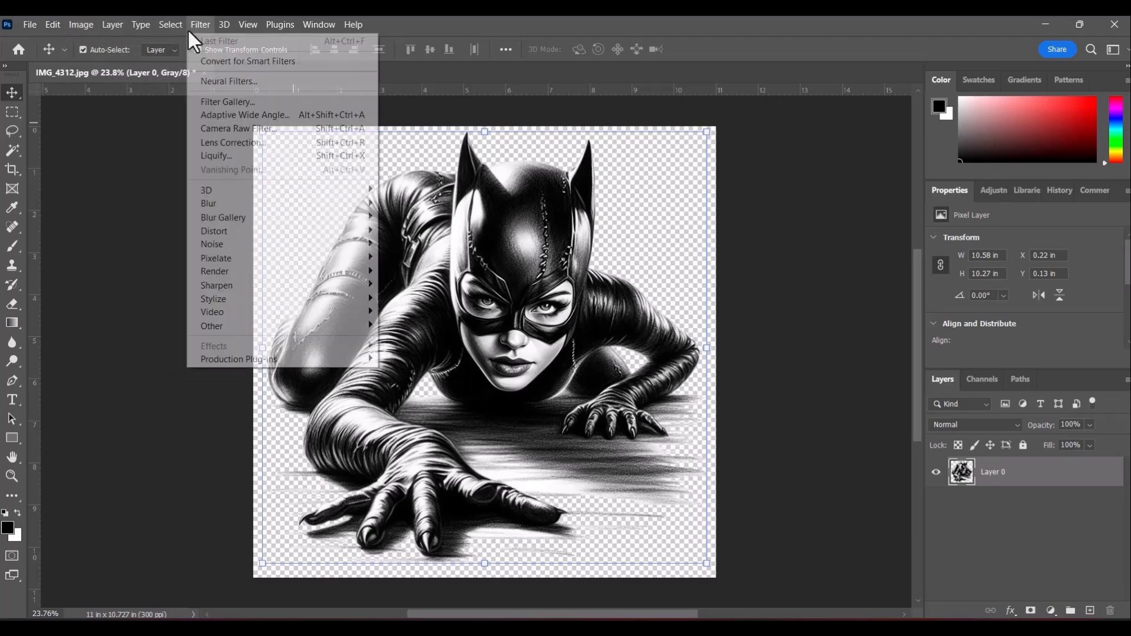
{"action": "mouse_move", "coordinate": [216, 258]}
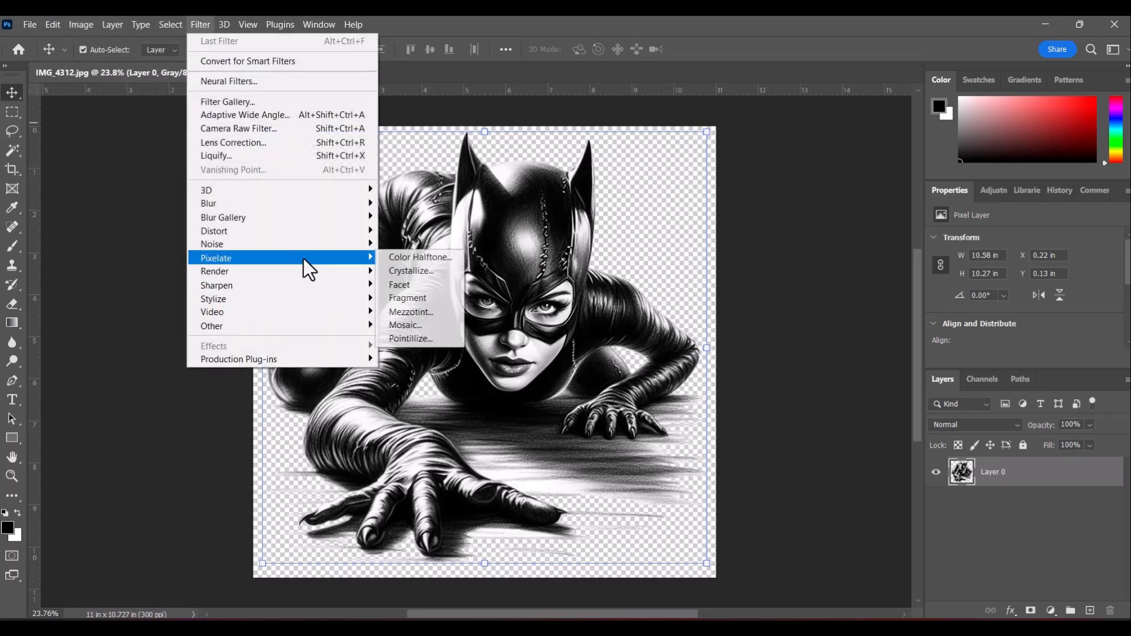
Set the Color Halftone maximum dot radius to 4 pixels.
{"action": "left_click", "coordinate": [420, 257]}
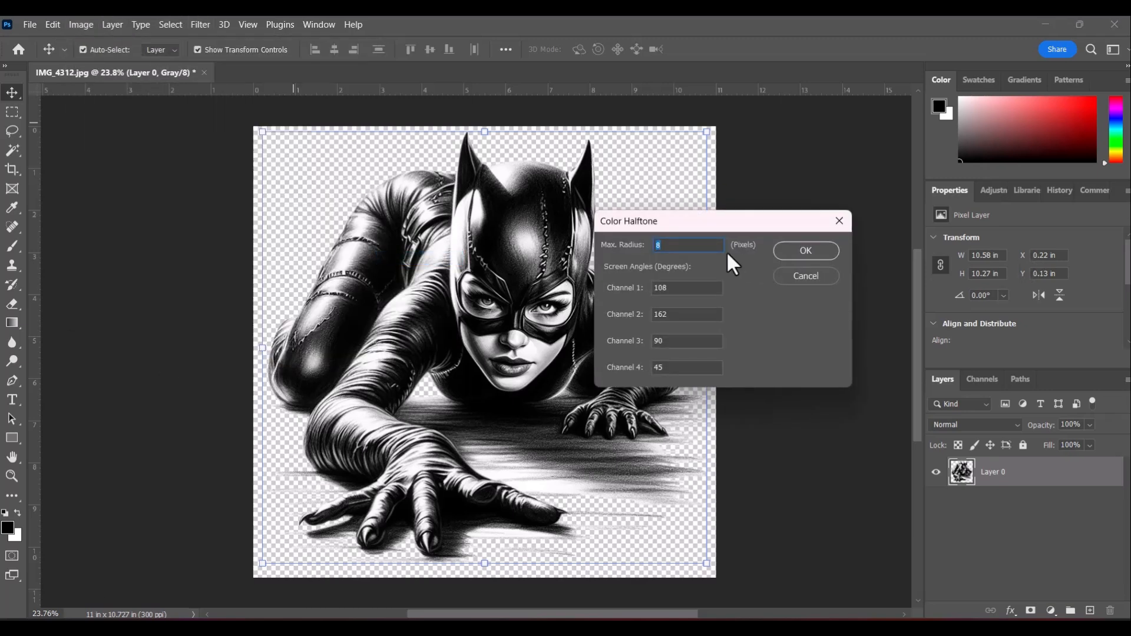
{"action": "type", "text": "4"}
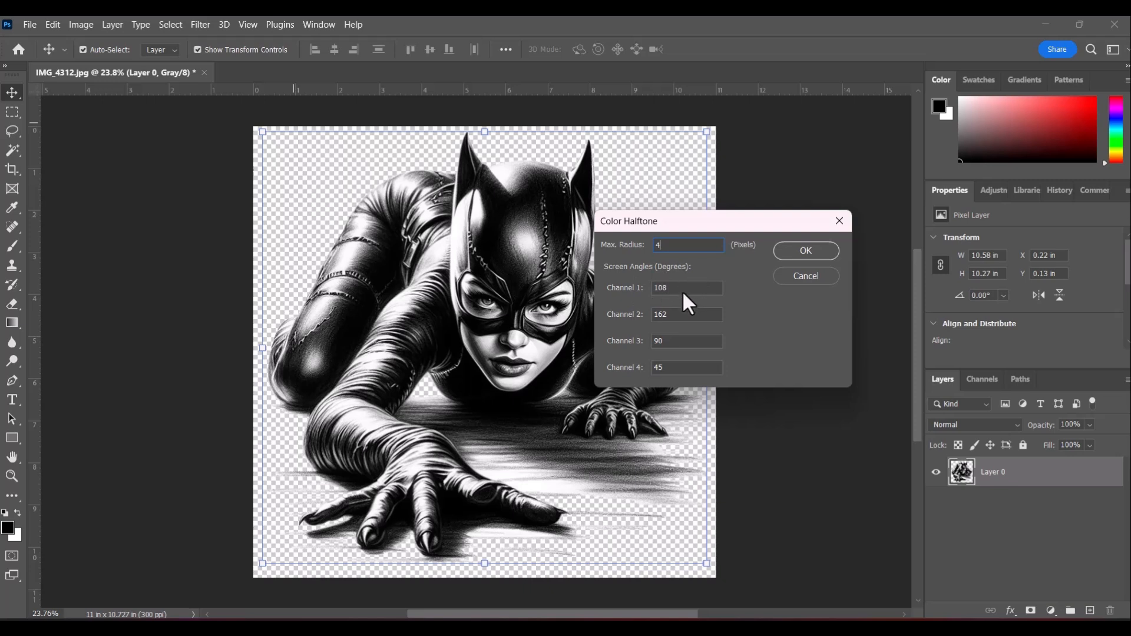
{"action": "mouse_move", "coordinate": [668, 314]}
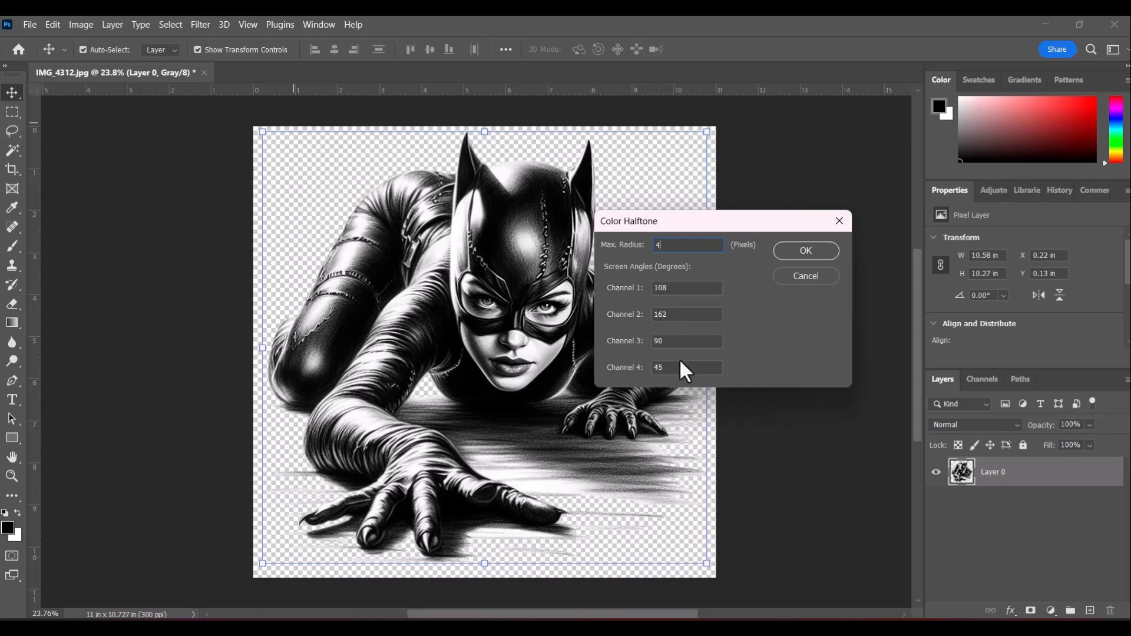
{"action": "mouse_move", "coordinate": [667, 364]}
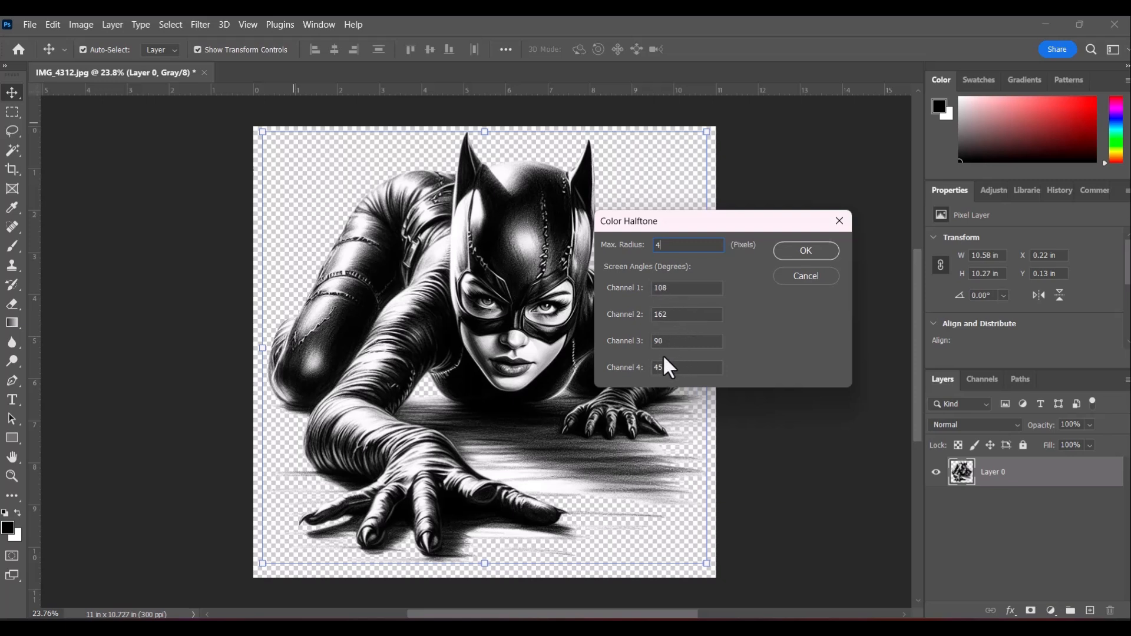
{"action": "mouse_move", "coordinate": [683, 340]}
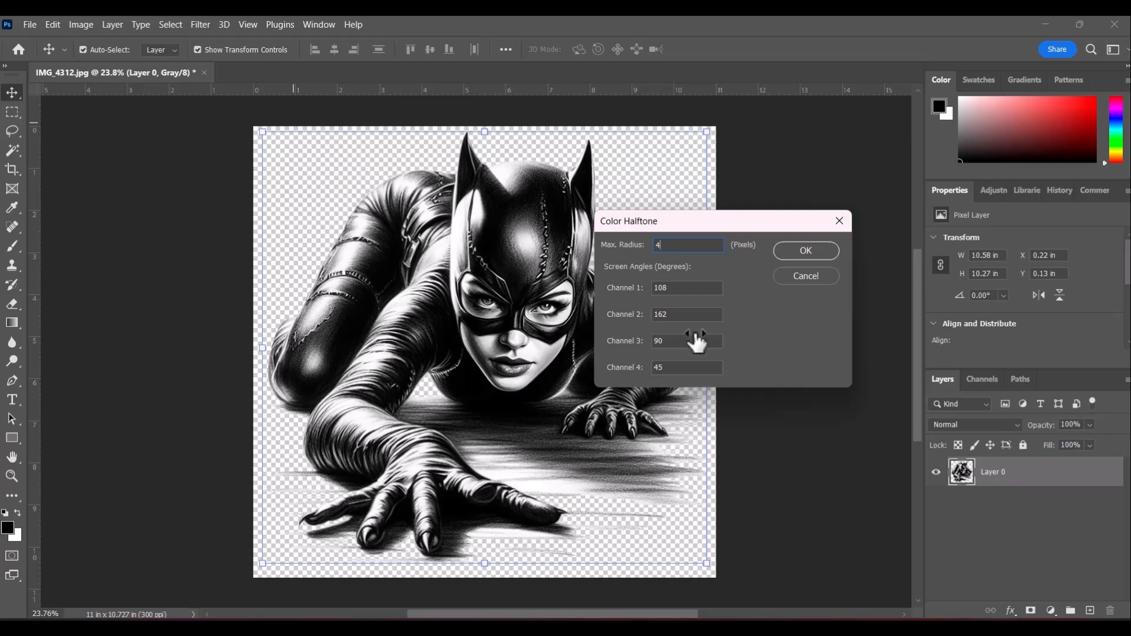
{"action": "mouse_move", "coordinate": [551, 292]}
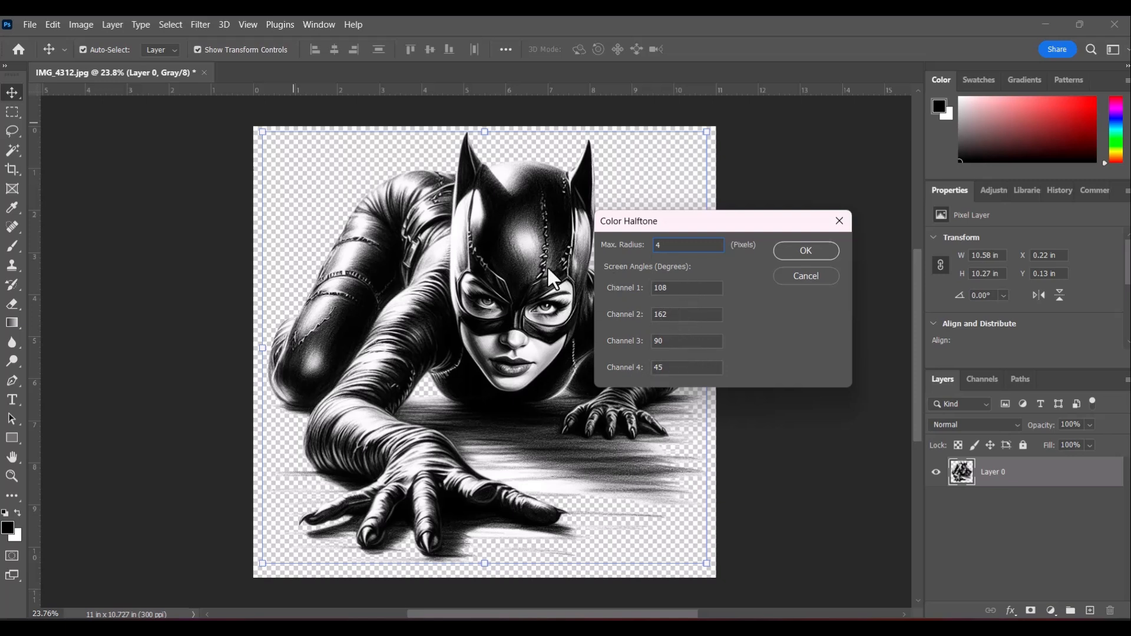
{"action": "mouse_move", "coordinate": [659, 267]}
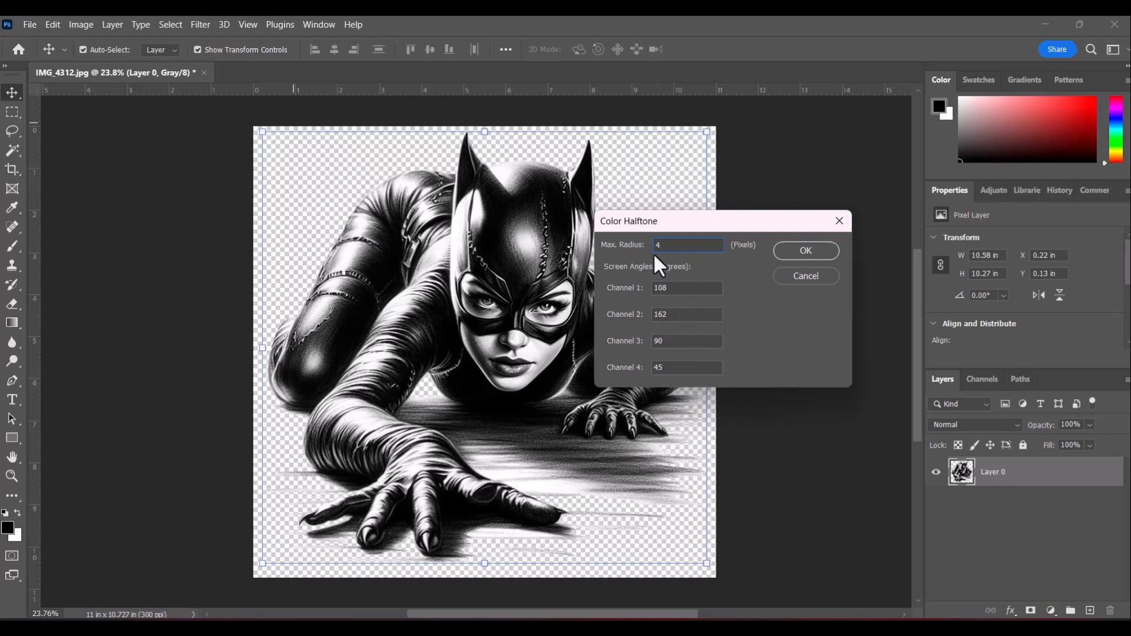
{"action": "mouse_move", "coordinate": [797, 284]}
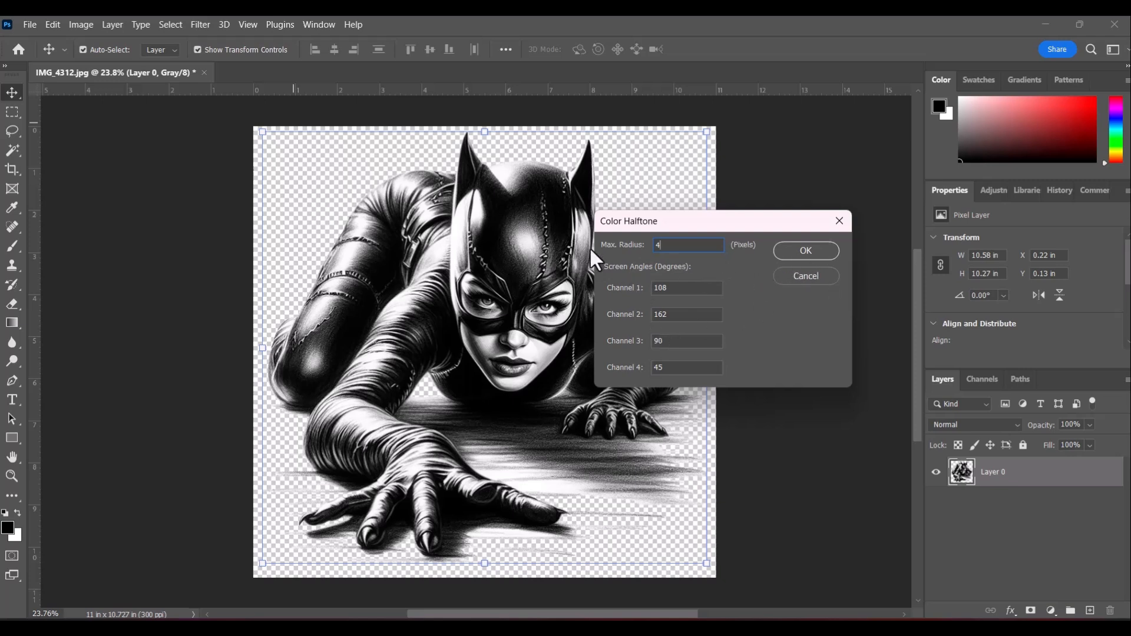
{"action": "mouse_move", "coordinate": [659, 257]}
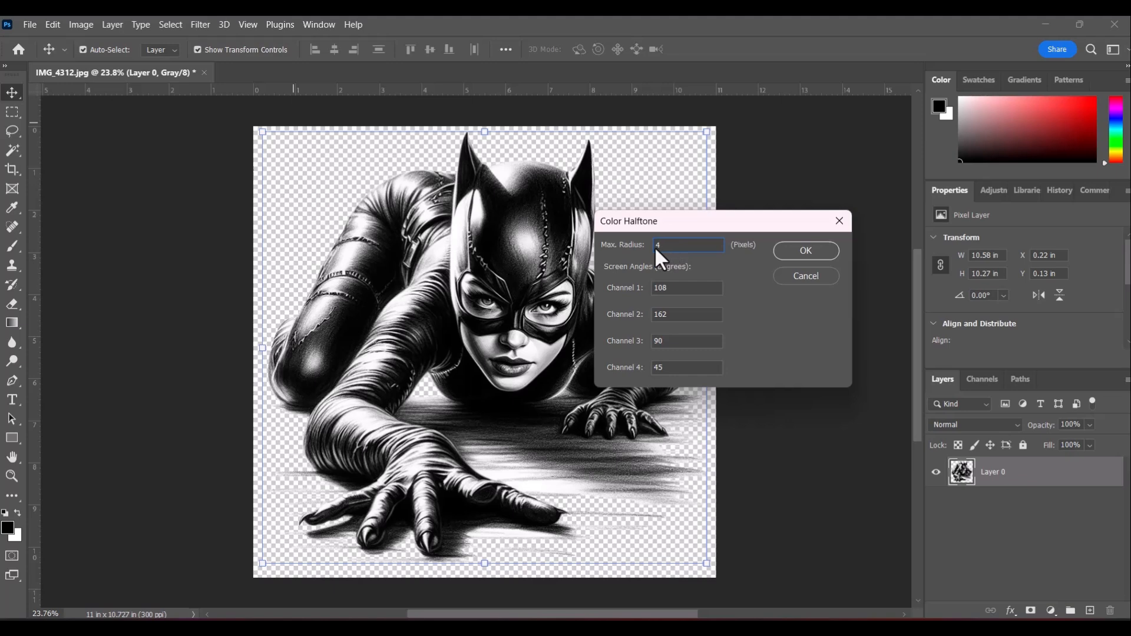
{"action": "mouse_move", "coordinate": [815, 268]}
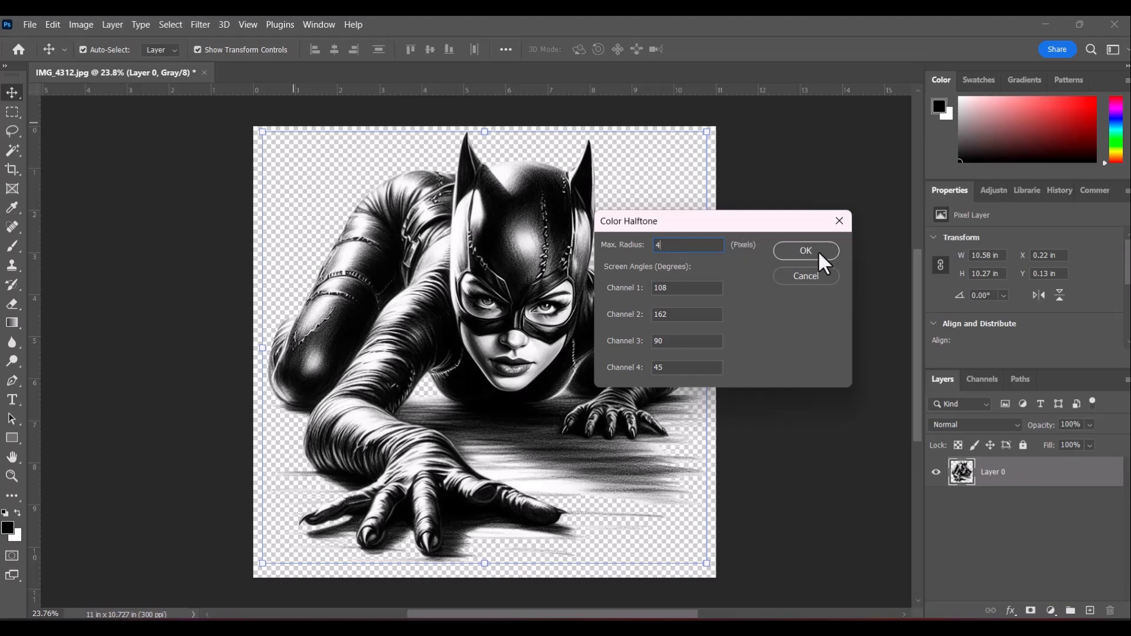
Apply the Color Halftone filter with the 4-pixel radius, then browse the Image menu.
{"action": "left_click", "coordinate": [806, 250]}
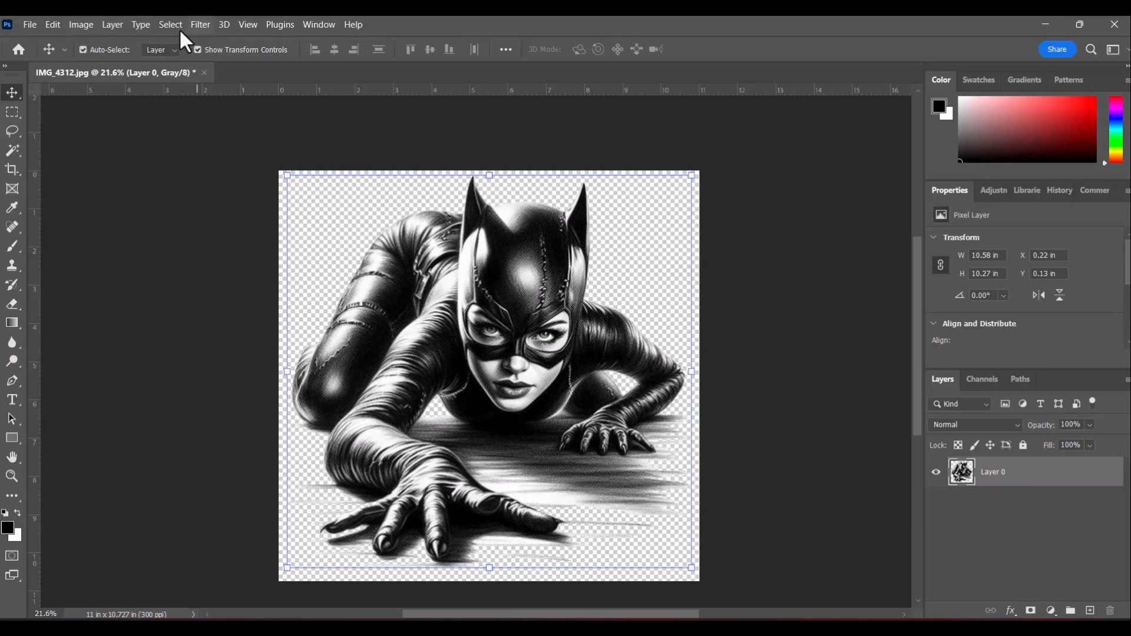
{"action": "left_click", "coordinate": [170, 25]}
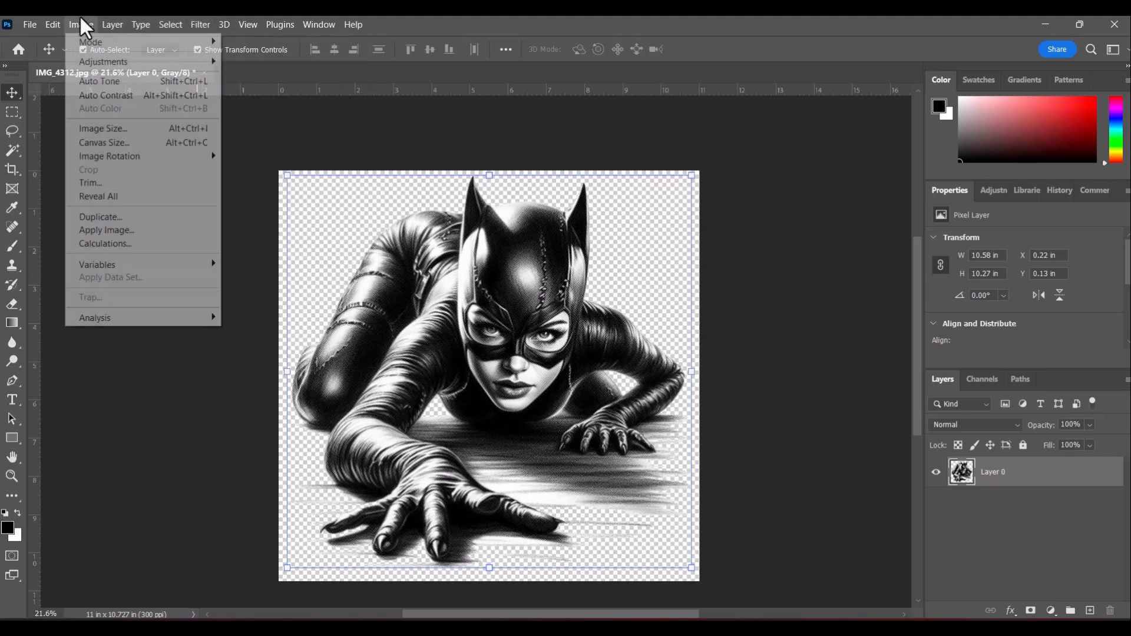
Raise the image resolution to 450 pixels per inch in Image Size with Resample on.
{"action": "left_click", "coordinate": [52, 25]}
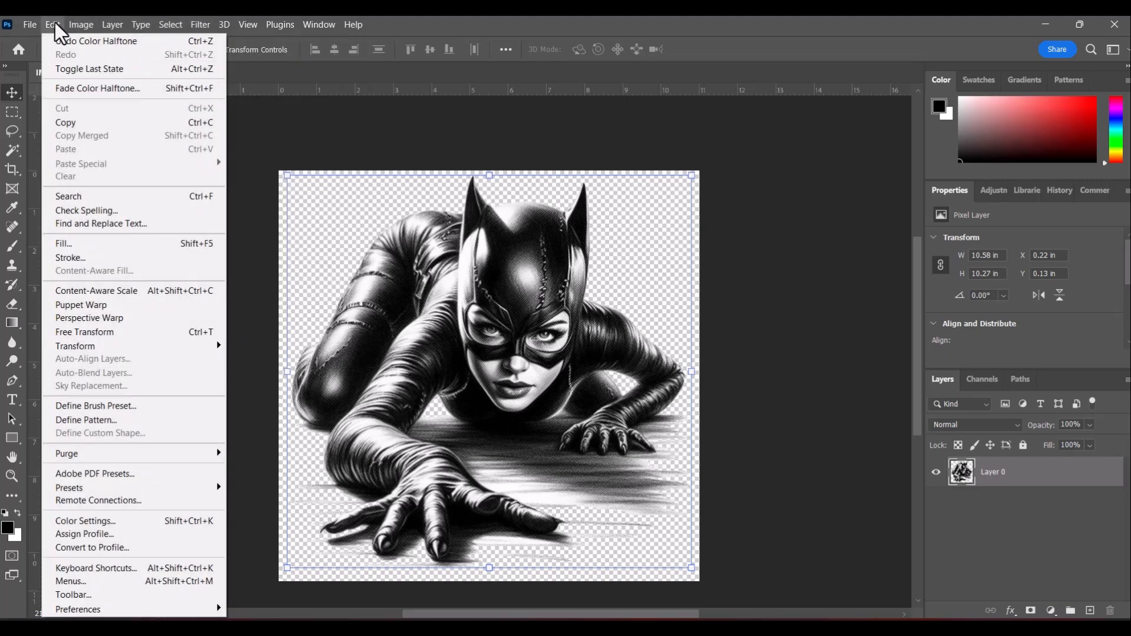
{"action": "mouse_move", "coordinate": [89, 55]}
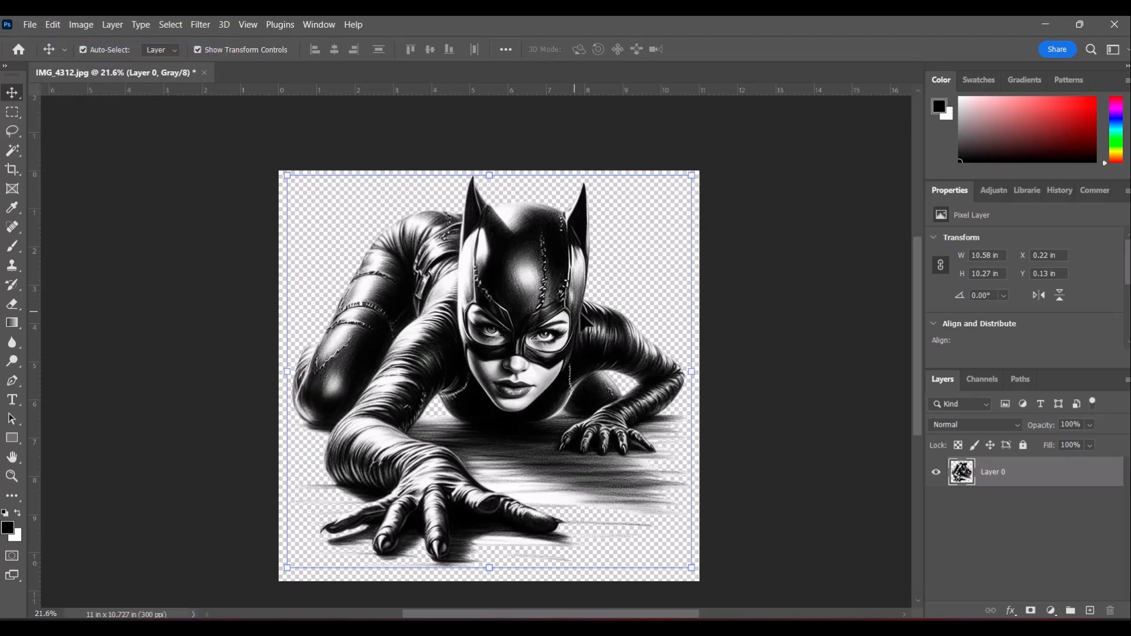
{"action": "mouse_move", "coordinate": [202, 28]}
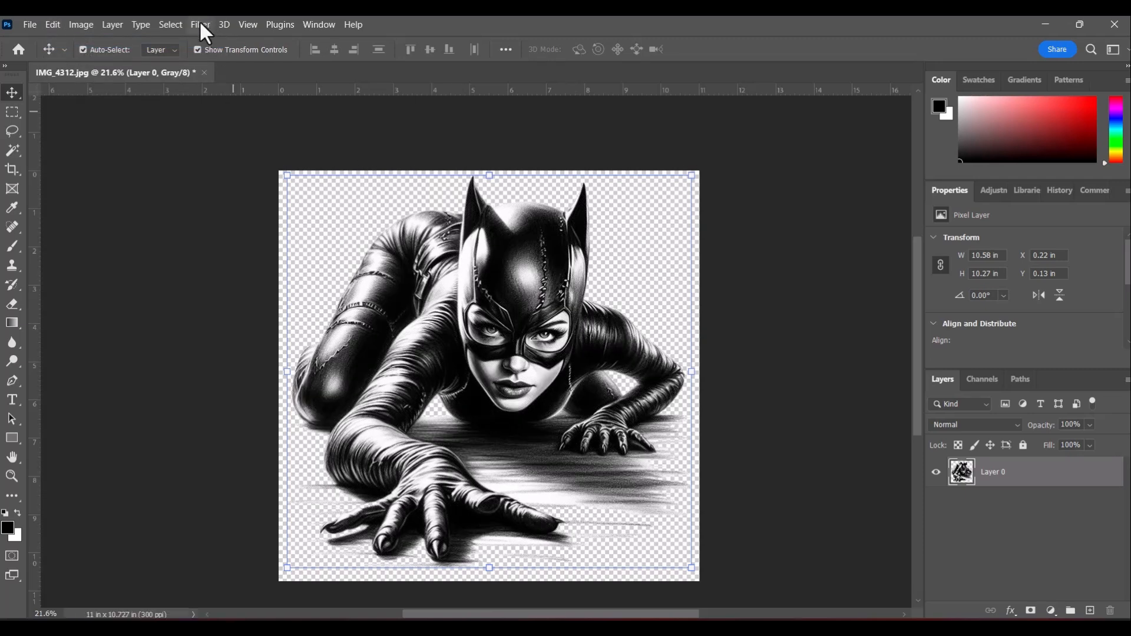
{"action": "left_click", "coordinate": [80, 23]}
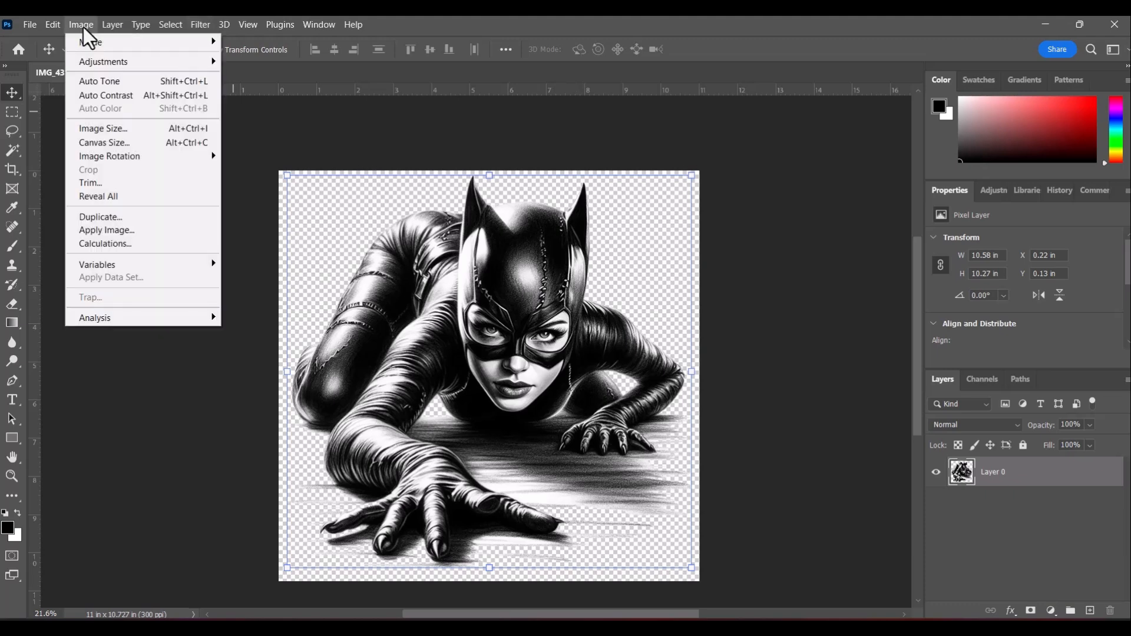
{"action": "left_click", "coordinate": [102, 128]}
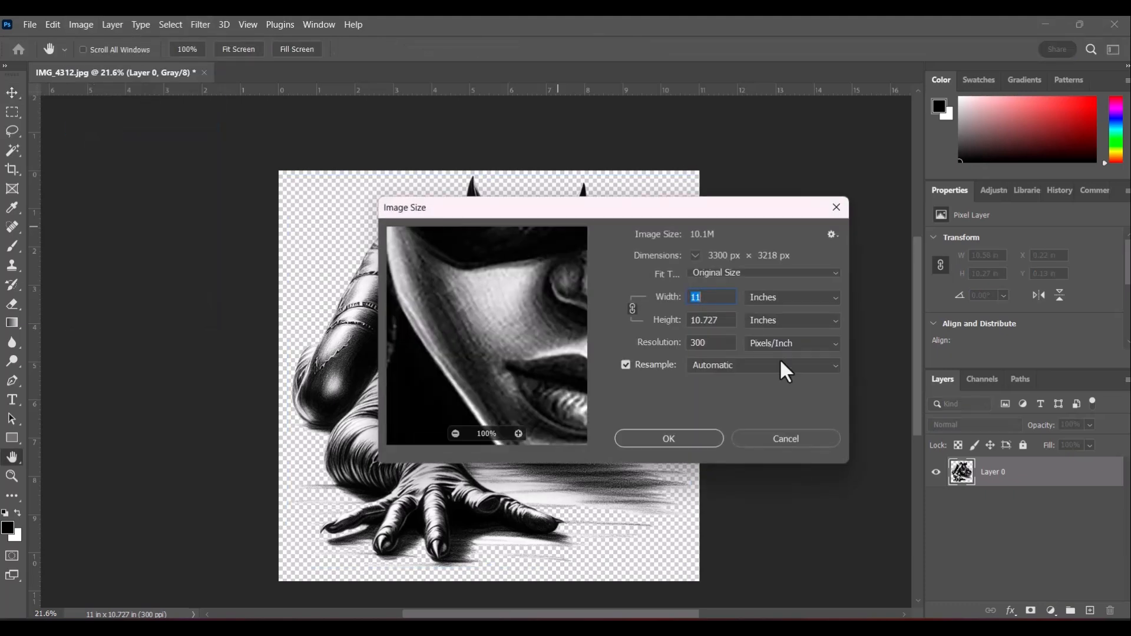
{"action": "type", "text": "450"}
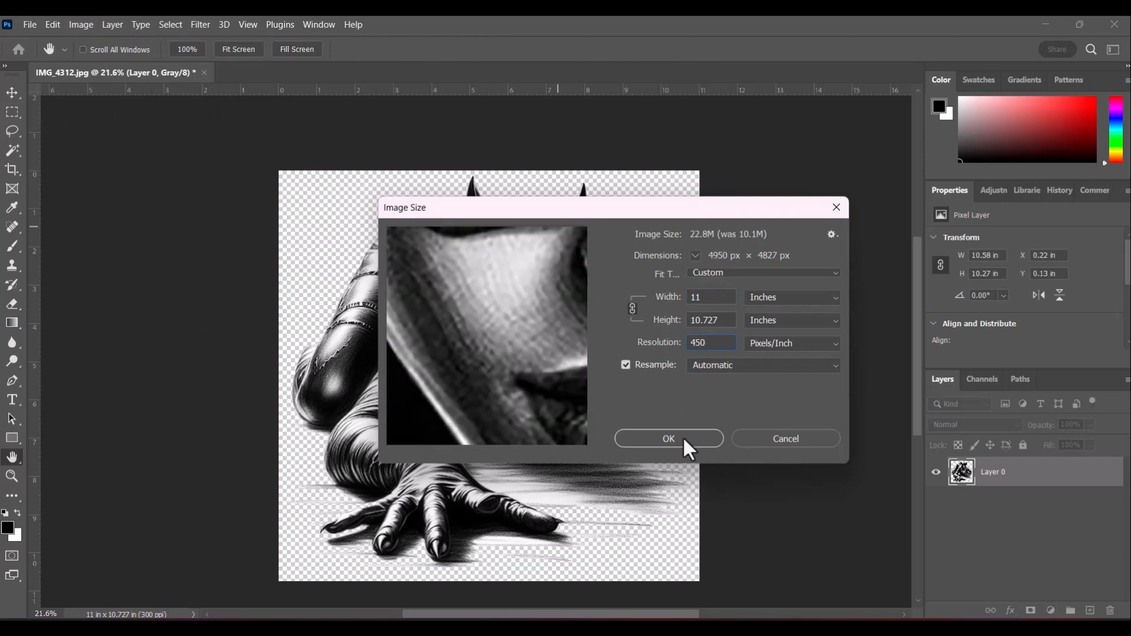
{"action": "left_click", "coordinate": [668, 438]}
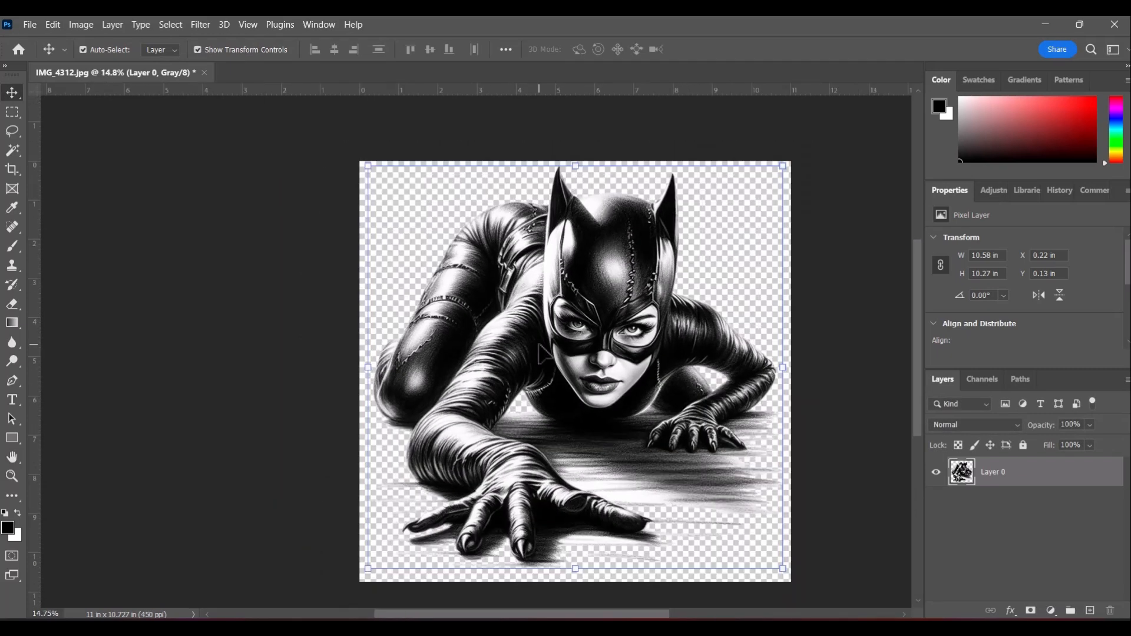
Reopen the Color Halftone settings from Filter > Pixelate.
{"action": "left_click", "coordinate": [200, 25]}
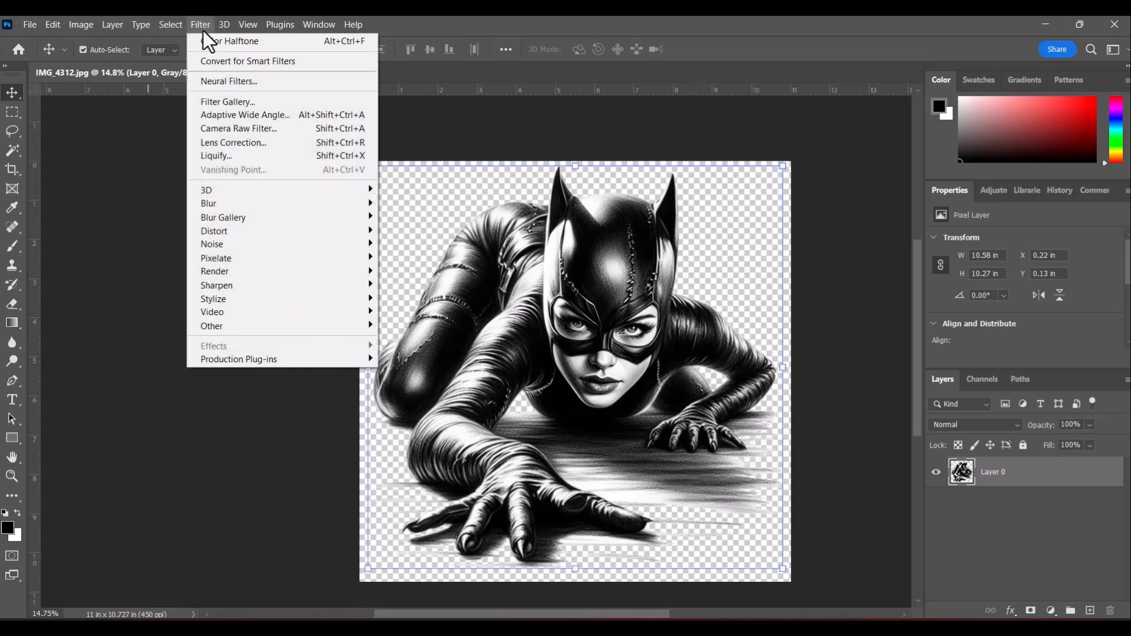
{"action": "mouse_move", "coordinate": [207, 28]}
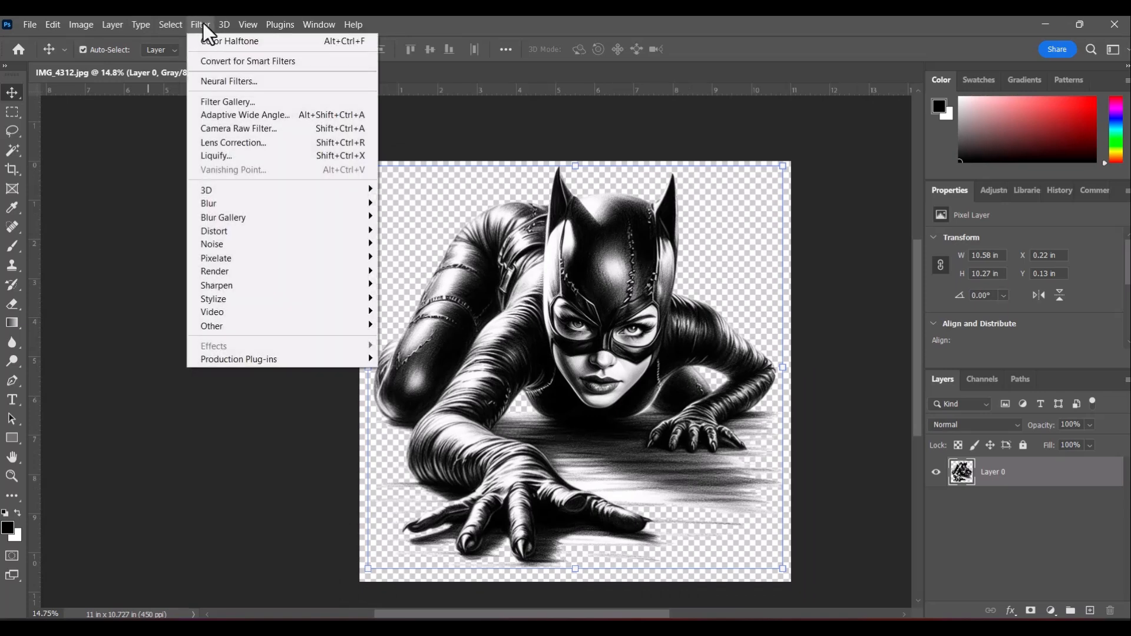
{"action": "mouse_move", "coordinate": [230, 41]}
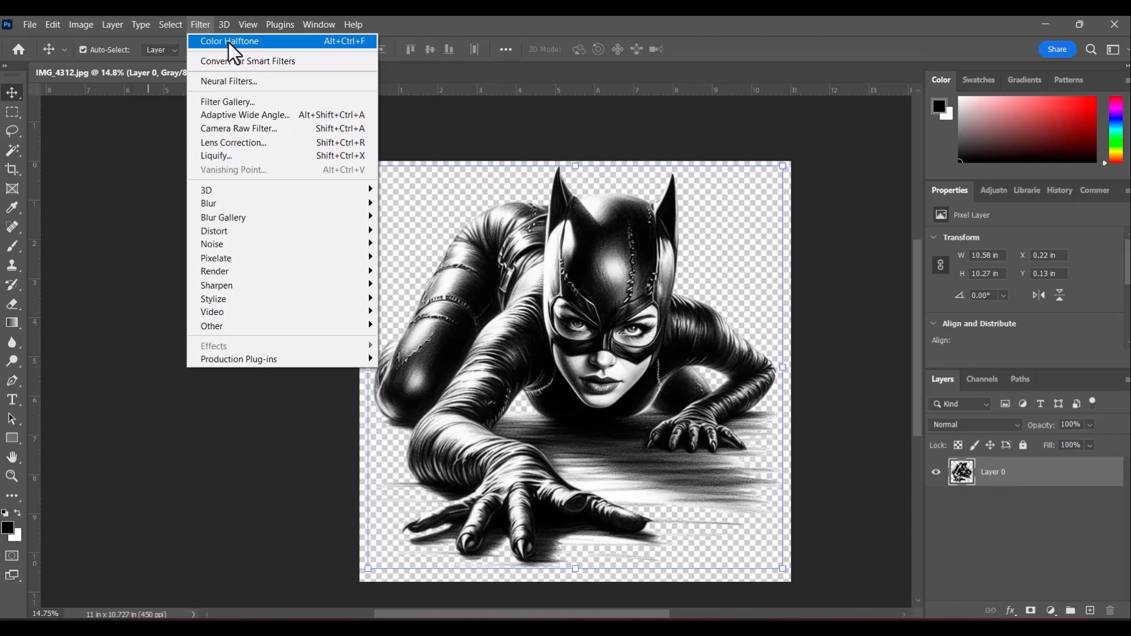
{"action": "mouse_move", "coordinate": [235, 258]}
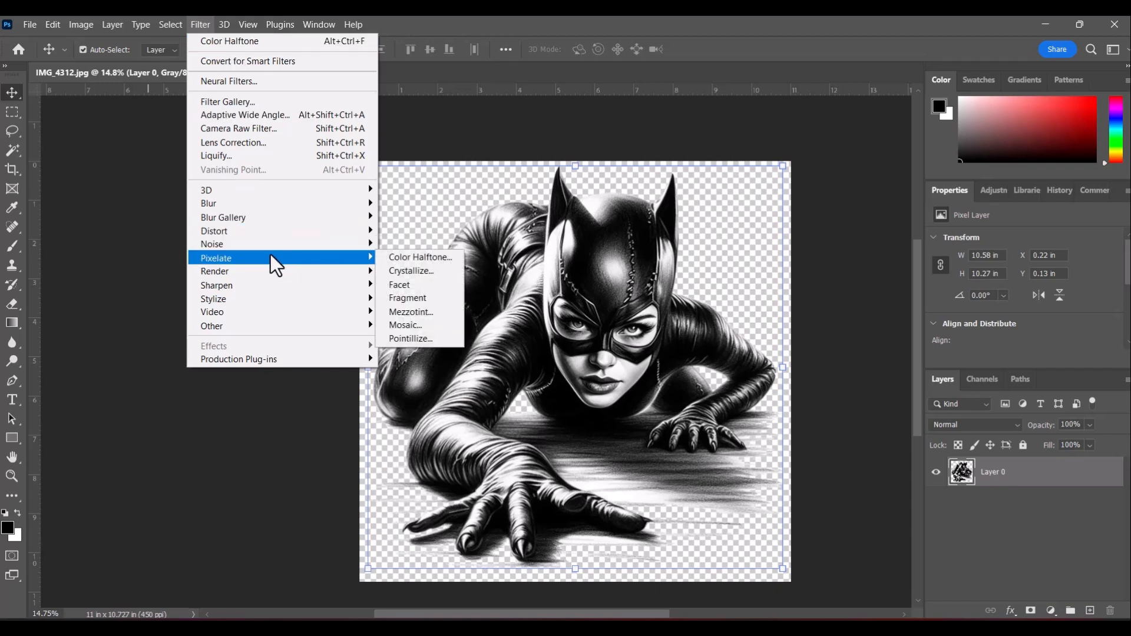
{"action": "left_click", "coordinate": [420, 257]}
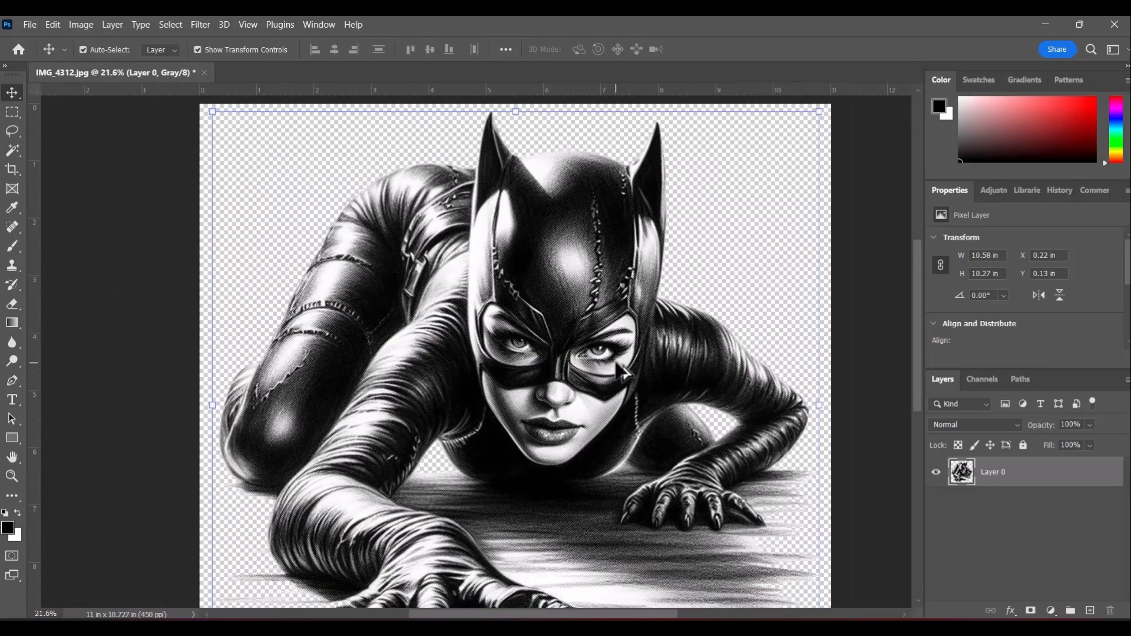
{"action": "scroll", "scroll_direction": "down", "scroll_amount": 3}
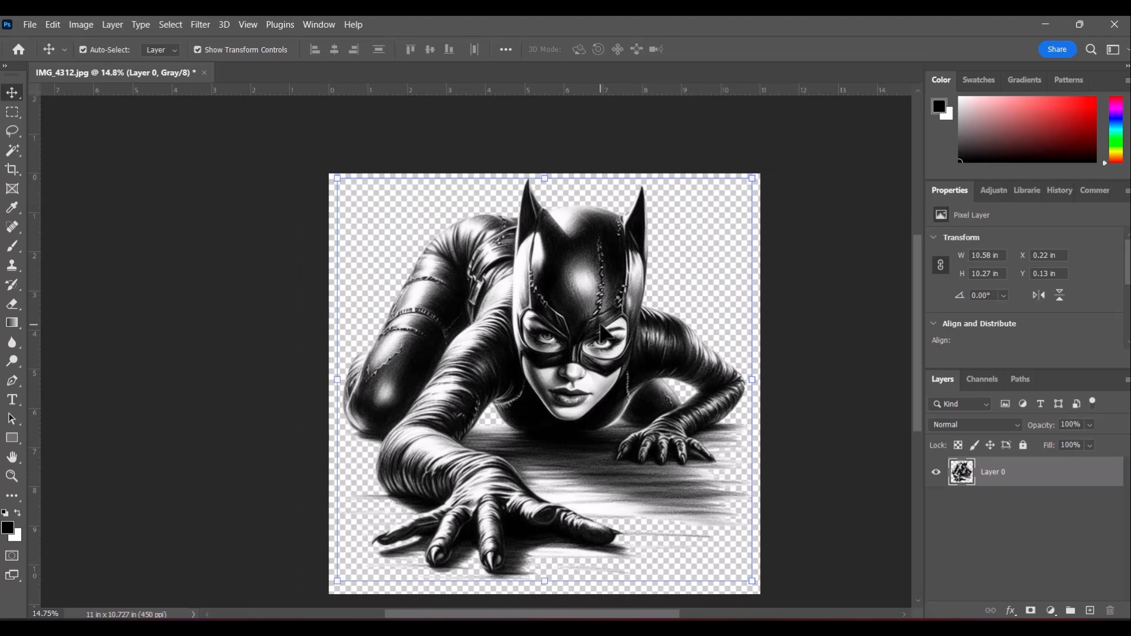
{"action": "mouse_move", "coordinate": [653, 382]}
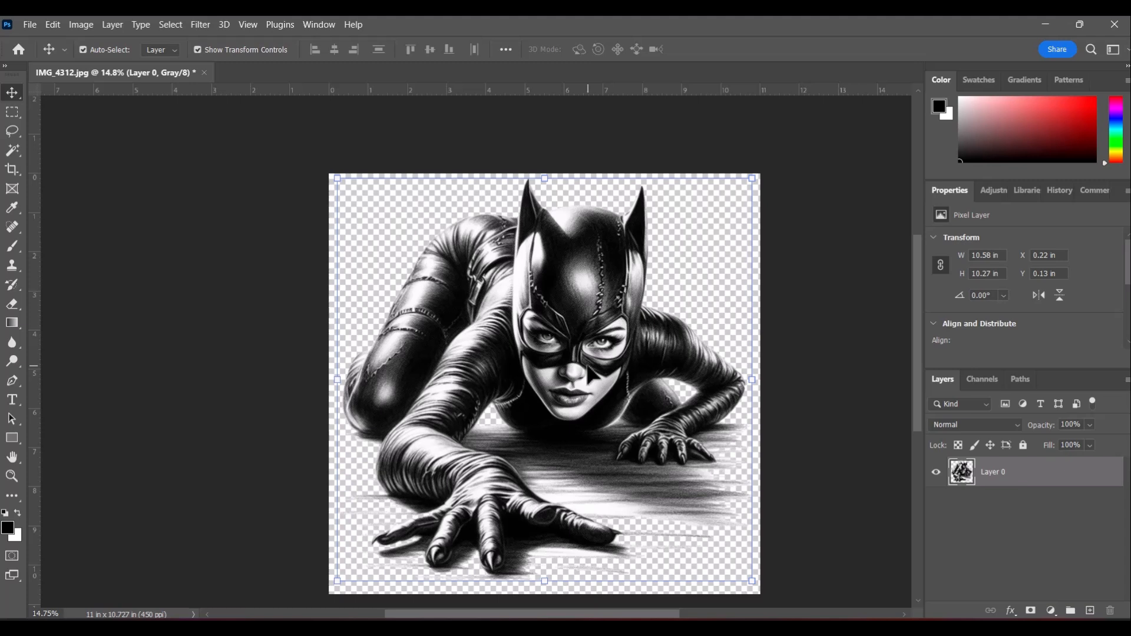
{"action": "mouse_move", "coordinate": [589, 394]}
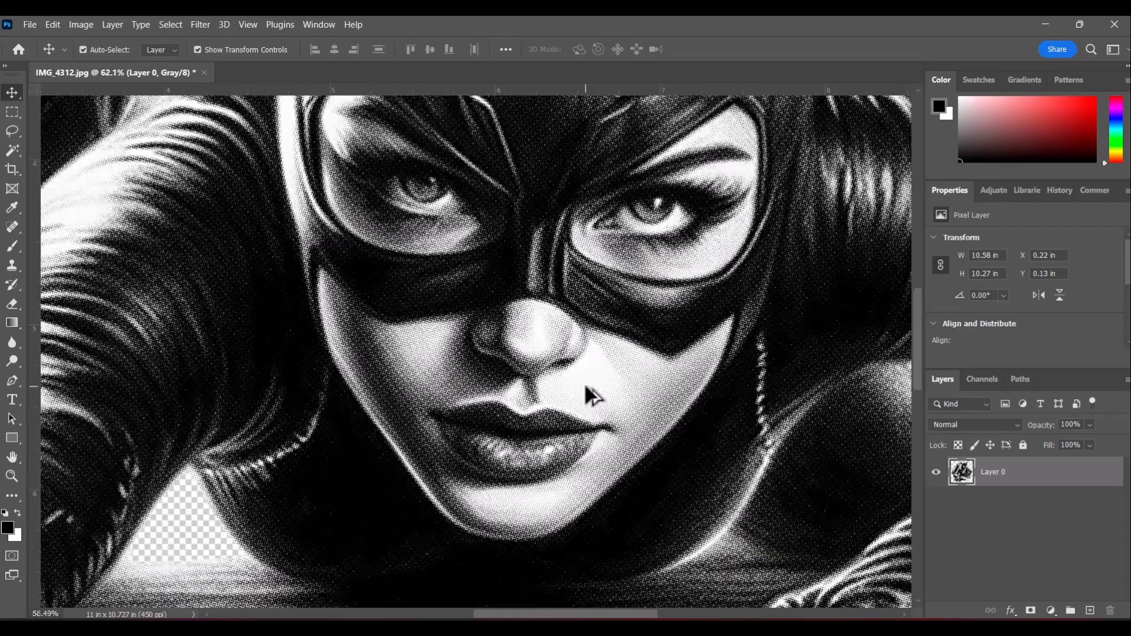
{"action": "key", "text": "Ctrl+0"}
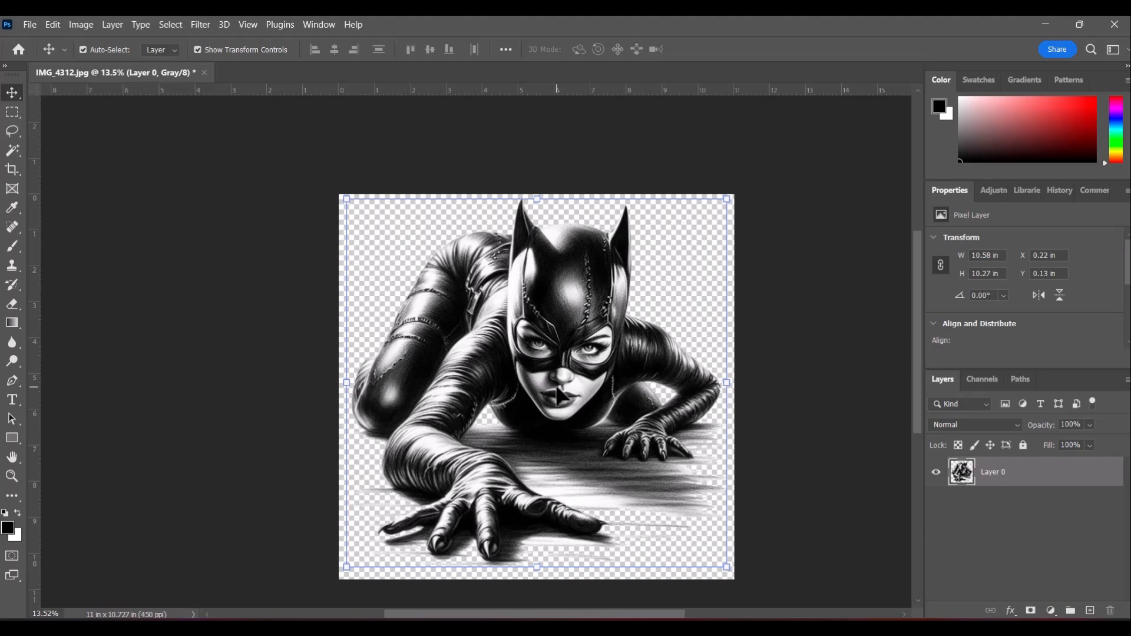
{"action": "mouse_move", "coordinate": [483, 364]}
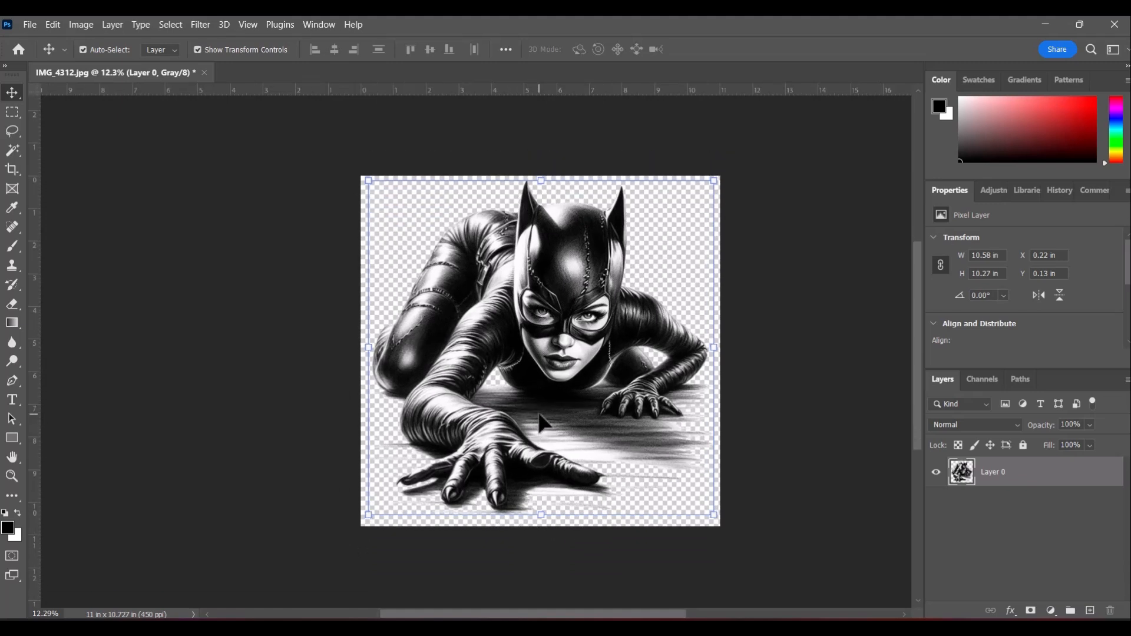
Crop outward to an 11 x 14.267 inch canvas with transparent space above and below.
{"action": "left_click", "coordinate": [12, 170]}
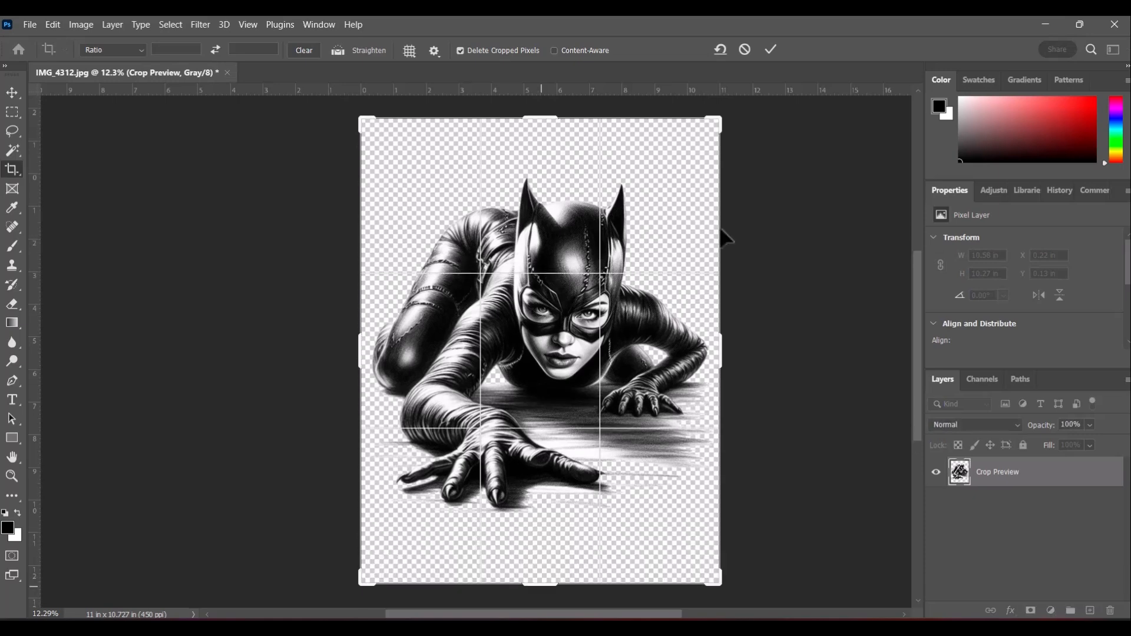
{"action": "left_click", "coordinate": [771, 50]}
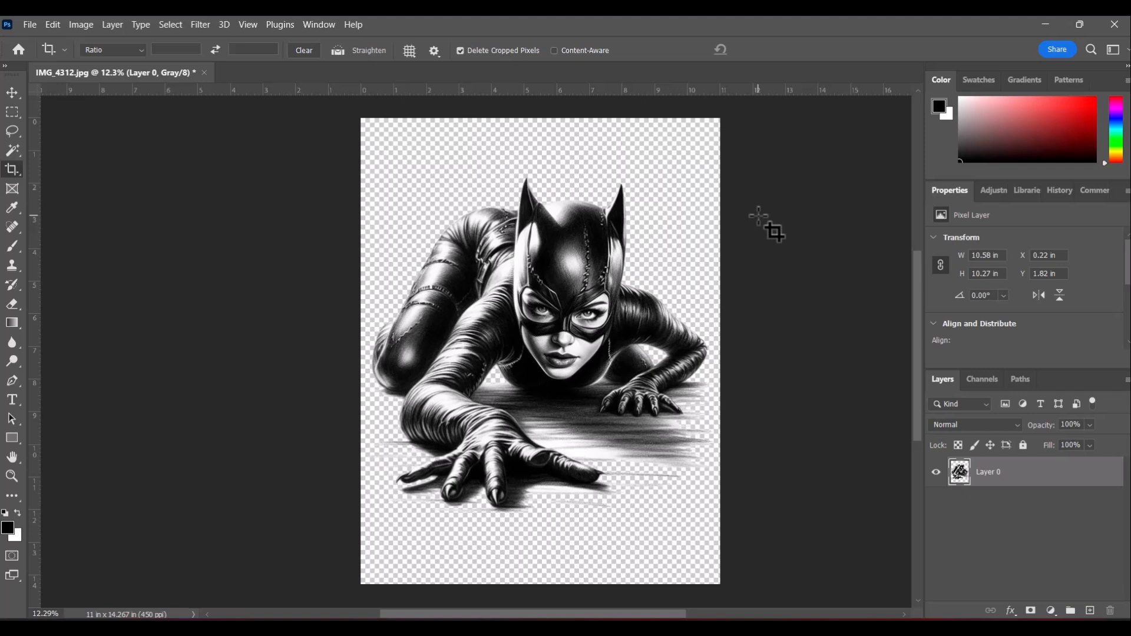
{"action": "mouse_move", "coordinate": [12, 200]}
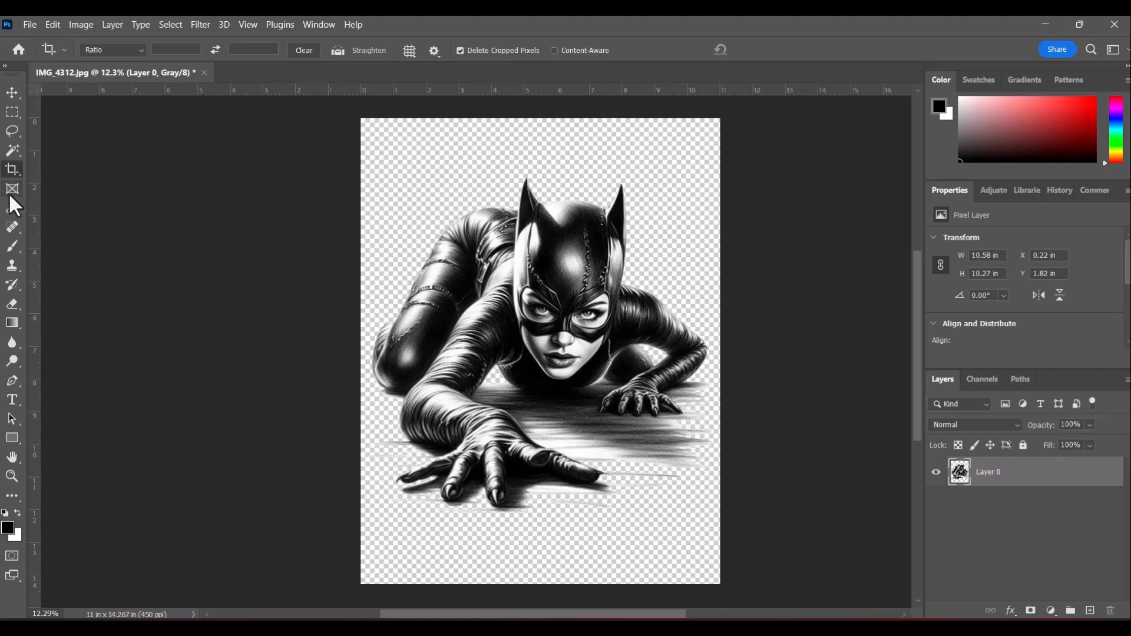
{"action": "mouse_move", "coordinate": [622, 137]}
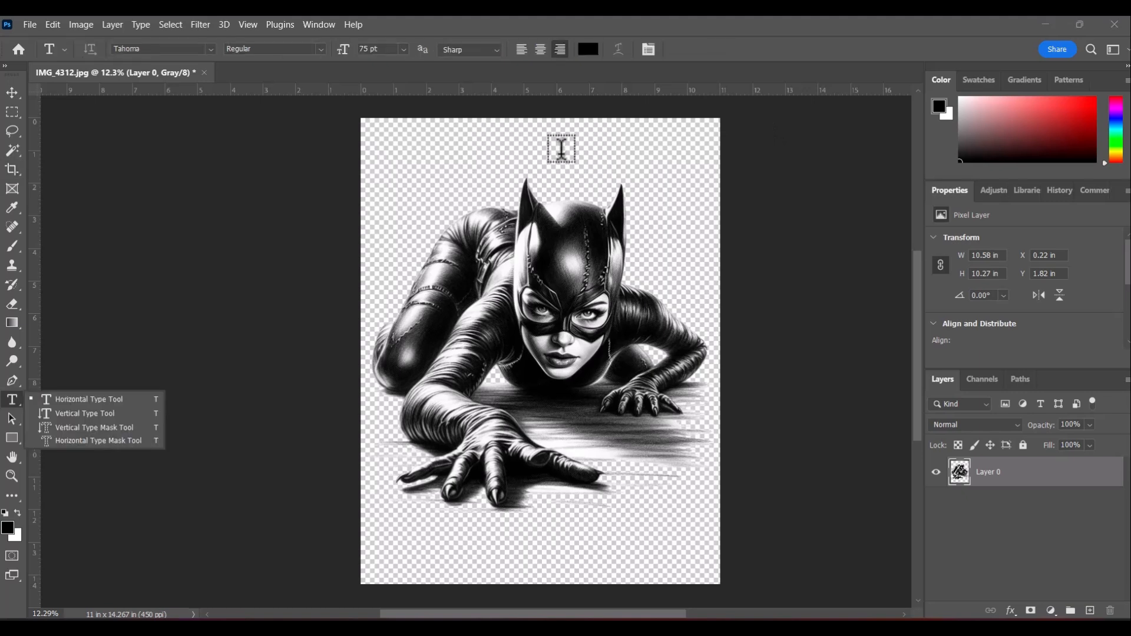
Place a '+' text mark above the artwork, copy one below it, and center the top mark.
{"action": "type", "text": "Lorem Ipsum"}
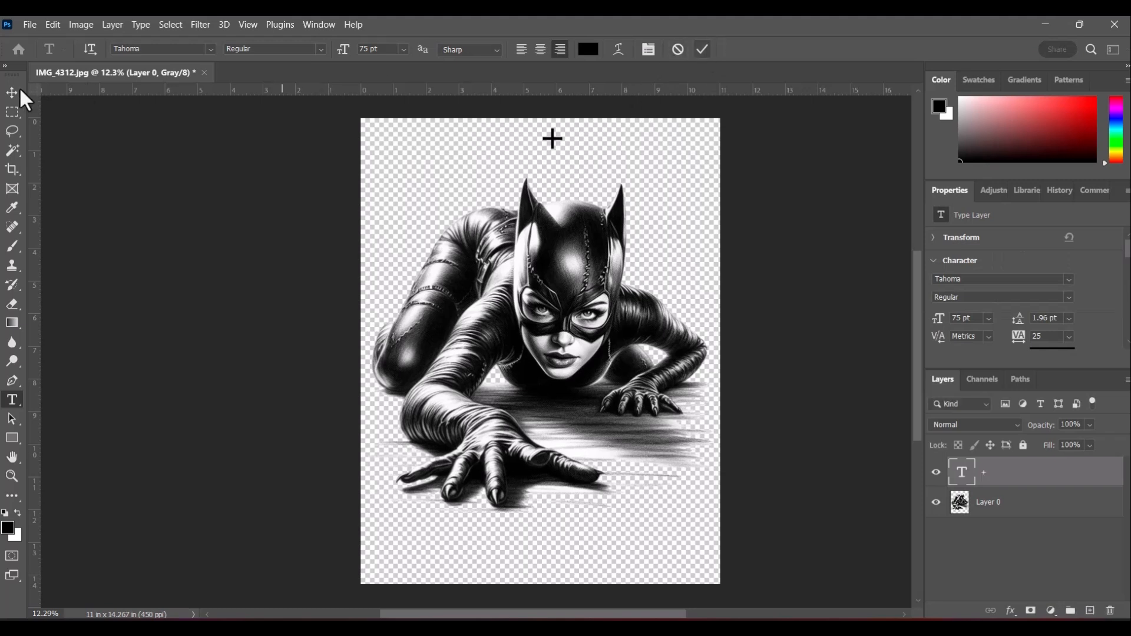
{"action": "left_click", "coordinate": [10, 92]}
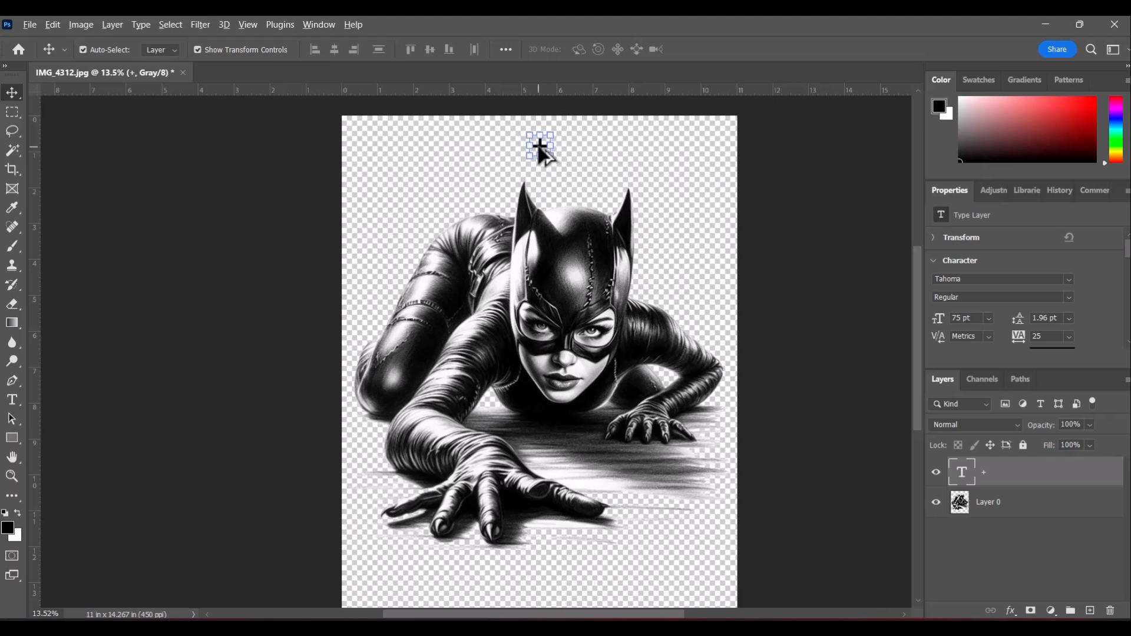
{"action": "left_click_drag", "start_coordinate": [537, 148], "coordinate": [537, 516]}
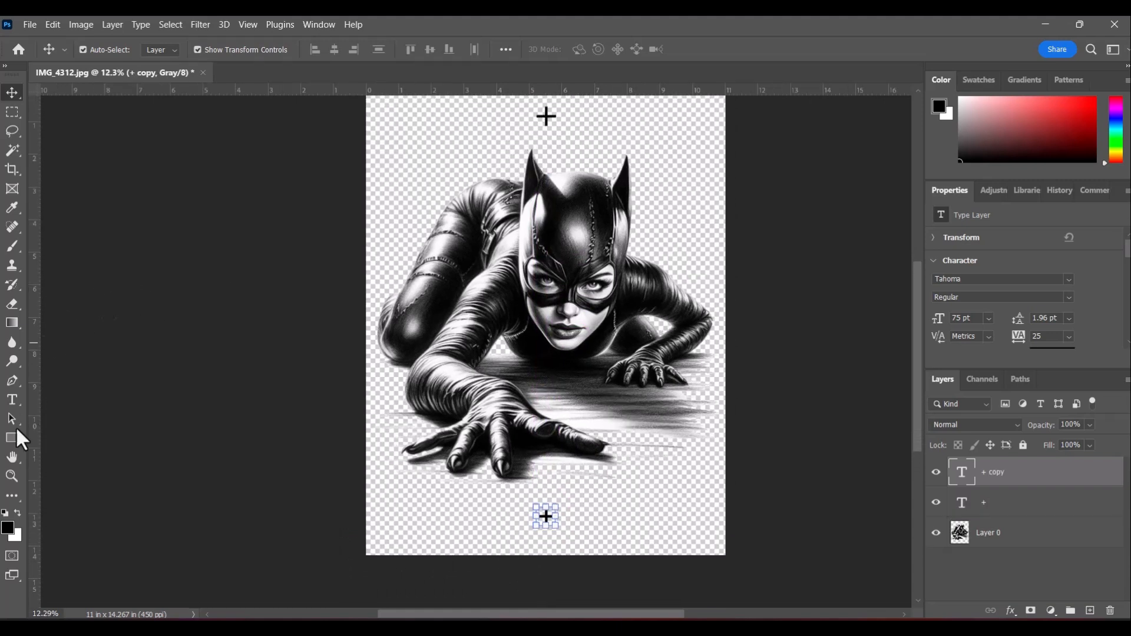
{"action": "mouse_move", "coordinate": [12, 401]}
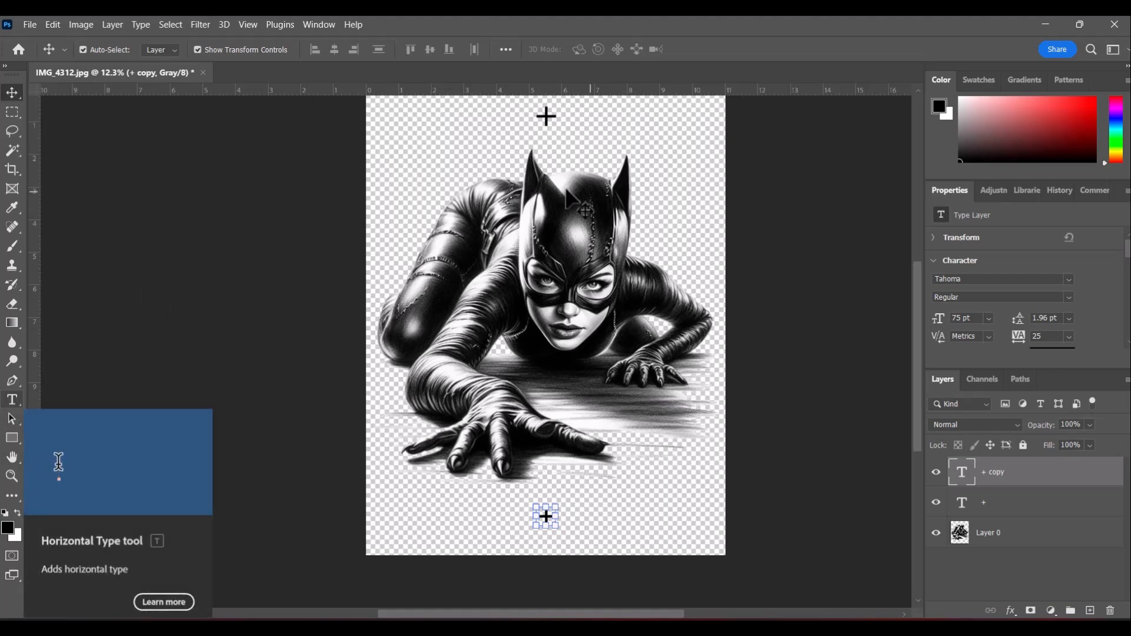
{"action": "mouse_move", "coordinate": [563, 151]}
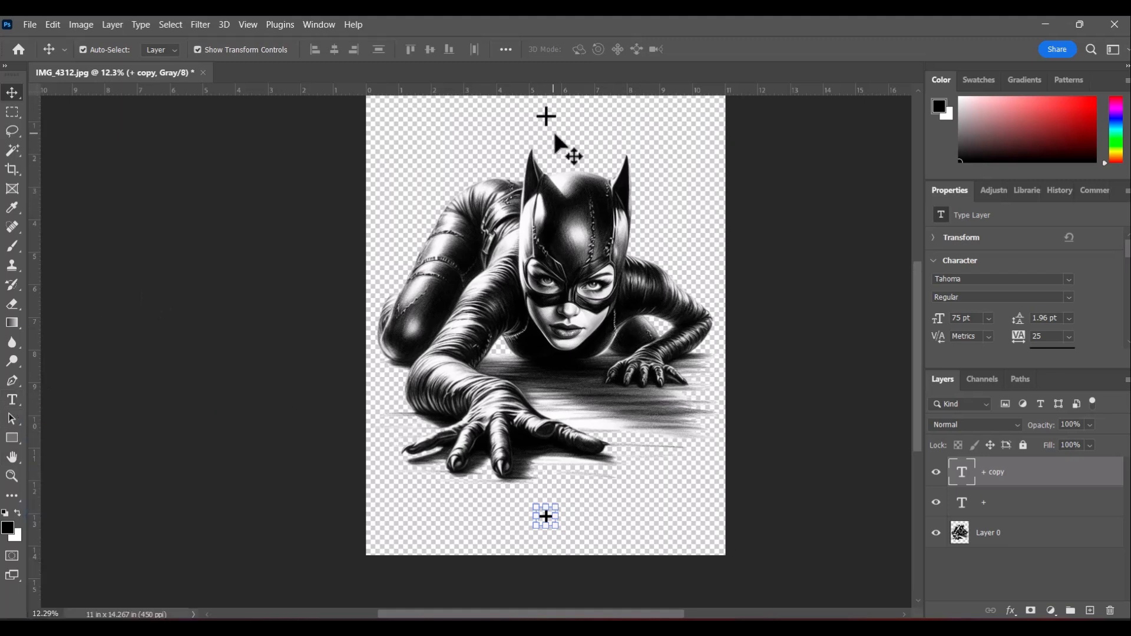
{"action": "mouse_move", "coordinate": [605, 171]}
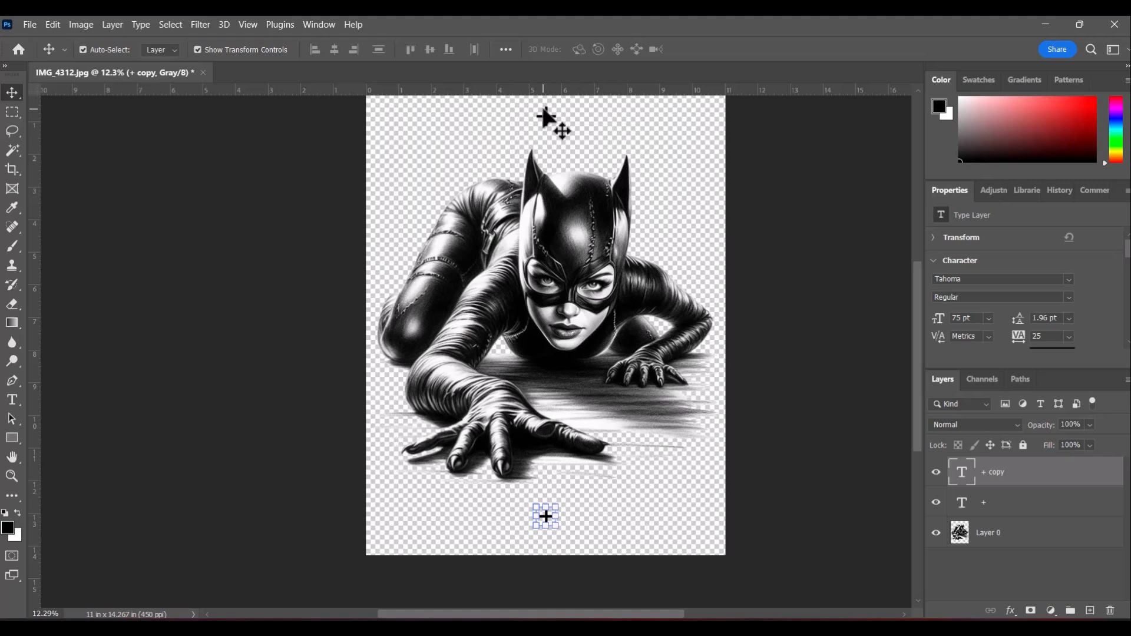
{"action": "mouse_move", "coordinate": [547, 123]}
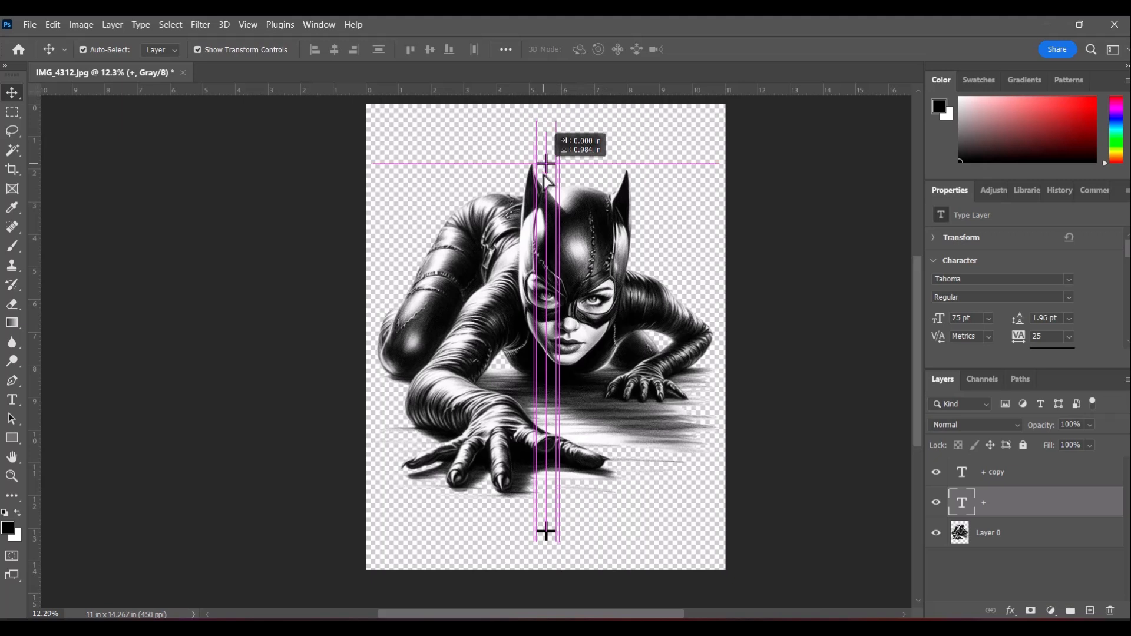
{"action": "left_click_drag", "start_coordinate": [545, 160], "coordinate": [545, 140]}
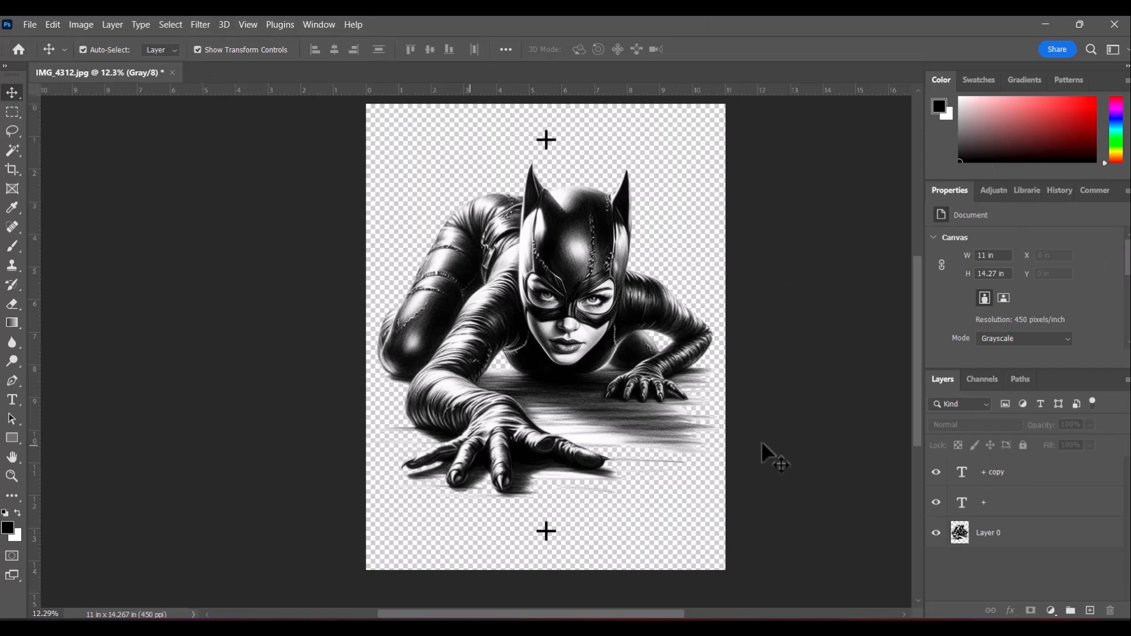
{"action": "mouse_move", "coordinate": [895, 347]}
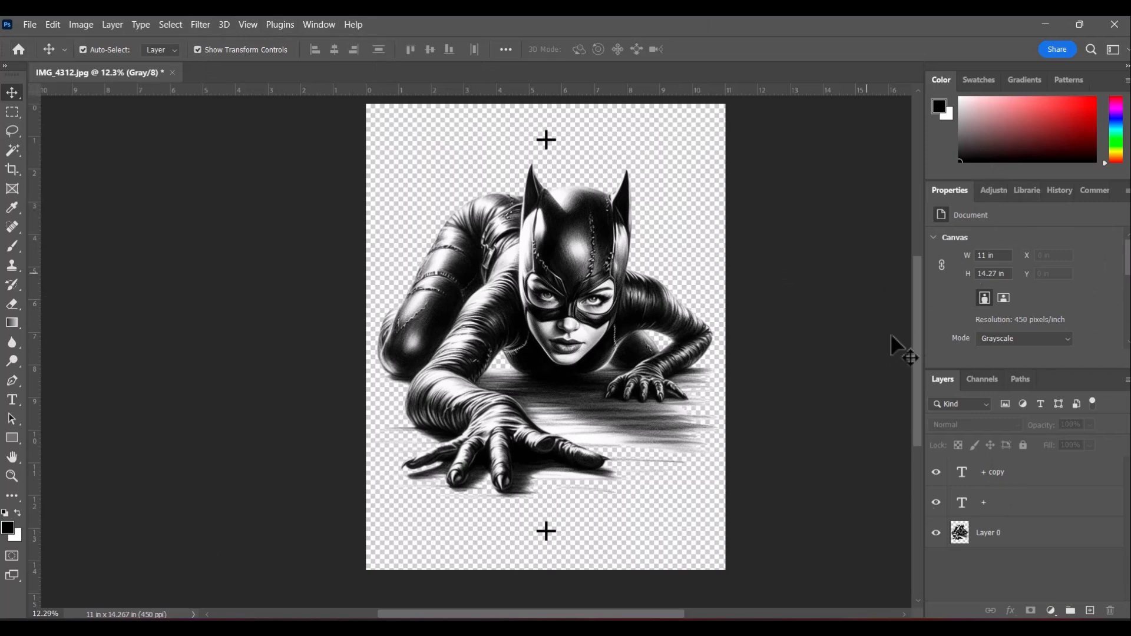
{"action": "mouse_move", "coordinate": [1059, 252]}
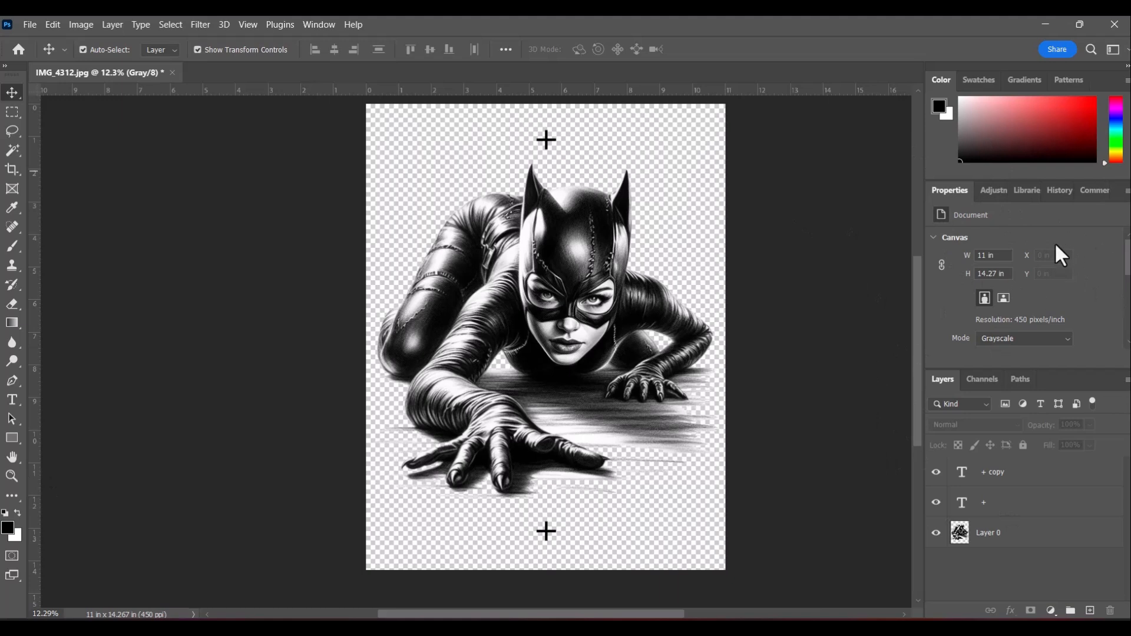
{"action": "mouse_move", "coordinate": [955, 205]}
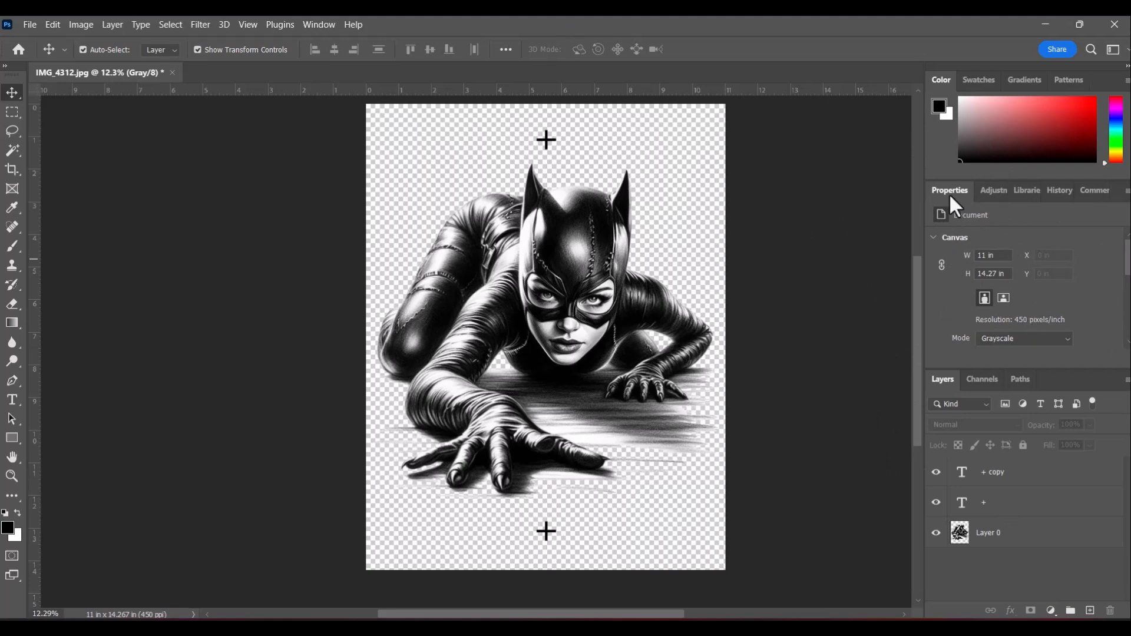
{"action": "mouse_move", "coordinate": [346, 65]}
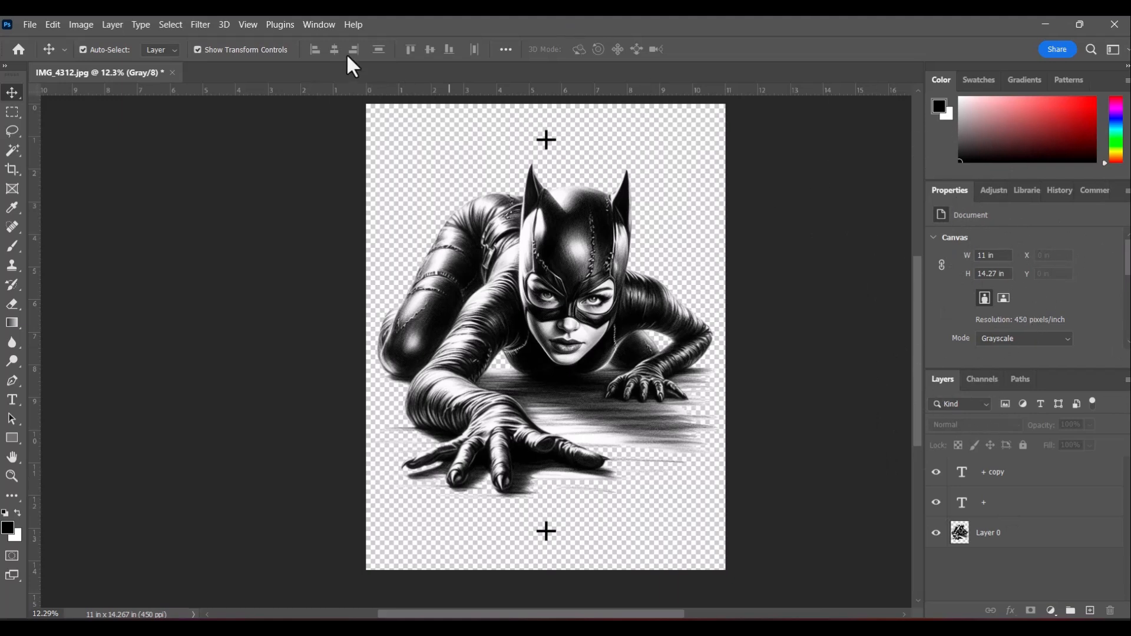
Review the Window panel list, the History panel, then return to the document properties.
{"action": "left_click", "coordinate": [318, 25]}
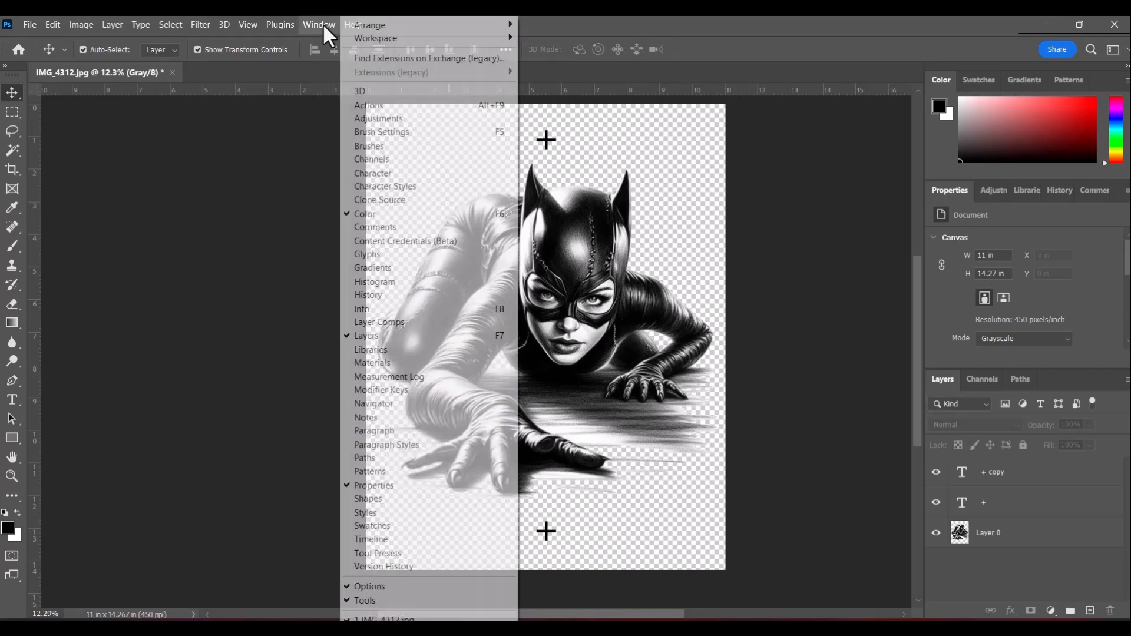
{"action": "mouse_move", "coordinate": [454, 391]}
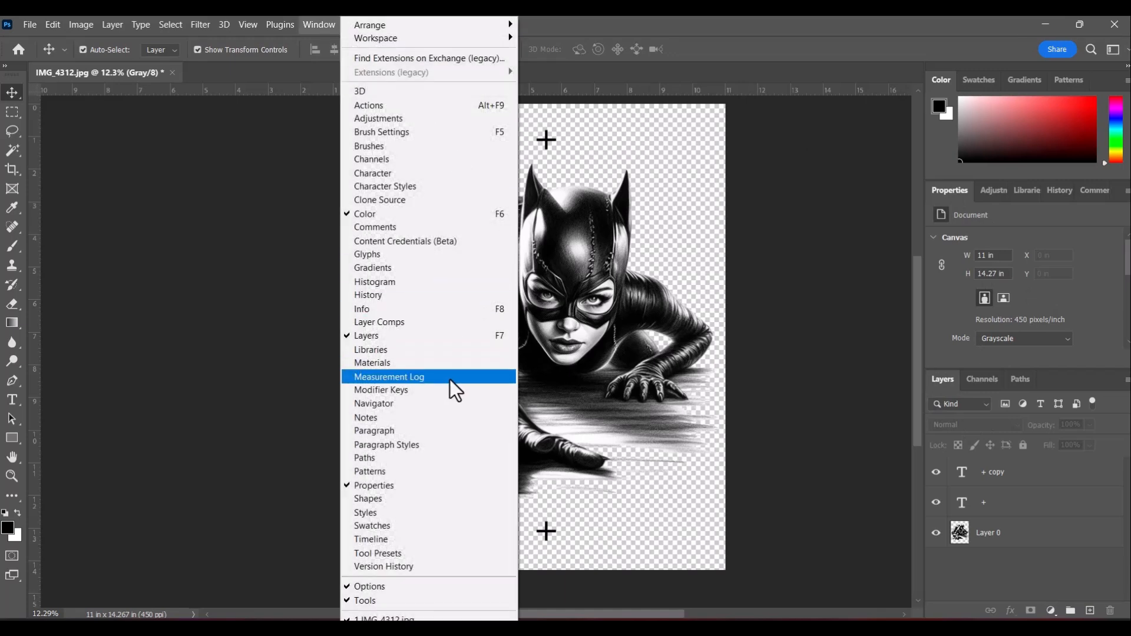
{"action": "mouse_move", "coordinate": [379, 355]}
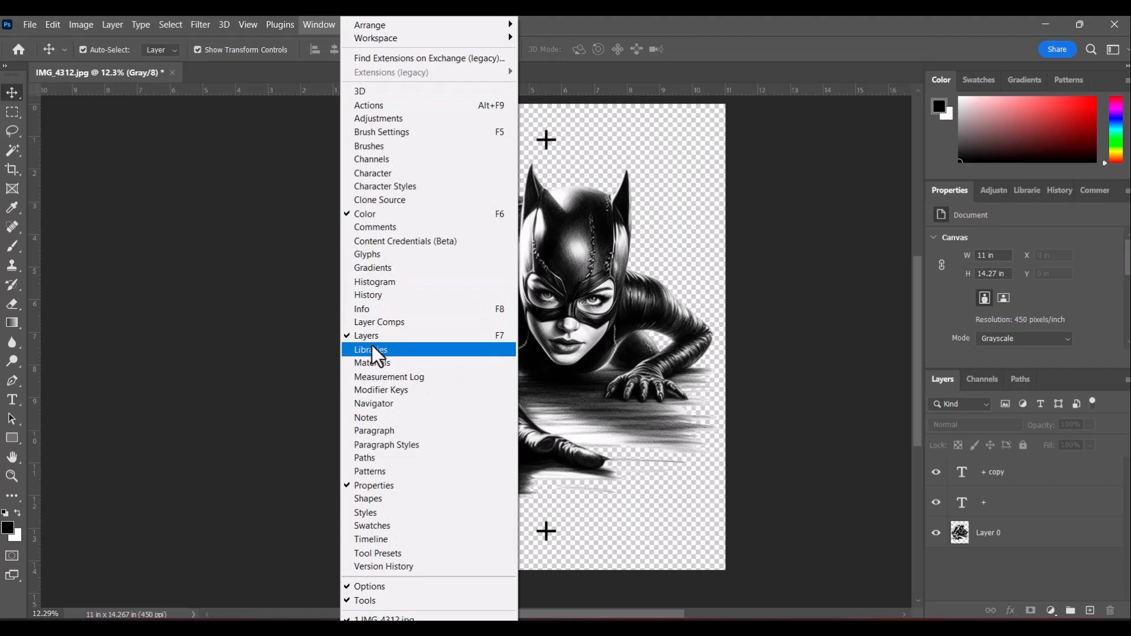
{"action": "mouse_move", "coordinate": [386, 495]}
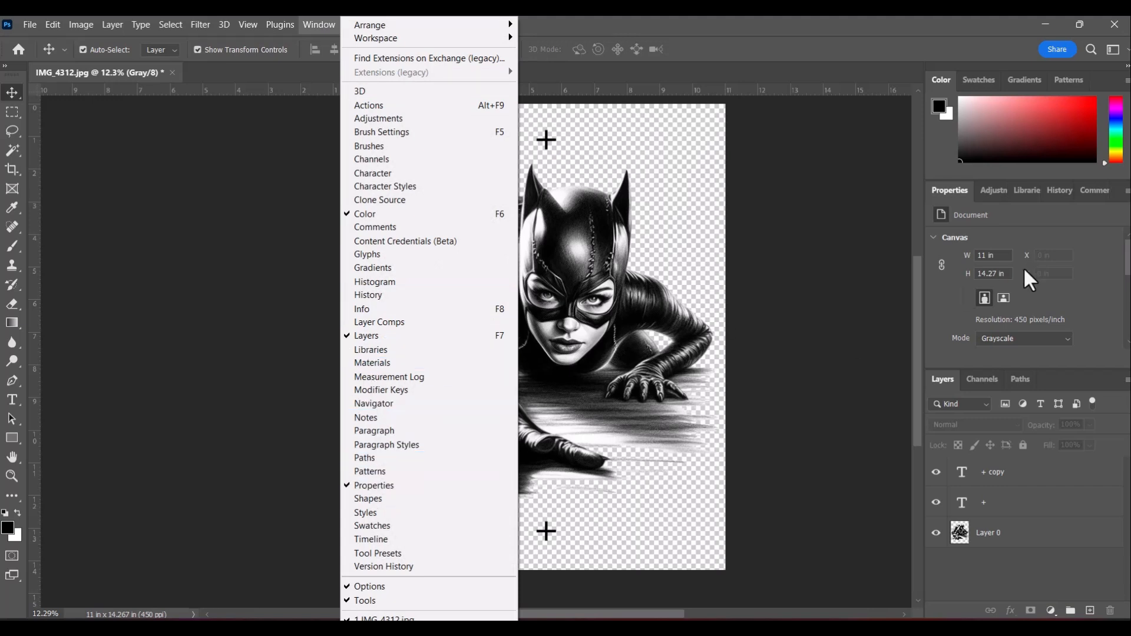
{"action": "mouse_move", "coordinate": [785, 244]}
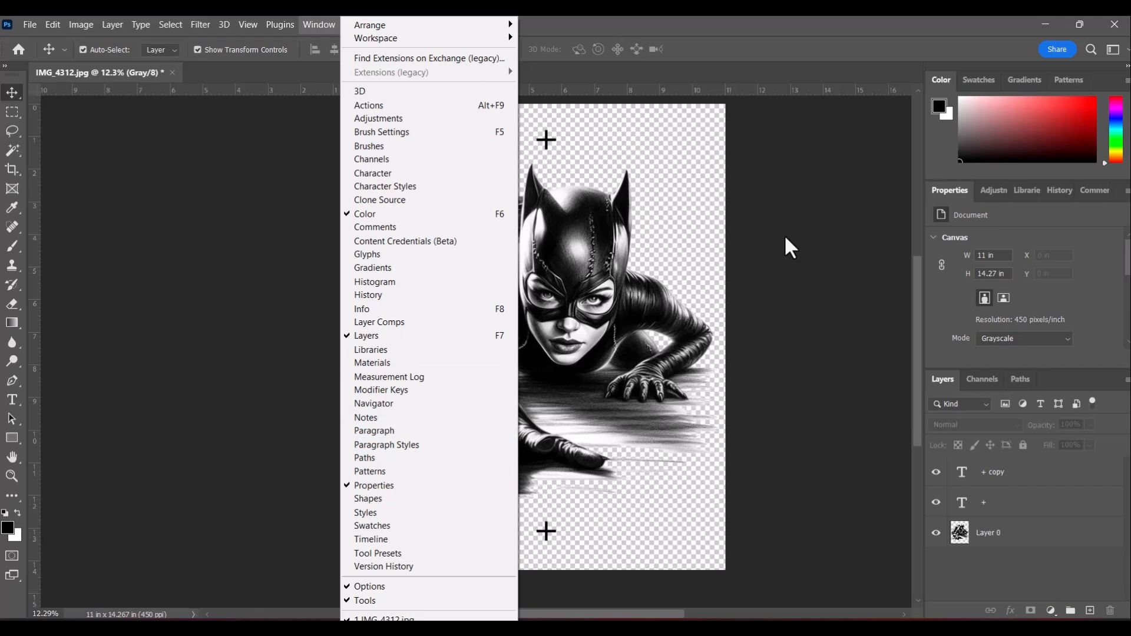
{"action": "mouse_move", "coordinate": [956, 368]}
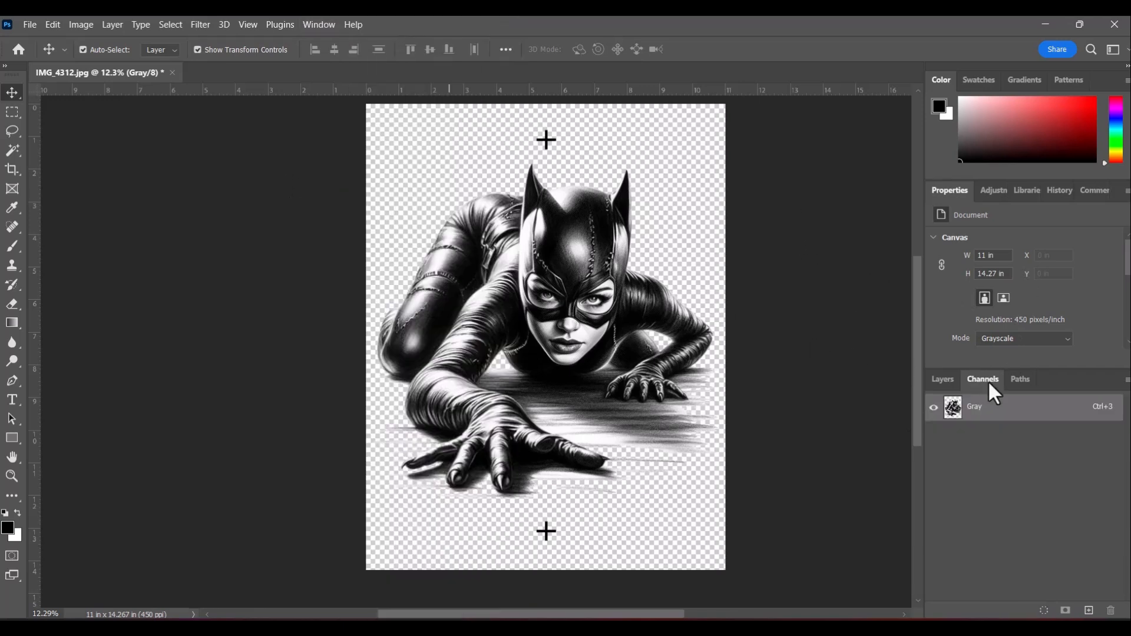
{"action": "mouse_move", "coordinate": [984, 413]}
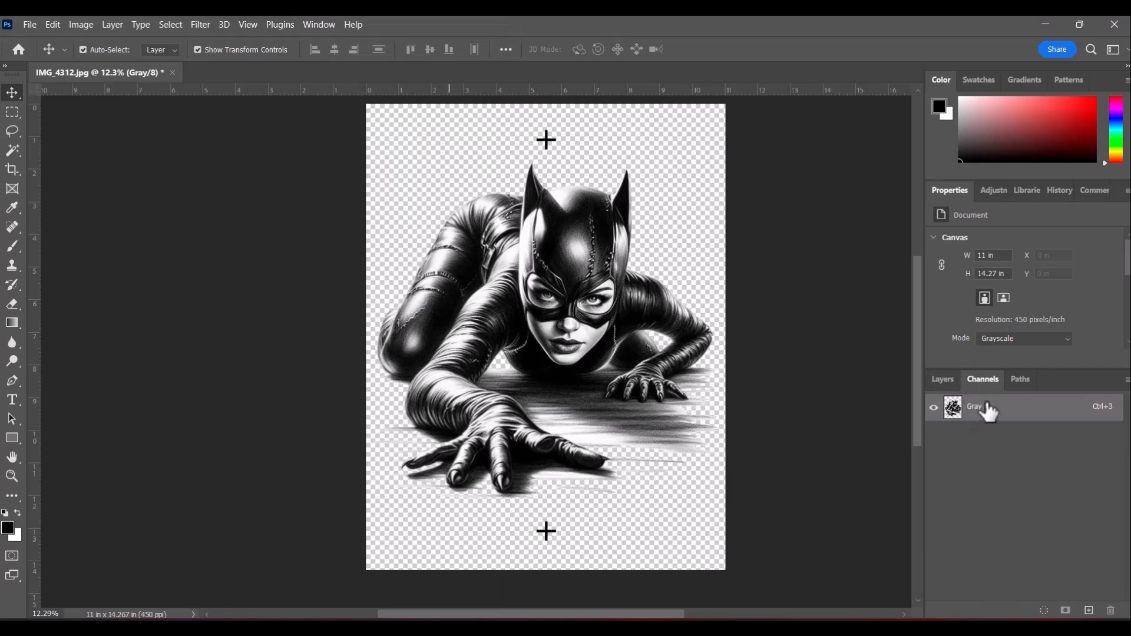
{"action": "mouse_move", "coordinate": [980, 421]}
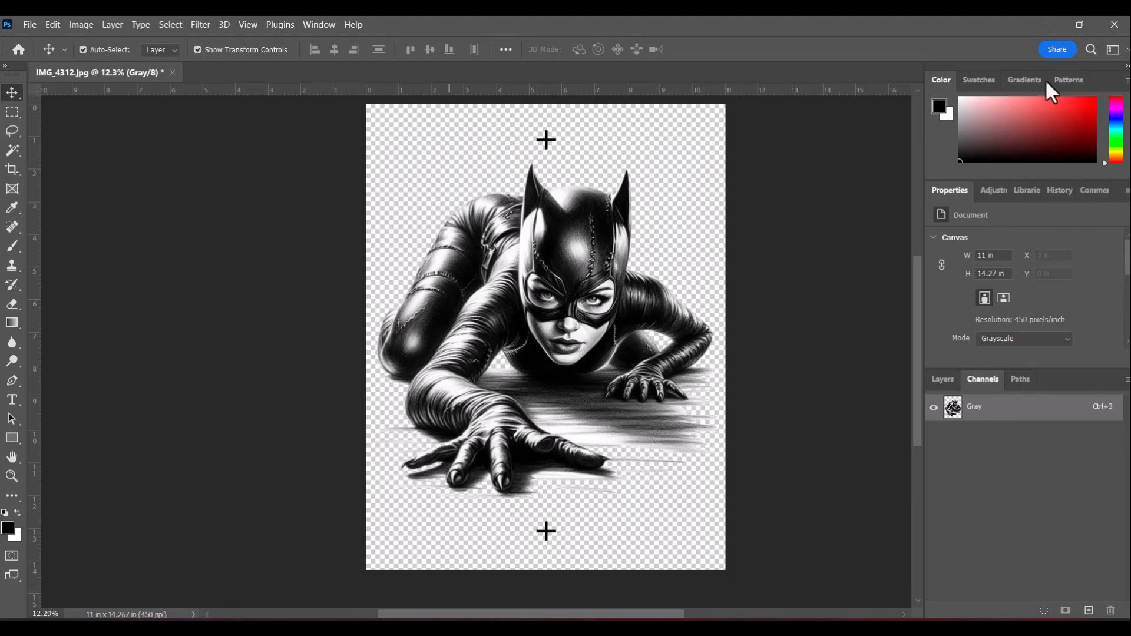
{"action": "mouse_move", "coordinate": [1084, 88]}
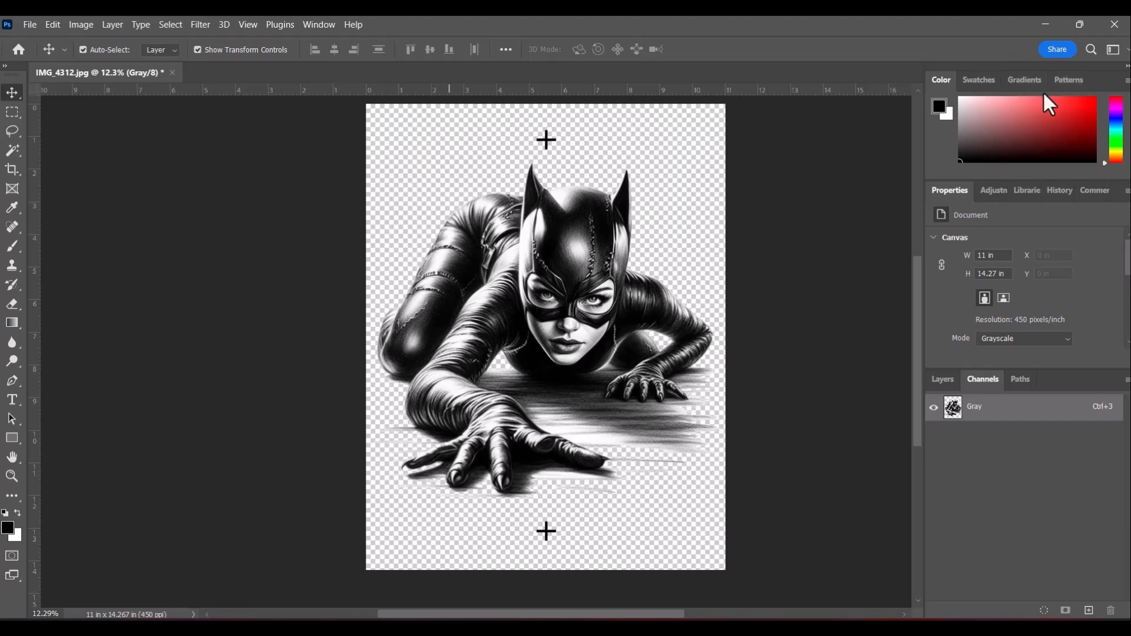
{"action": "mouse_move", "coordinate": [1070, 265]}
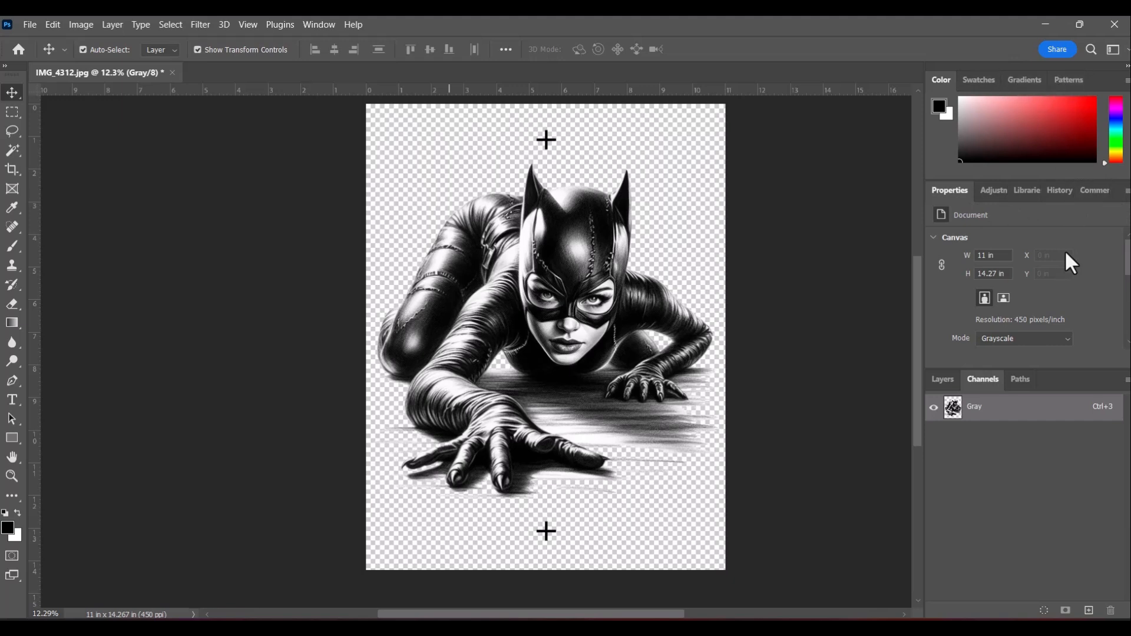
{"action": "left_click", "coordinate": [1053, 191]}
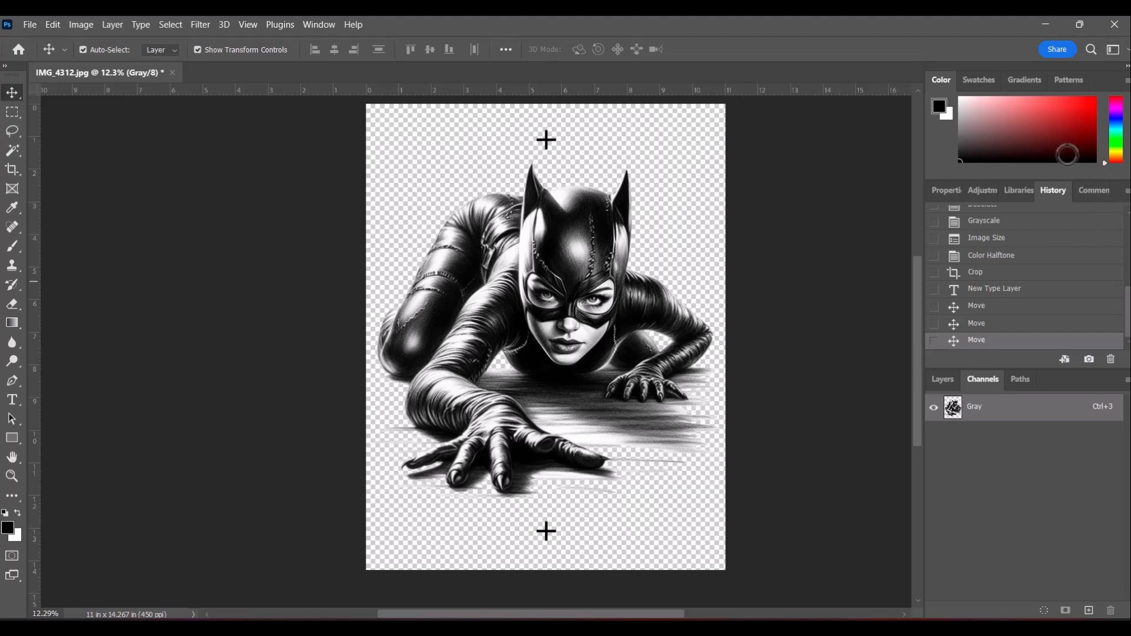
{"action": "mouse_move", "coordinate": [1058, 199]}
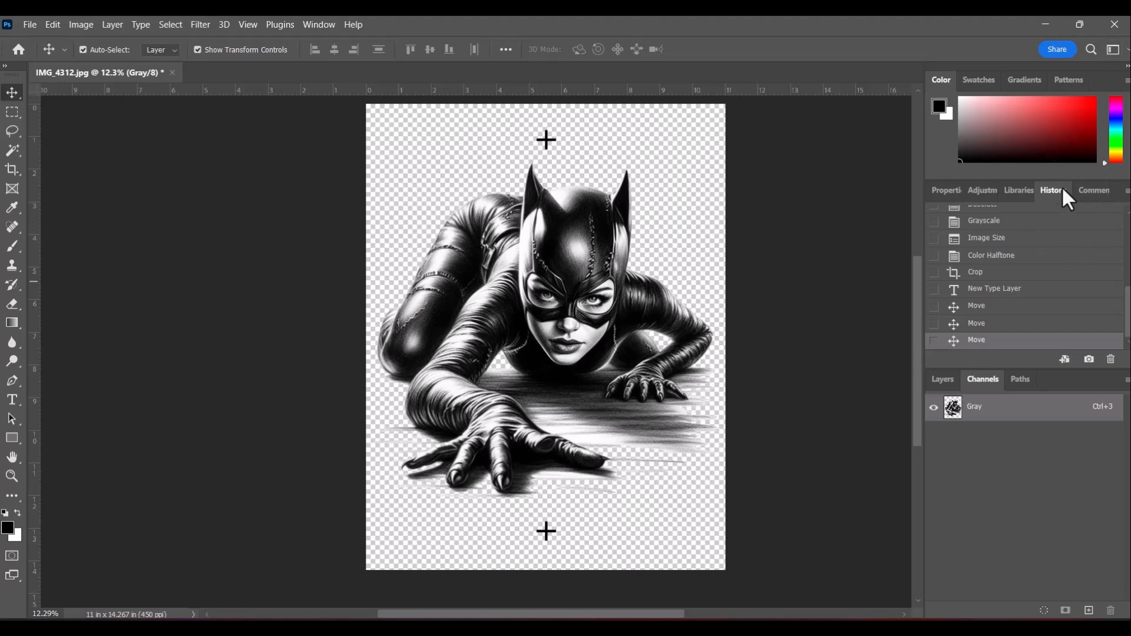
{"action": "left_click", "coordinate": [948, 190]}
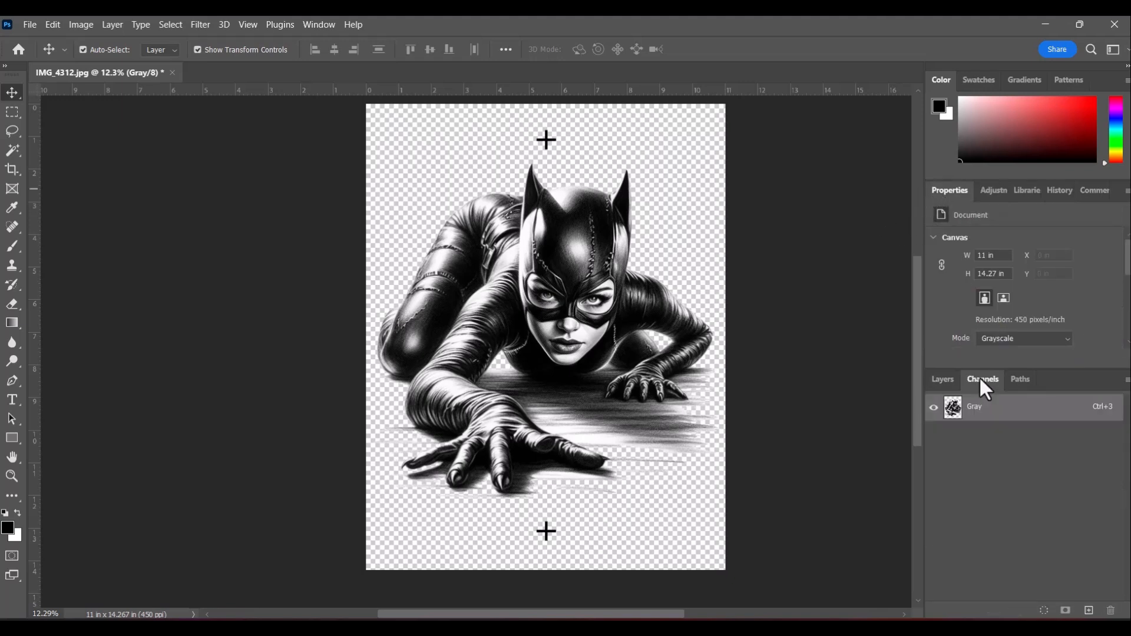
{"action": "mouse_move", "coordinate": [935, 116]}
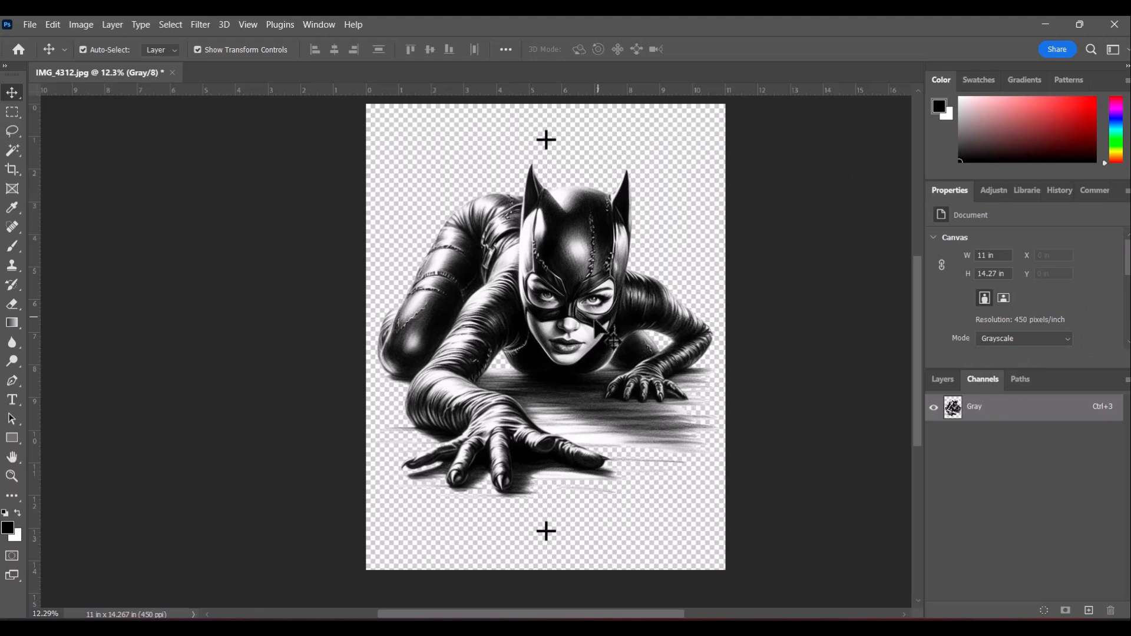
{"action": "mouse_move", "coordinate": [512, 130]}
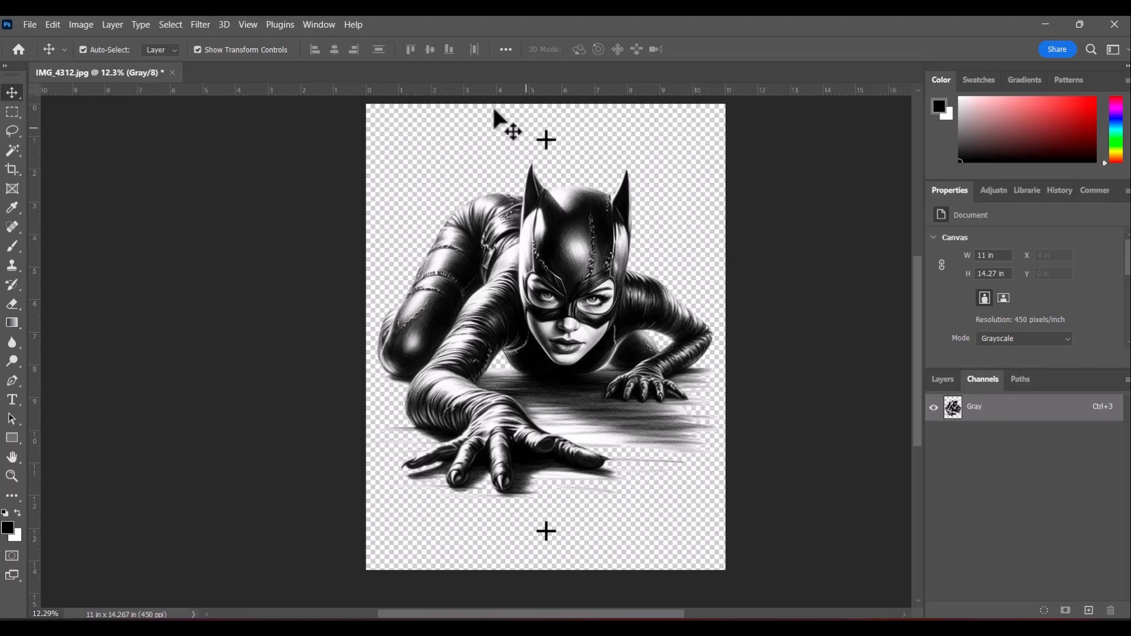
{"action": "mouse_move", "coordinate": [253, 42]}
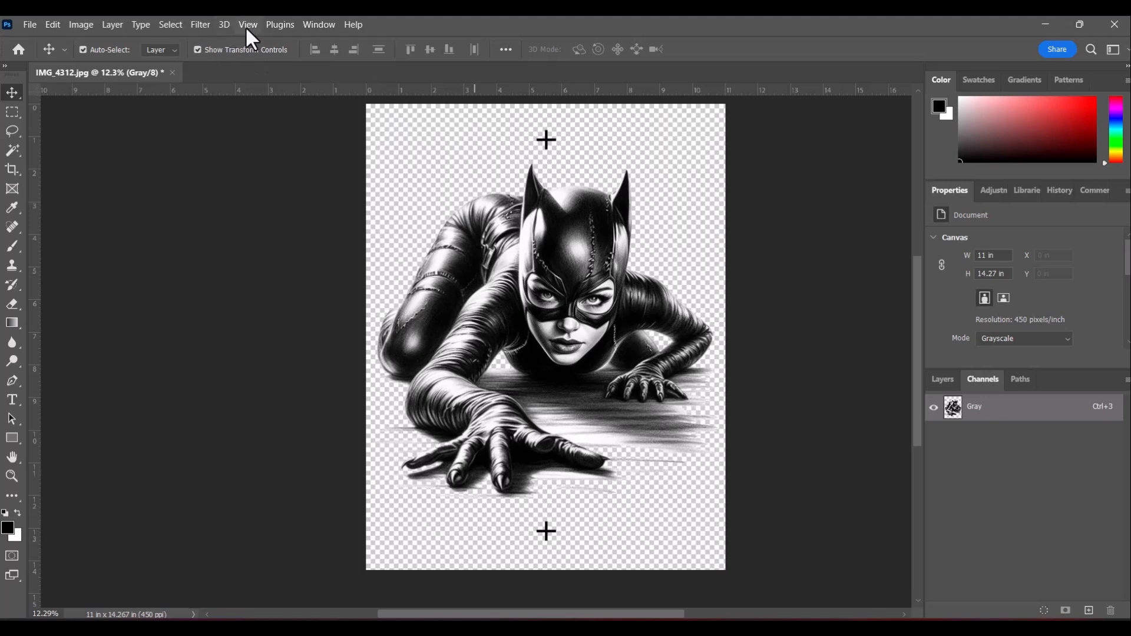
{"action": "left_click", "coordinate": [247, 24]}
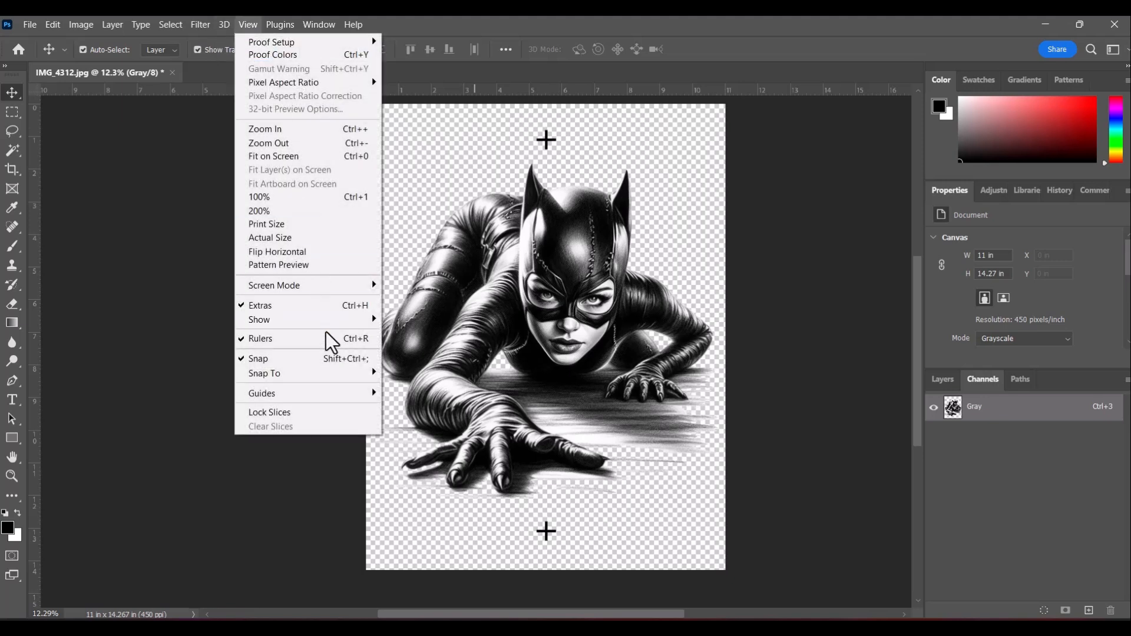
{"action": "mouse_move", "coordinate": [681, 101]}
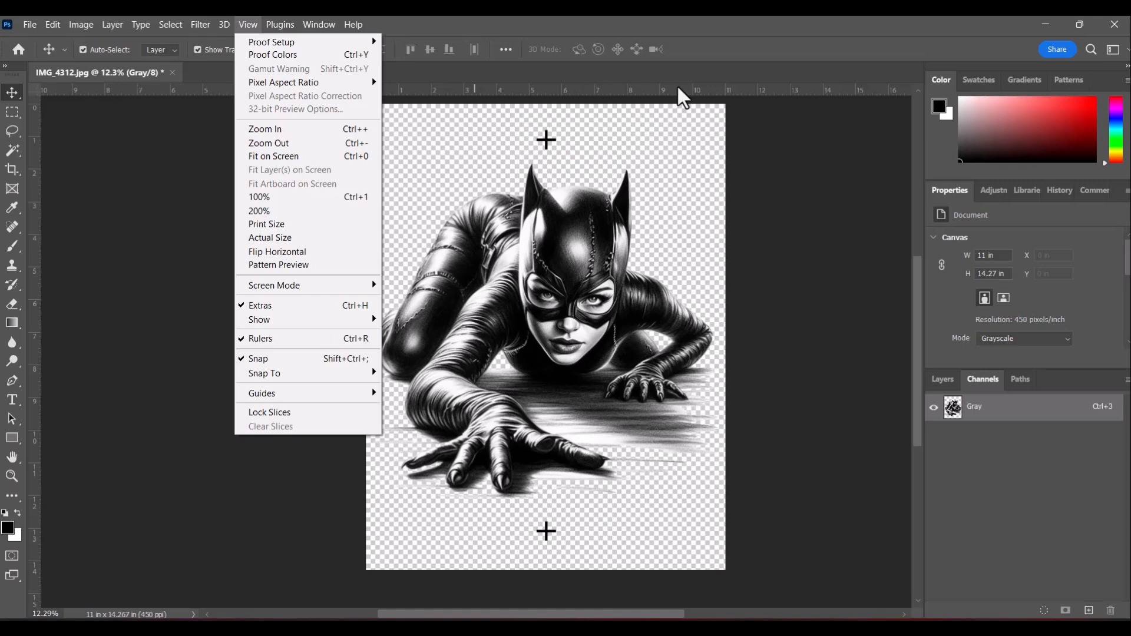
{"action": "mouse_move", "coordinate": [280, 345]}
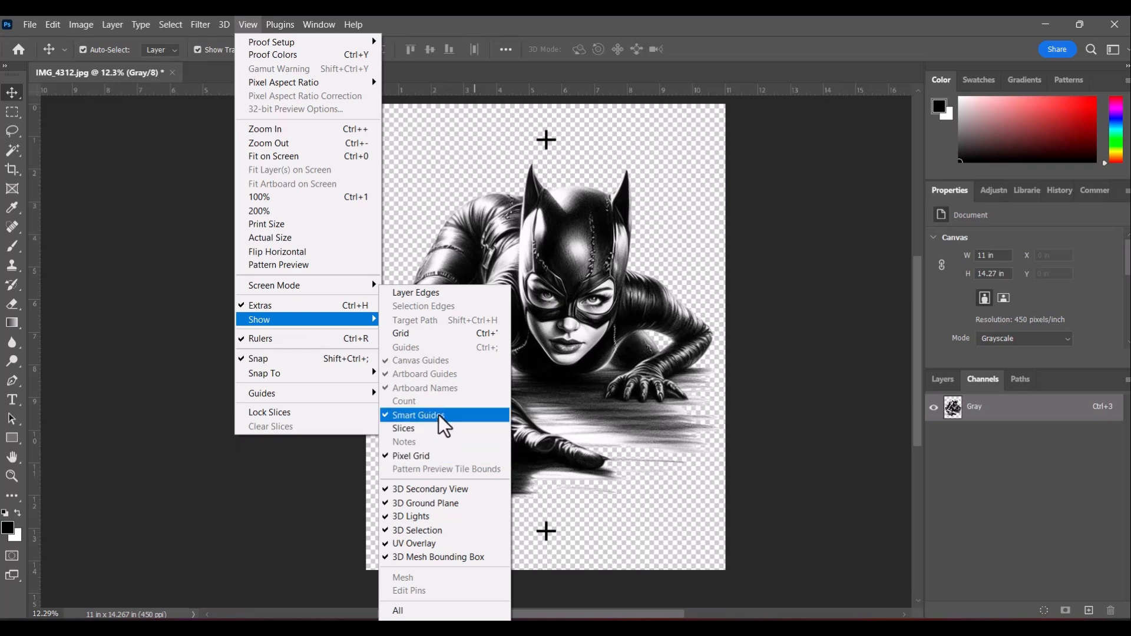
{"action": "mouse_move", "coordinate": [394, 428]}
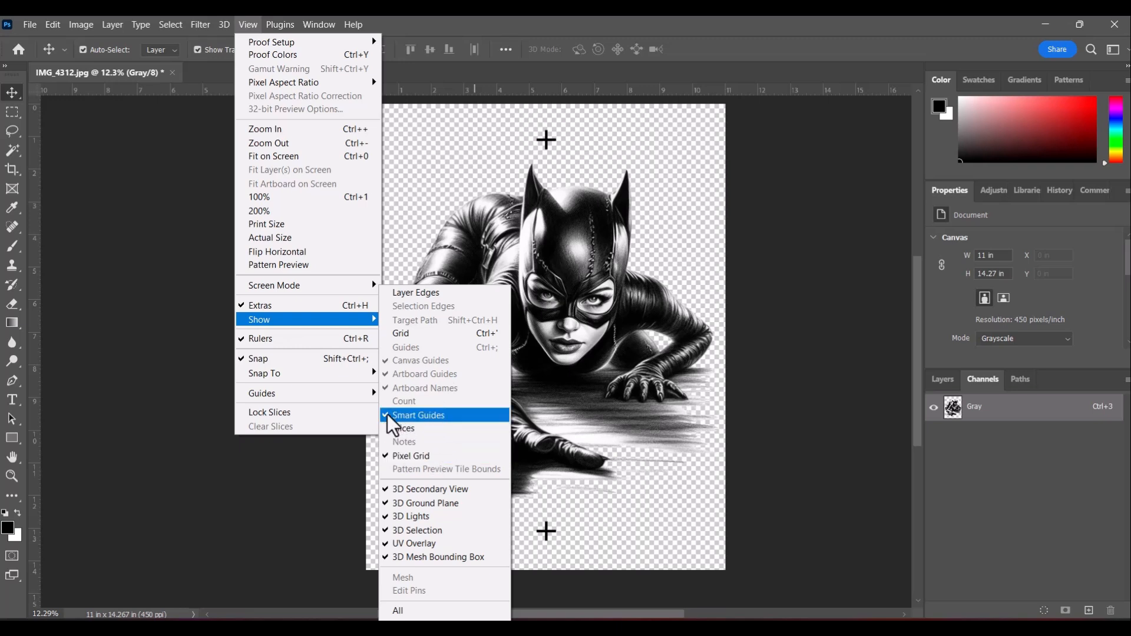
{"action": "mouse_move", "coordinate": [544, 151]}
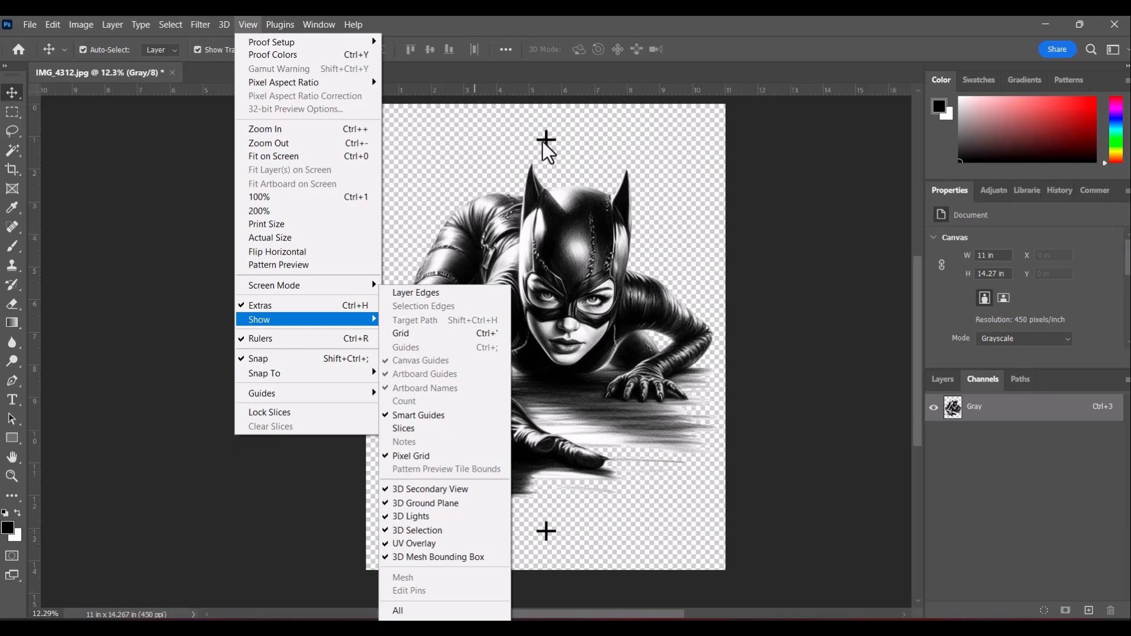
{"action": "mouse_move", "coordinate": [803, 24]}
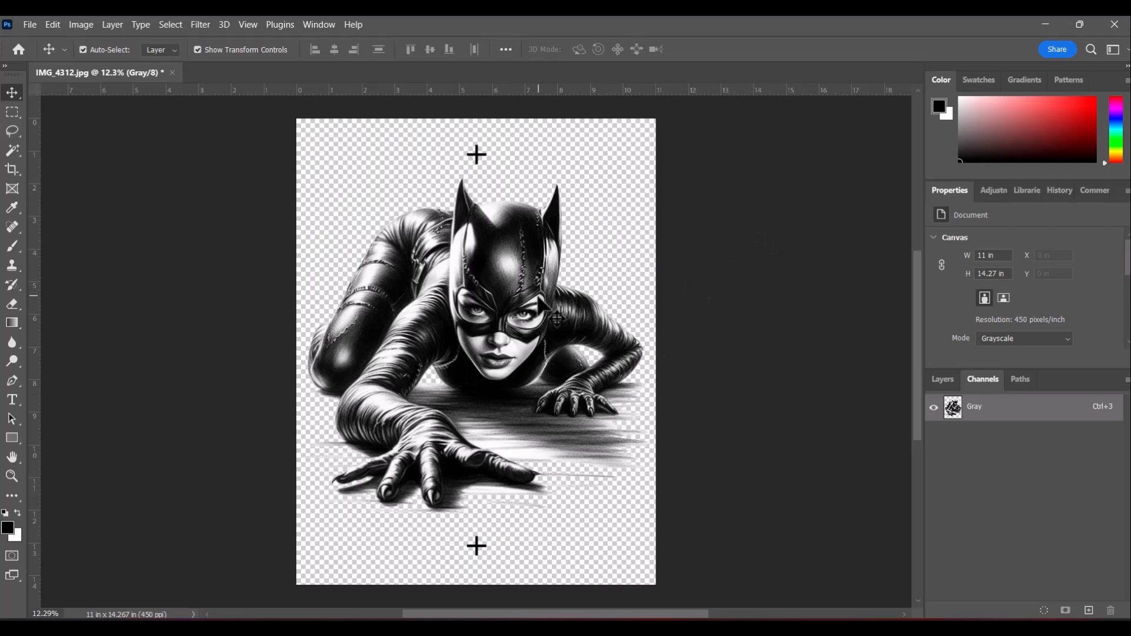
{"action": "mouse_move", "coordinate": [532, 322]}
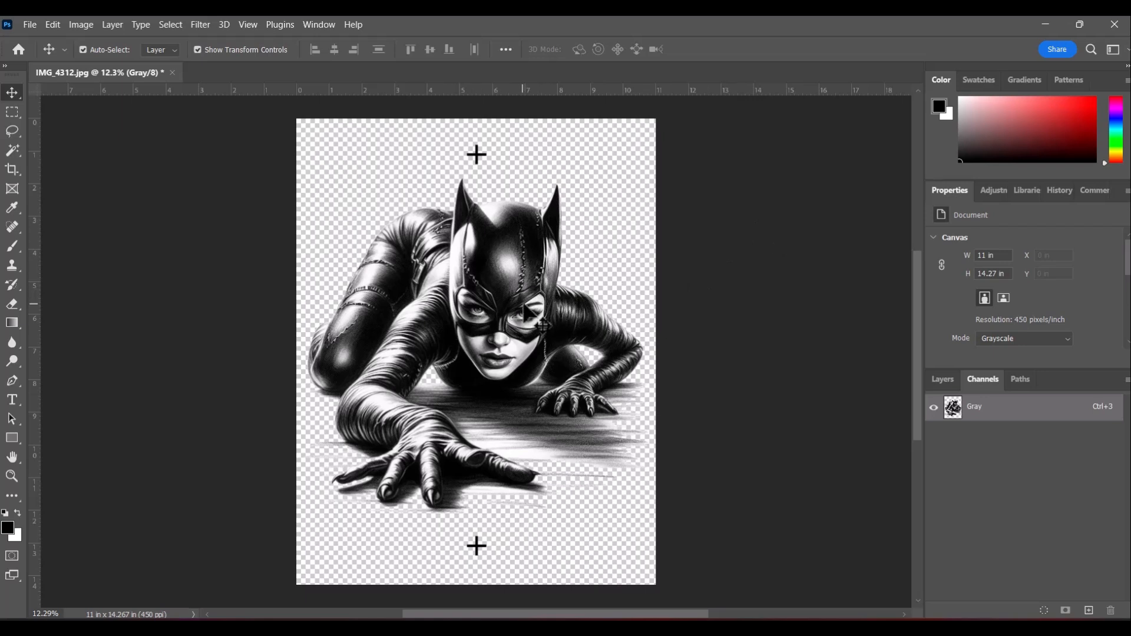
{"action": "mouse_move", "coordinate": [487, 171]}
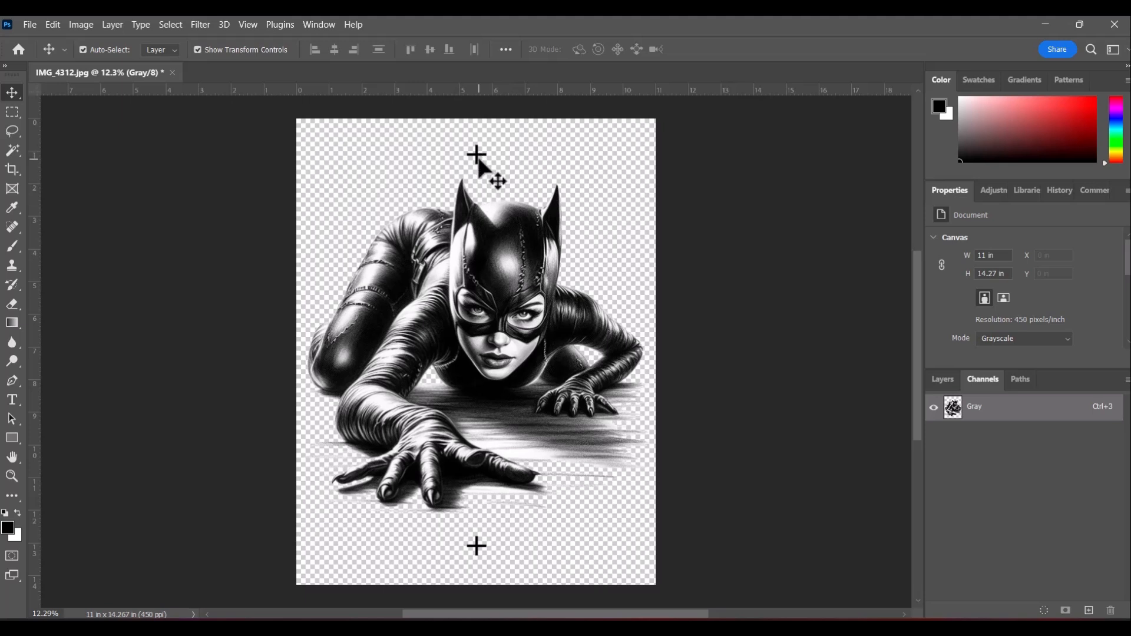
{"action": "mouse_move", "coordinate": [474, 583]}
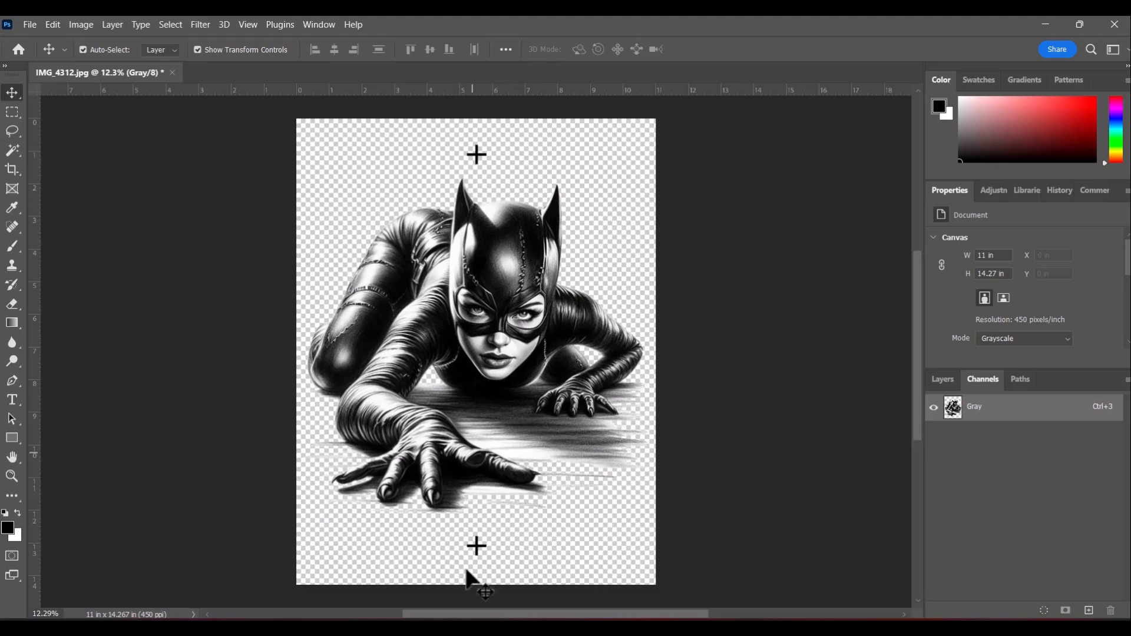
{"action": "mouse_move", "coordinate": [507, 381]}
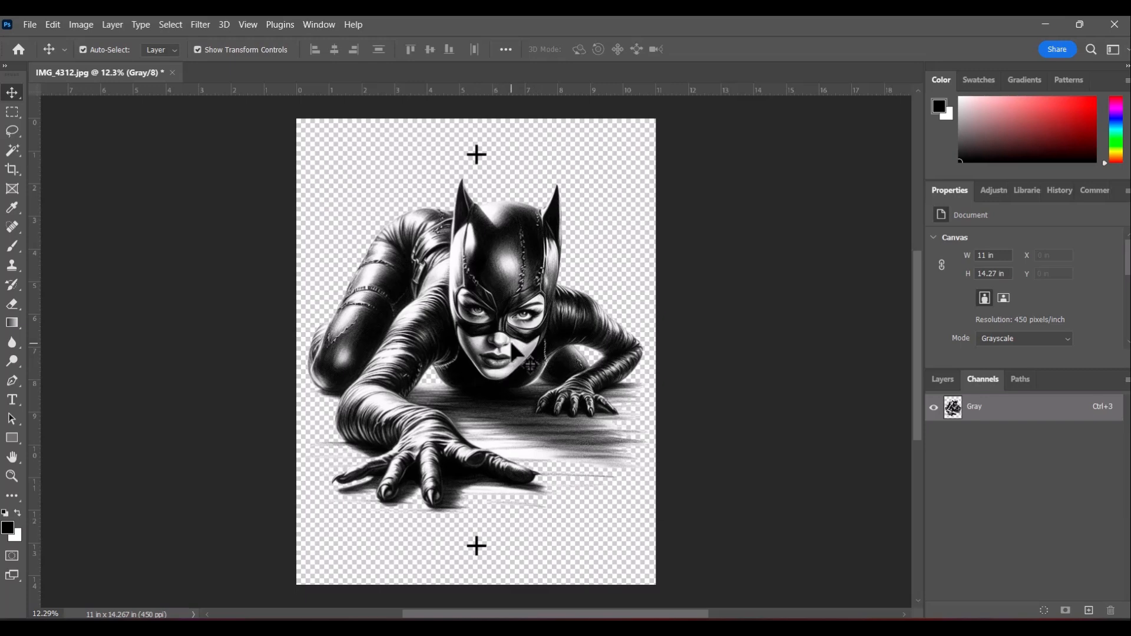
{"action": "left_click", "coordinate": [28, 24]}
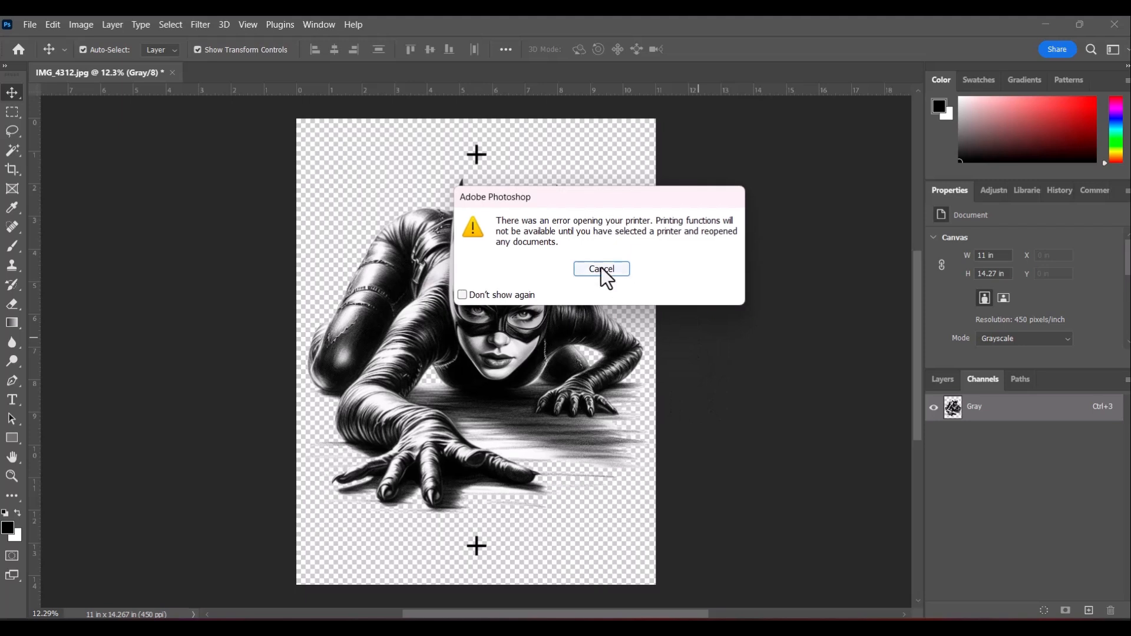
{"action": "left_click", "coordinate": [601, 269]}
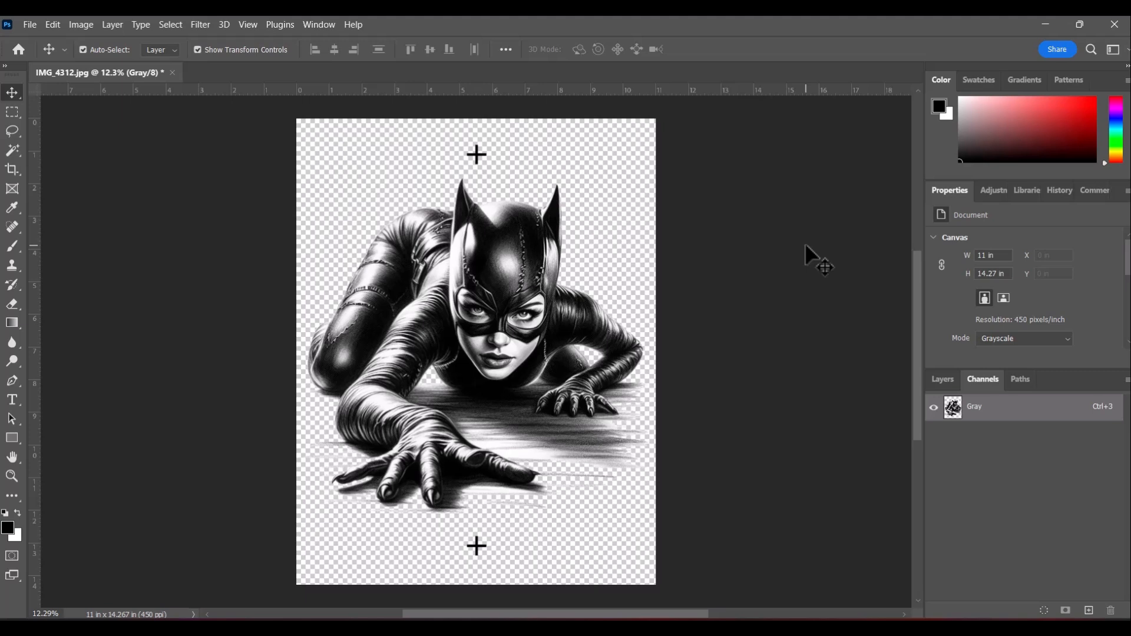
{"action": "mouse_move", "coordinate": [570, 150]}
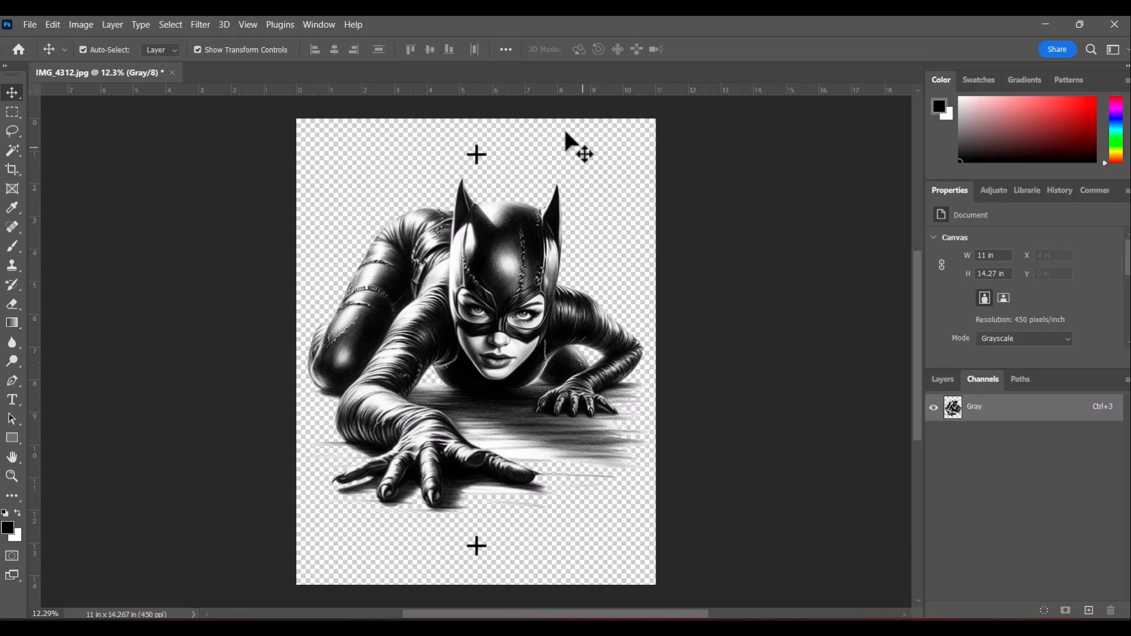